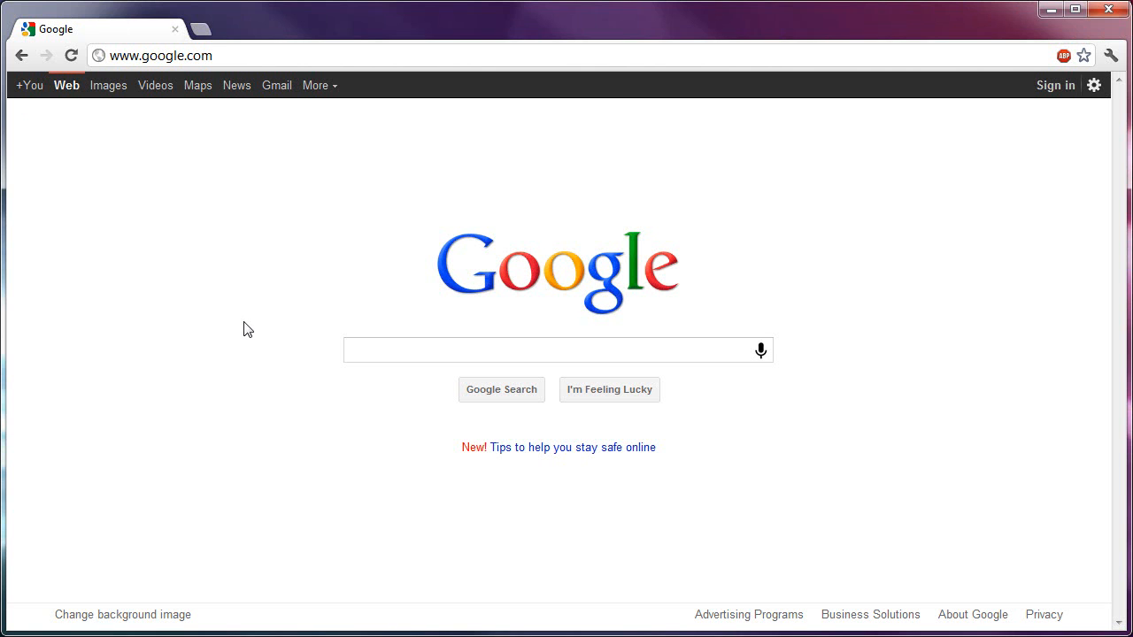
{"action": "mouse_move", "coordinate": [264, 340]}
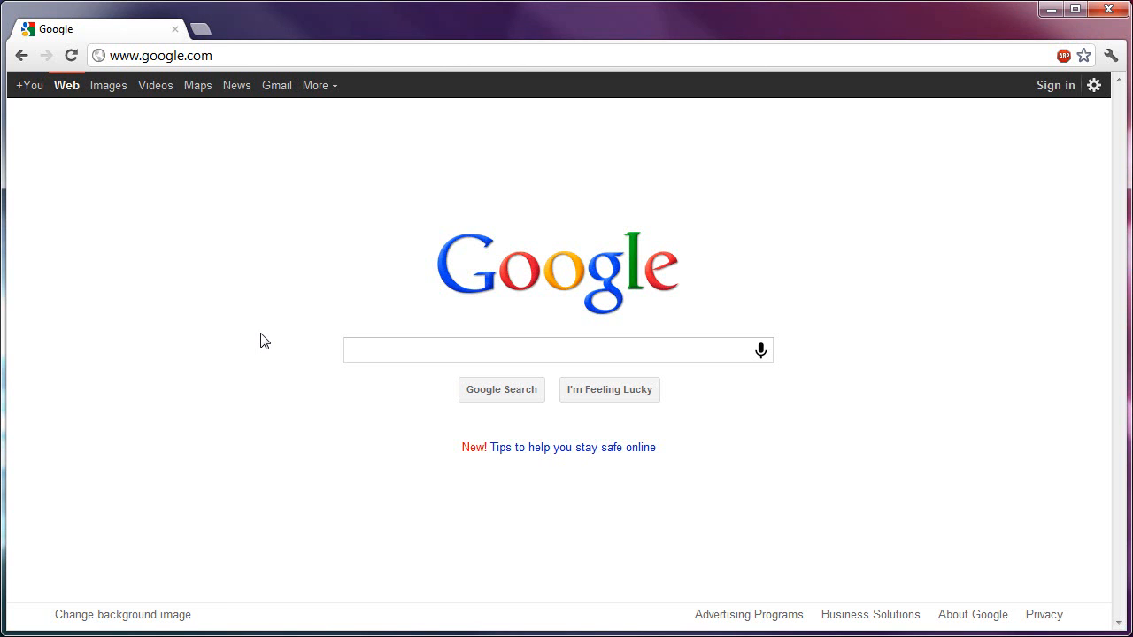
{"action": "mouse_move", "coordinate": [318, 354]}
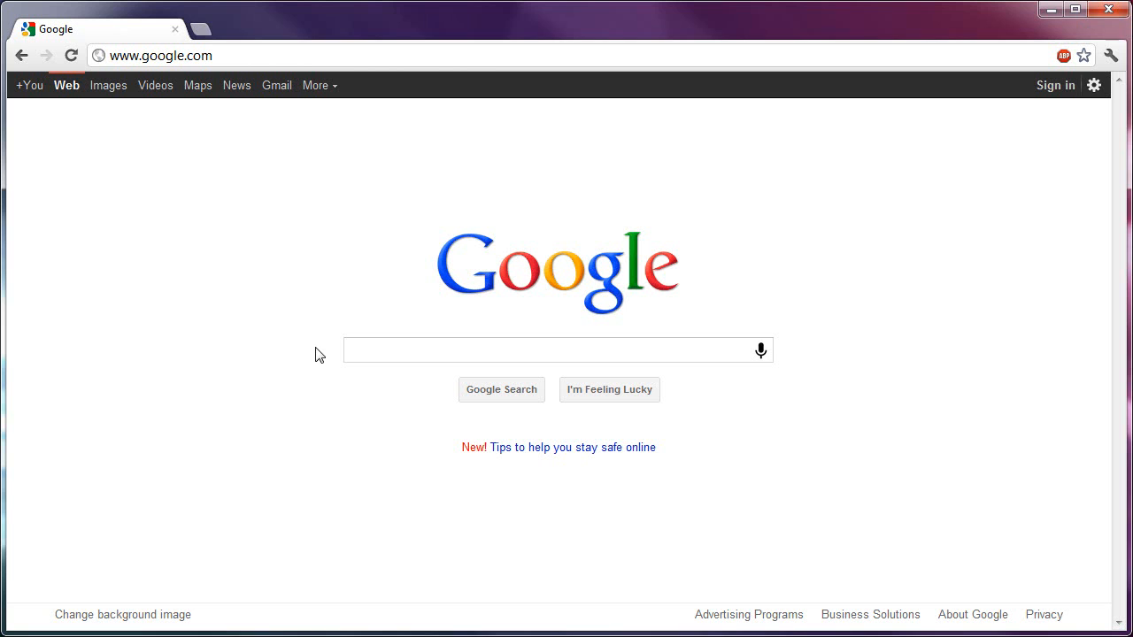
{"action": "mouse_move", "coordinate": [294, 355]}
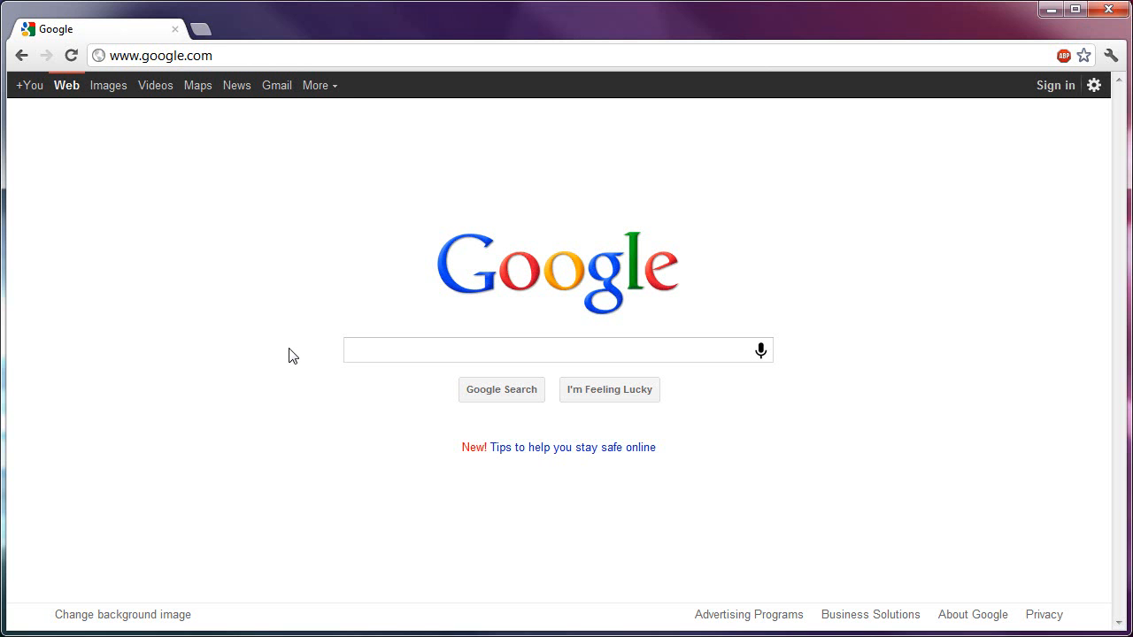
Step: Search Google for 'popcorn mail' to find the Popcorn mail client page
{"action": "left_click", "coordinate": [558, 350]}
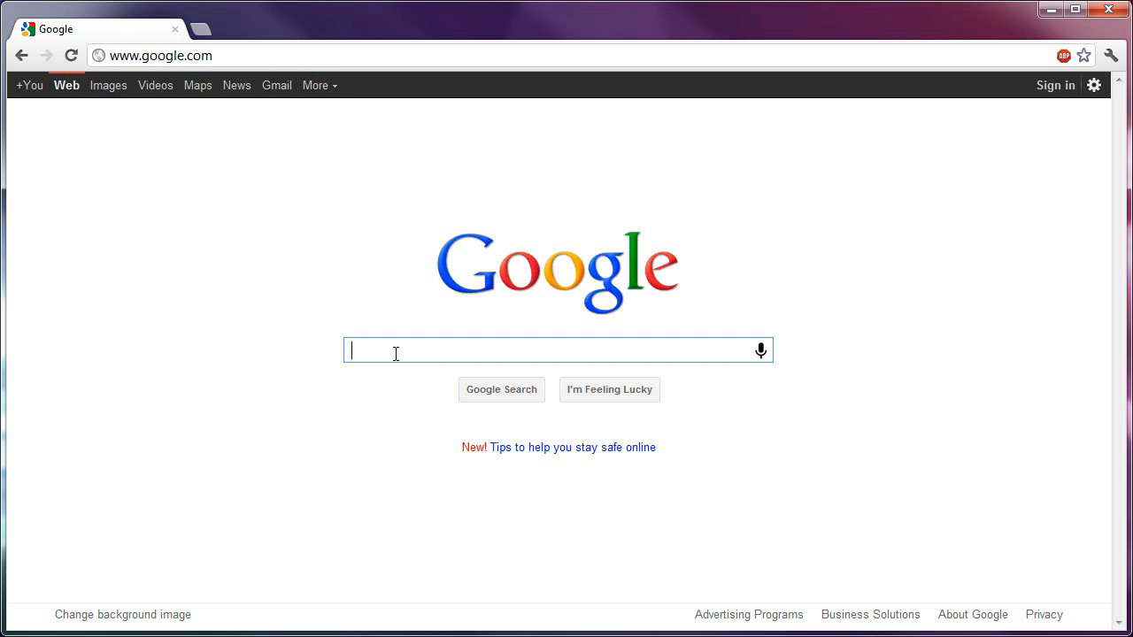
{"action": "type", "text": "p"}
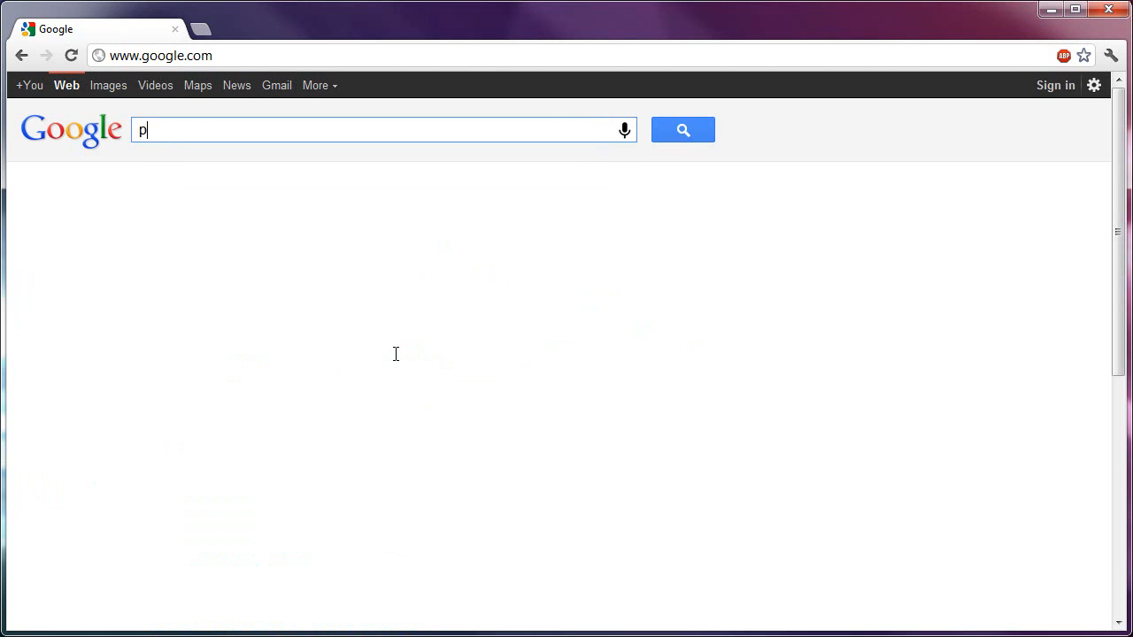
{"action": "type", "text": "opcorn mail"}
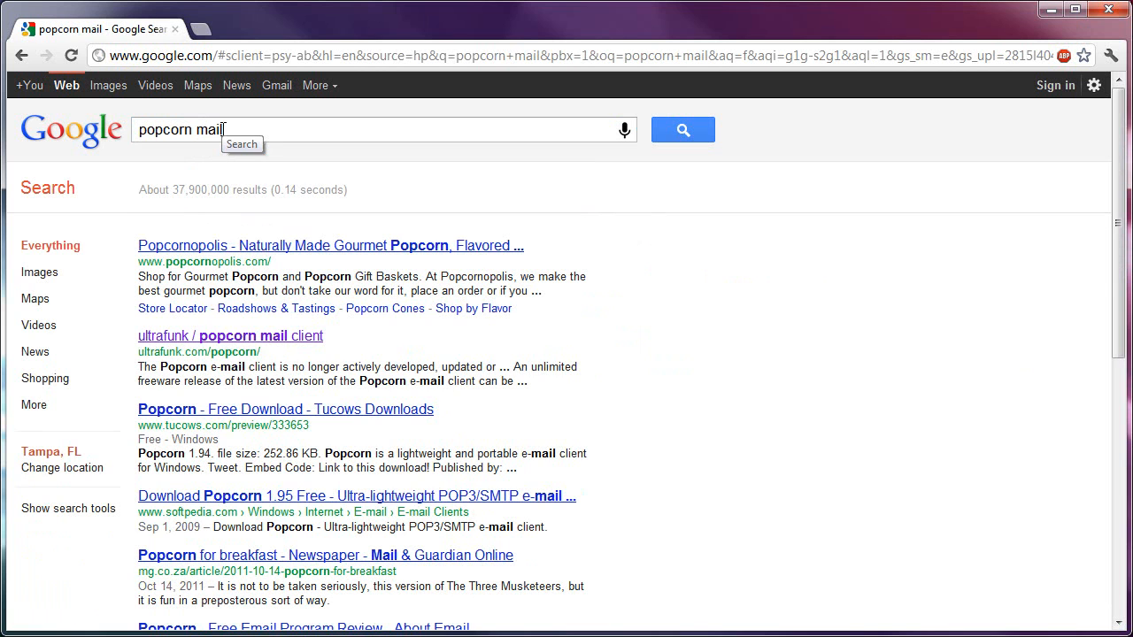
{"action": "left_click", "coordinate": [230, 336]}
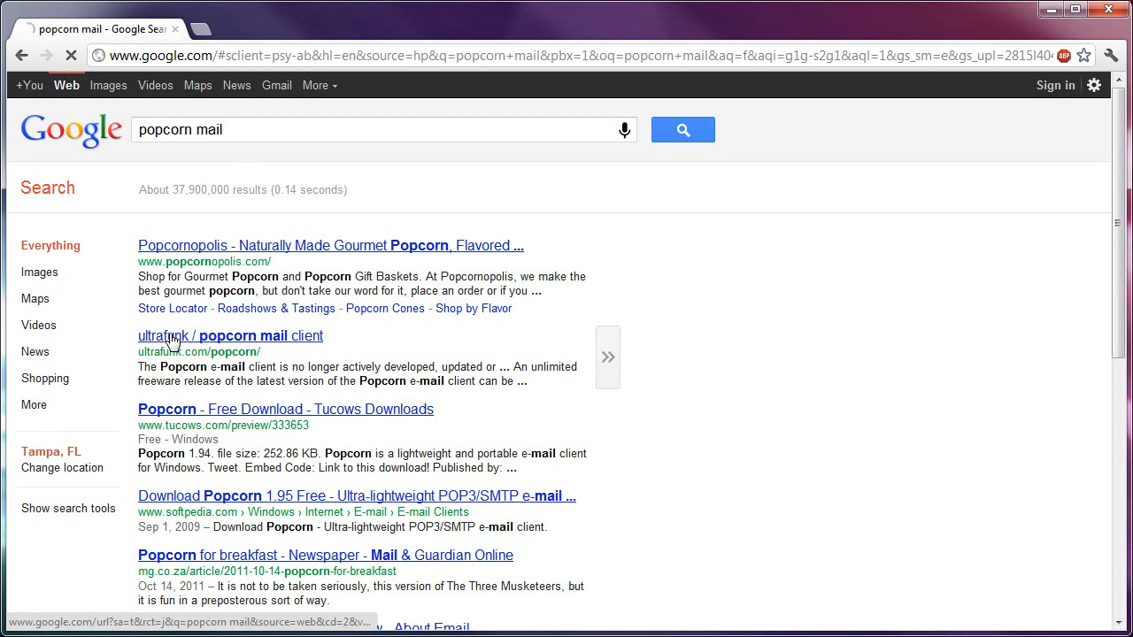
Step: On the ultrafunk Popcorn page, note the no-longer-developed notice and download the Popcorn 1.95 install zip
{"action": "left_click", "coordinate": [230, 337]}
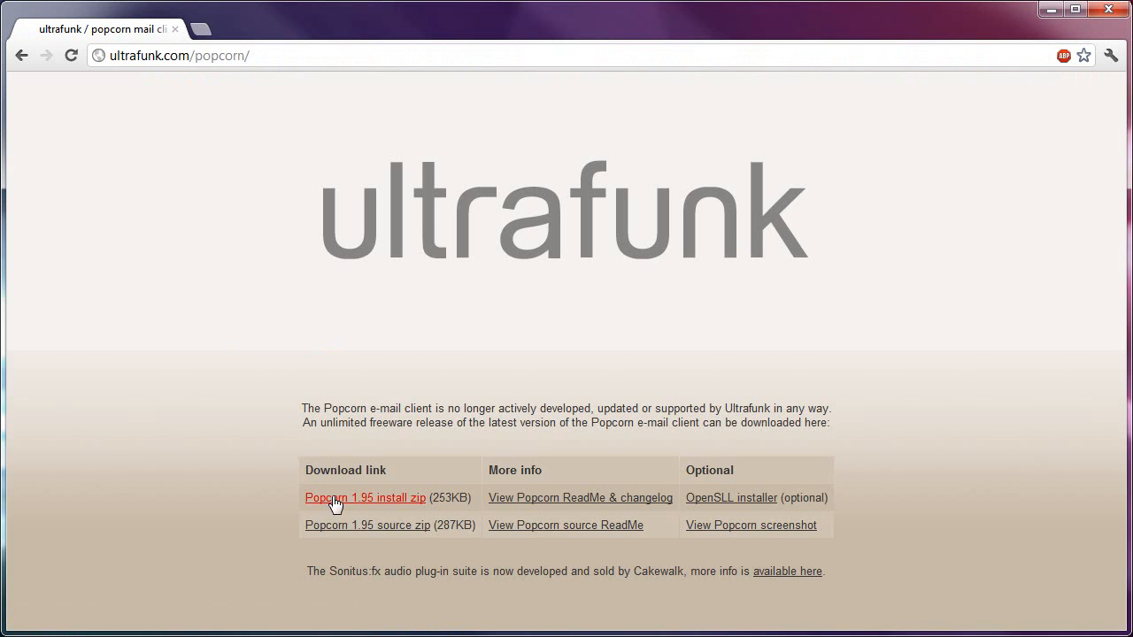
{"action": "left_click_drag", "start_coordinate": [300, 407], "coordinate": [395, 407]}
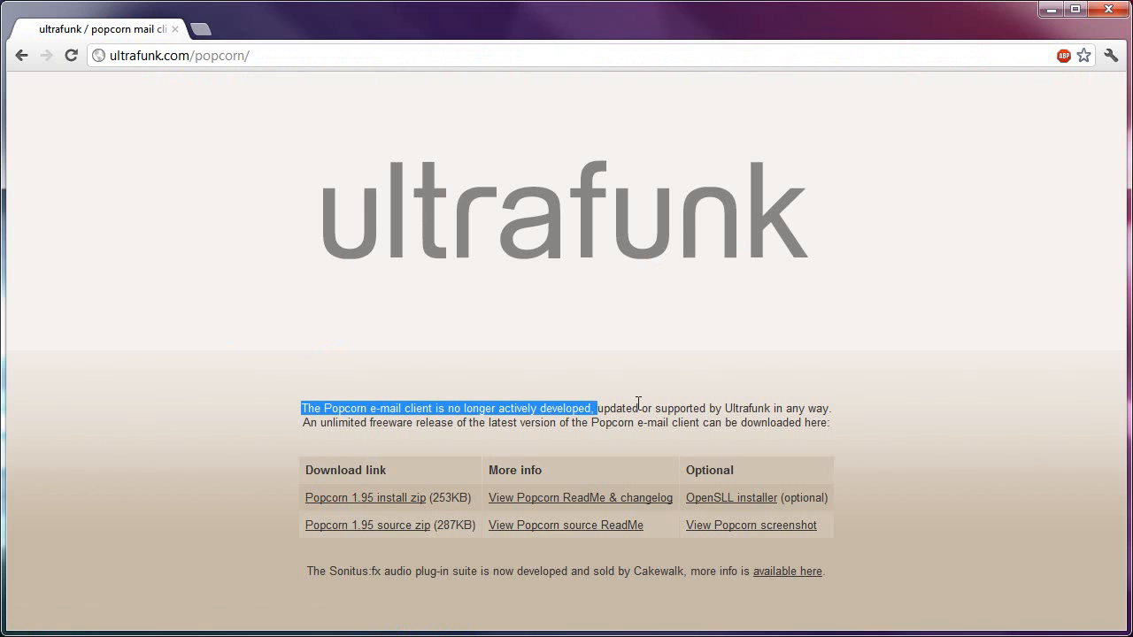
{"action": "left_click", "coordinate": [421, 408]}
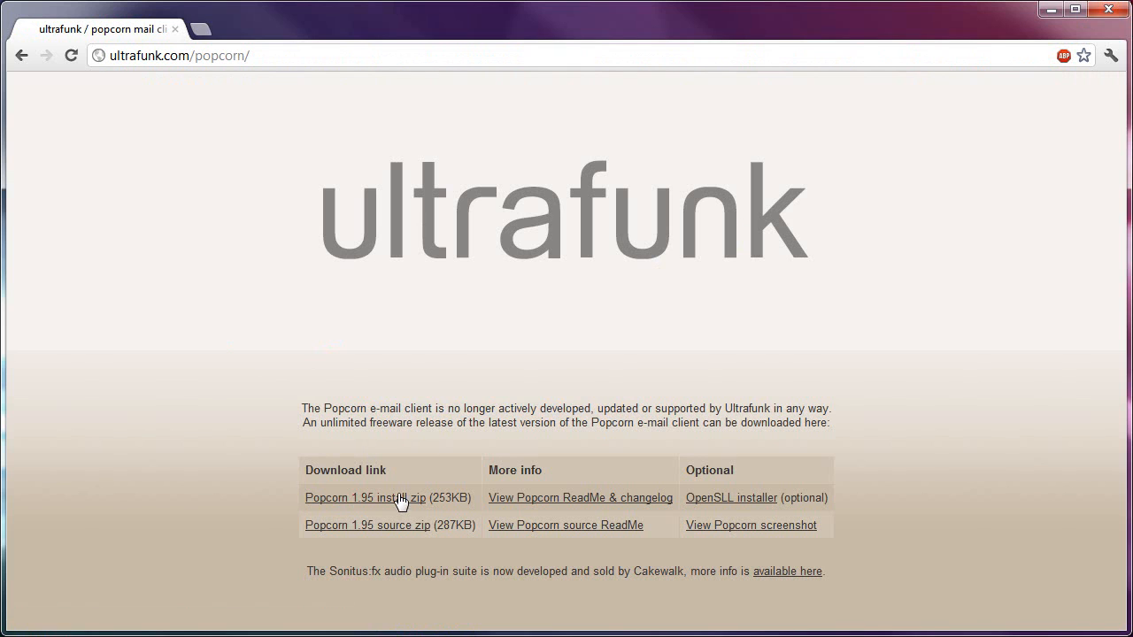
{"action": "left_click", "coordinate": [365, 498]}
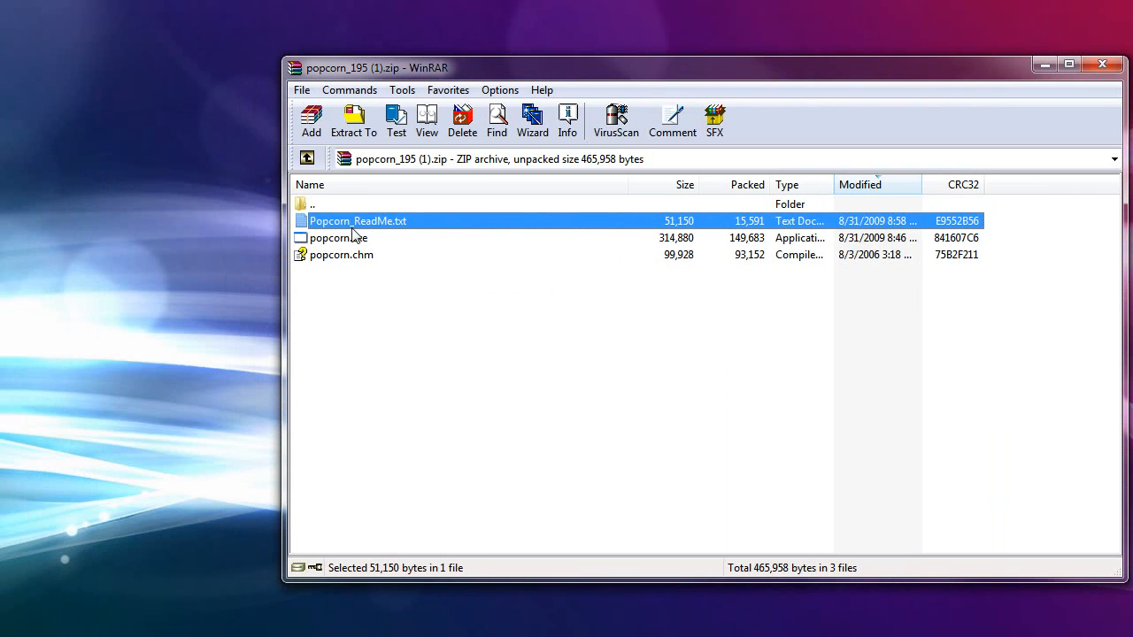
Step: Extract the archive's three Popcorn files into a new desktop folder named popcorn
{"action": "left_click", "coordinate": [342, 255]}
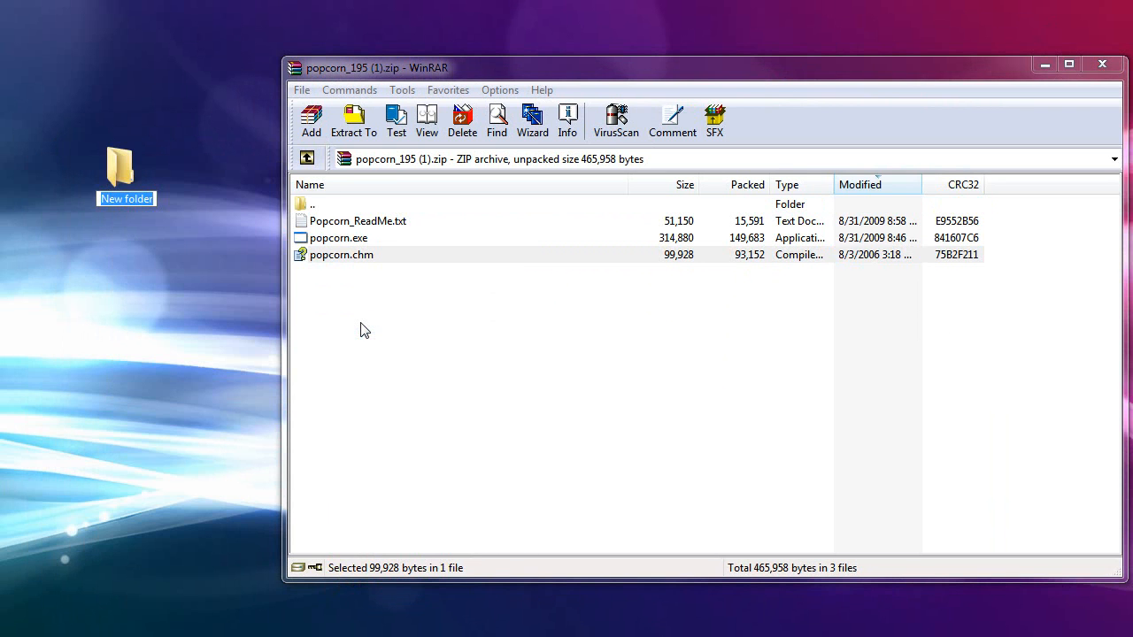
{"action": "type", "text": "popcorn"}
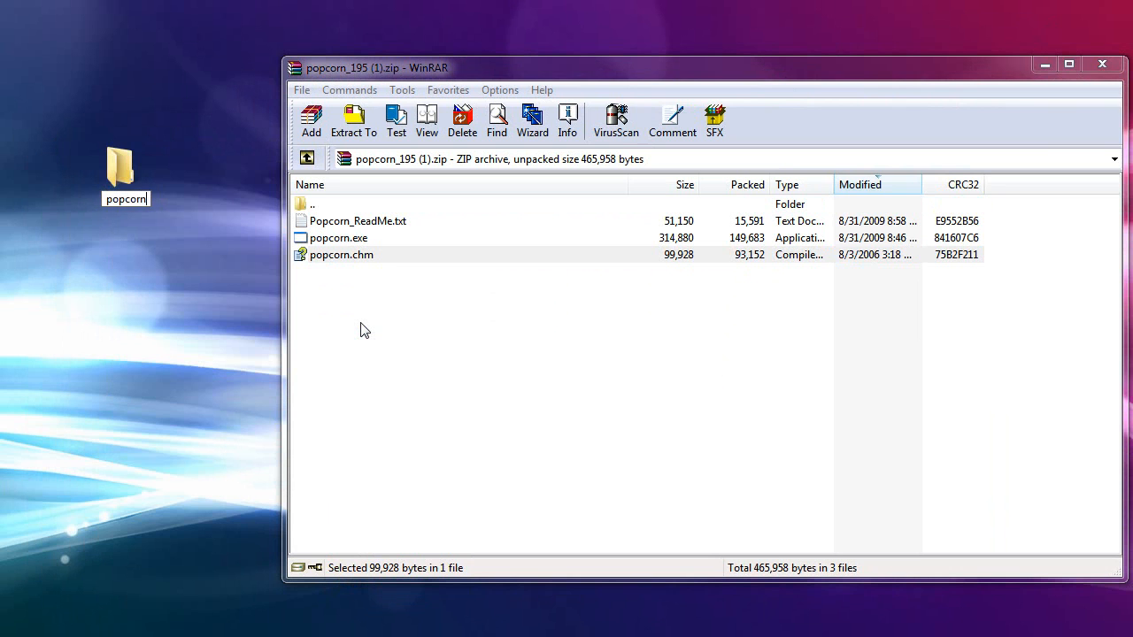
{"action": "key", "text": "ctrl+a"}
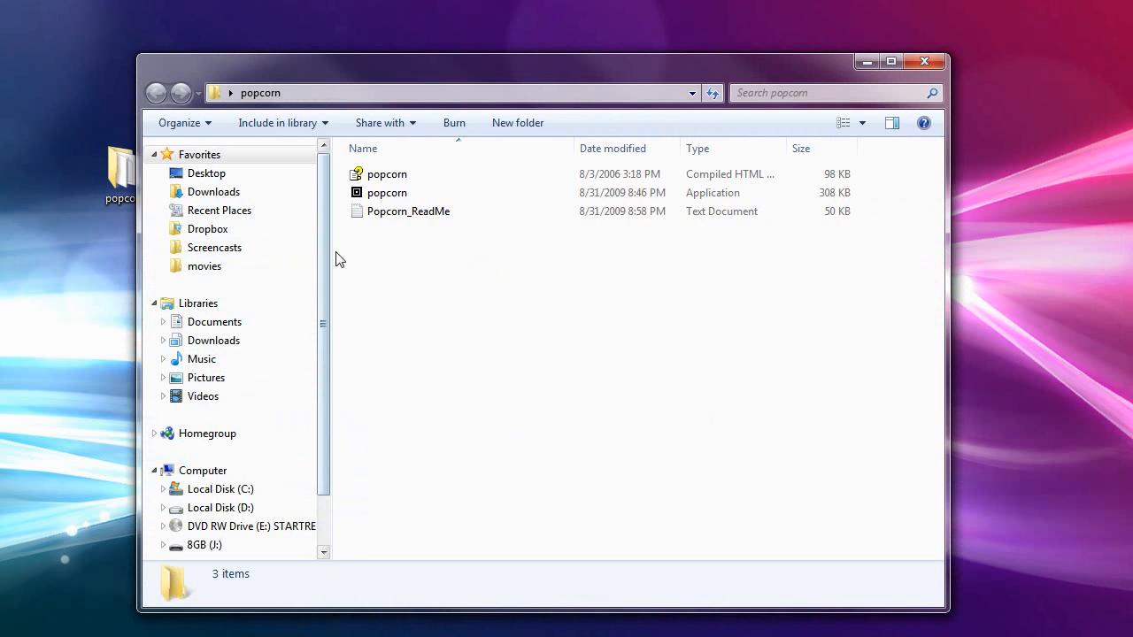
{"action": "left_click", "coordinate": [386, 191]}
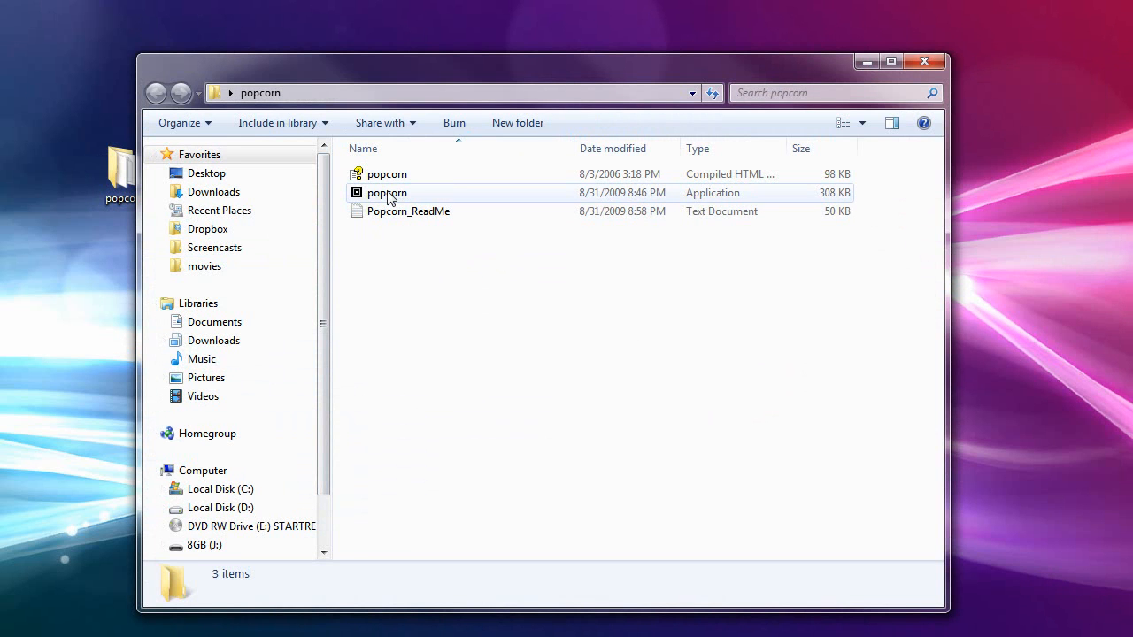
{"action": "left_click", "coordinate": [407, 211]}
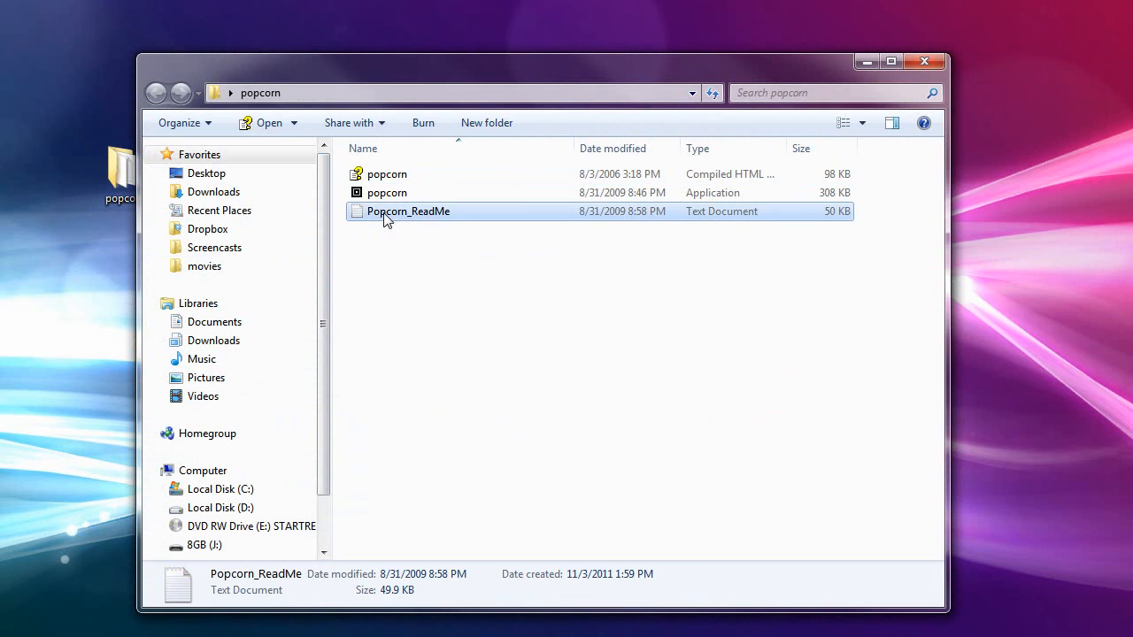
{"action": "double_click", "coordinate": [407, 211]}
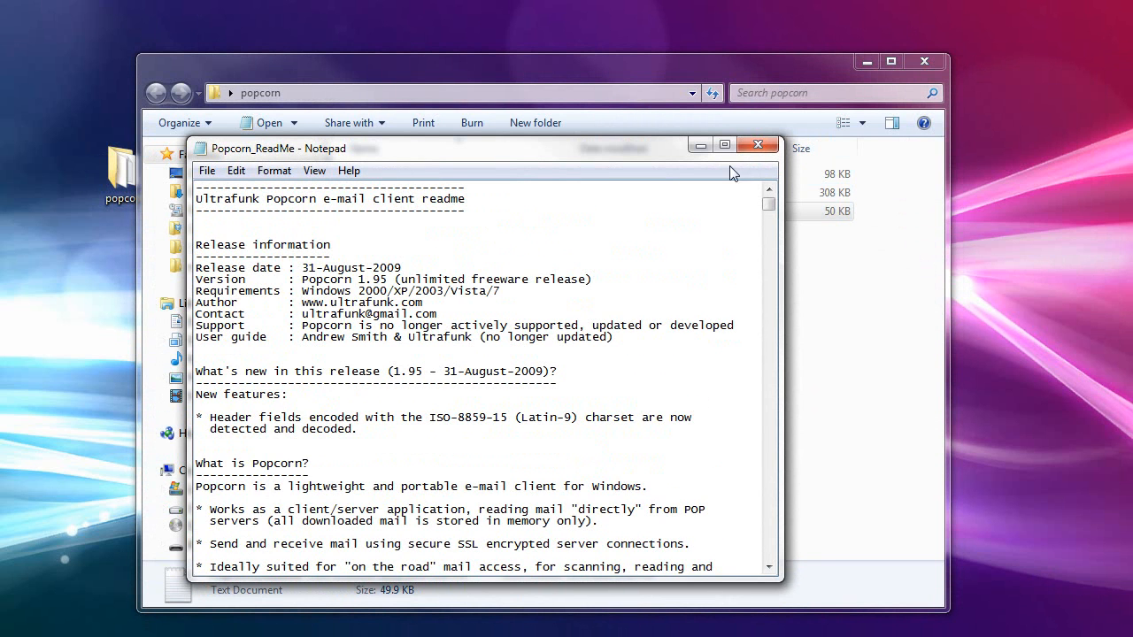
{"action": "left_click", "coordinate": [758, 145]}
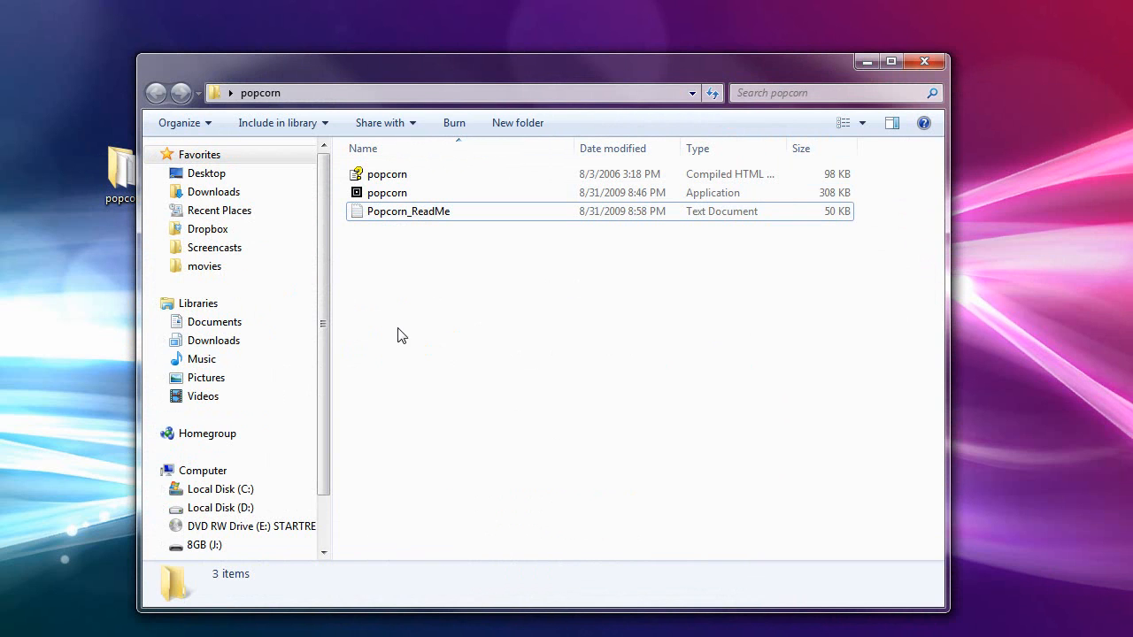
{"action": "mouse_move", "coordinate": [410, 308]}
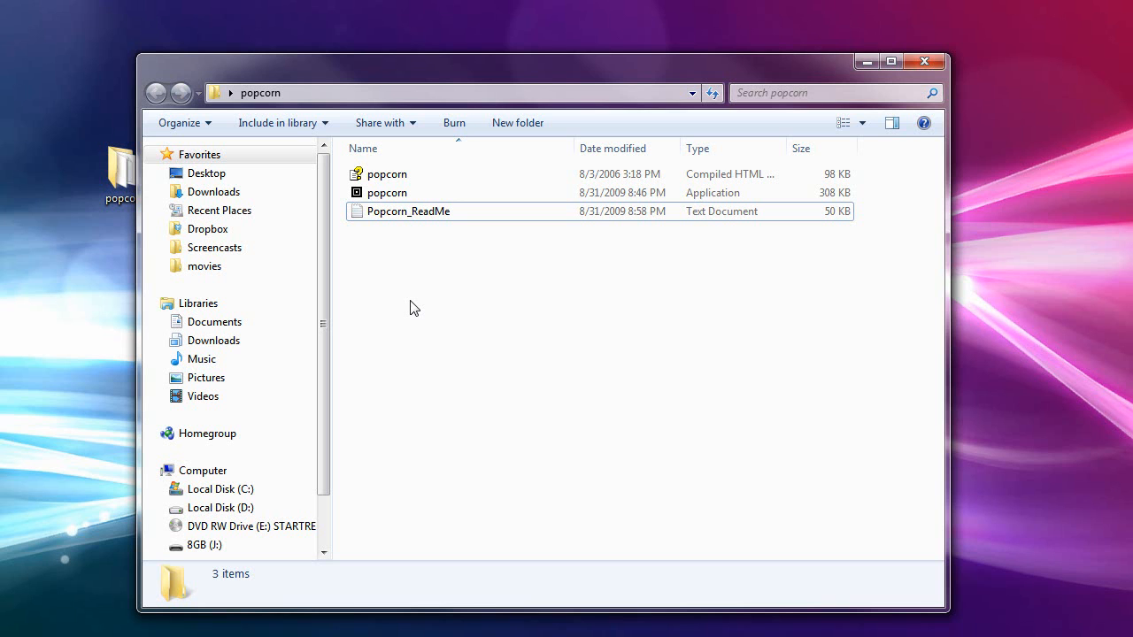
{"action": "left_click", "coordinate": [386, 192]}
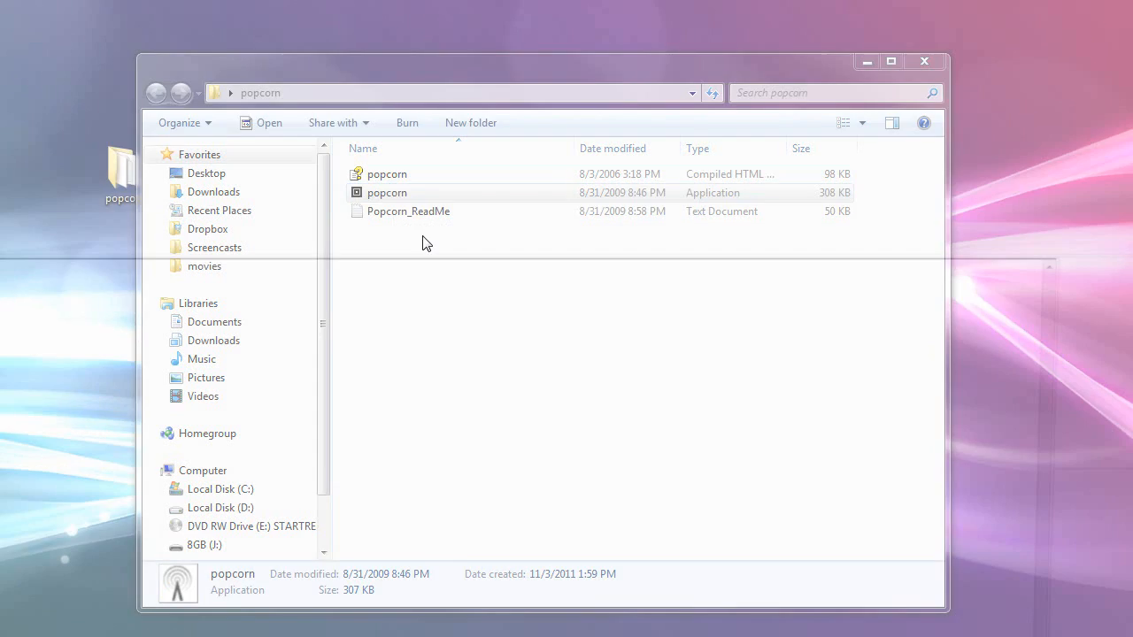
Step: Launch popcorn.exe and agree to create an account profile now
{"action": "double_click", "coordinate": [386, 191]}
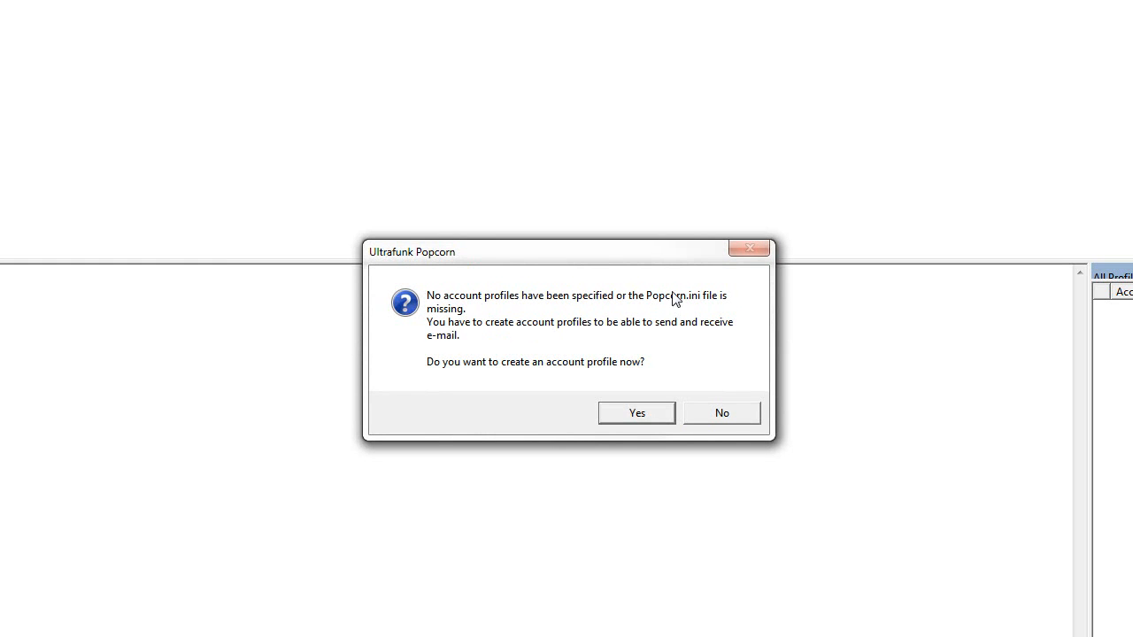
{"action": "mouse_move", "coordinate": [575, 375]}
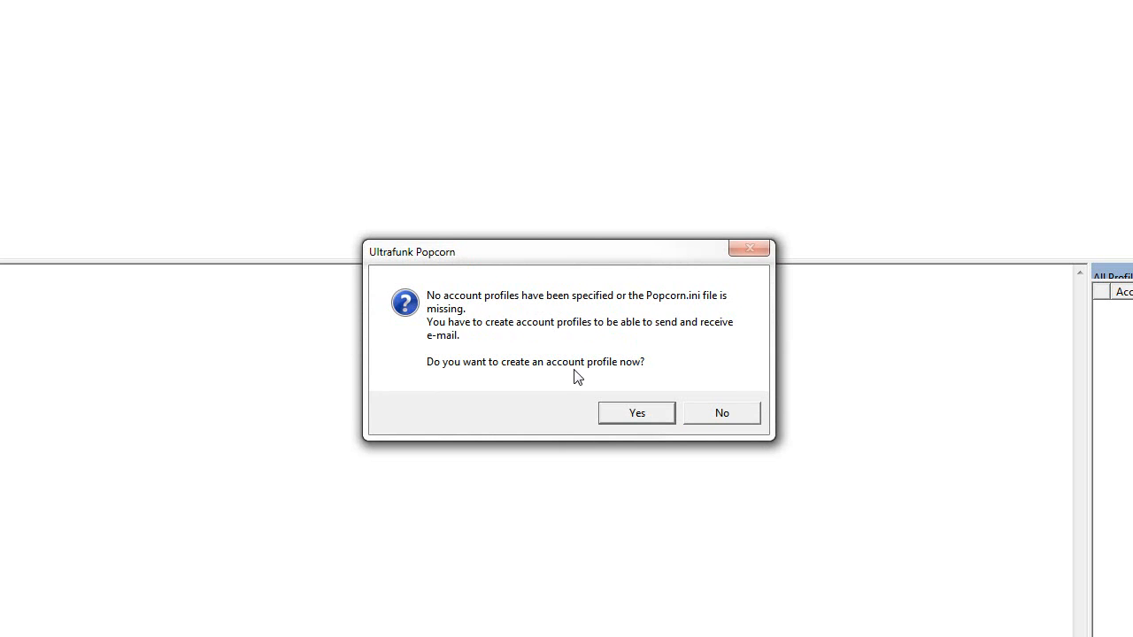
{"action": "left_click", "coordinate": [637, 412]}
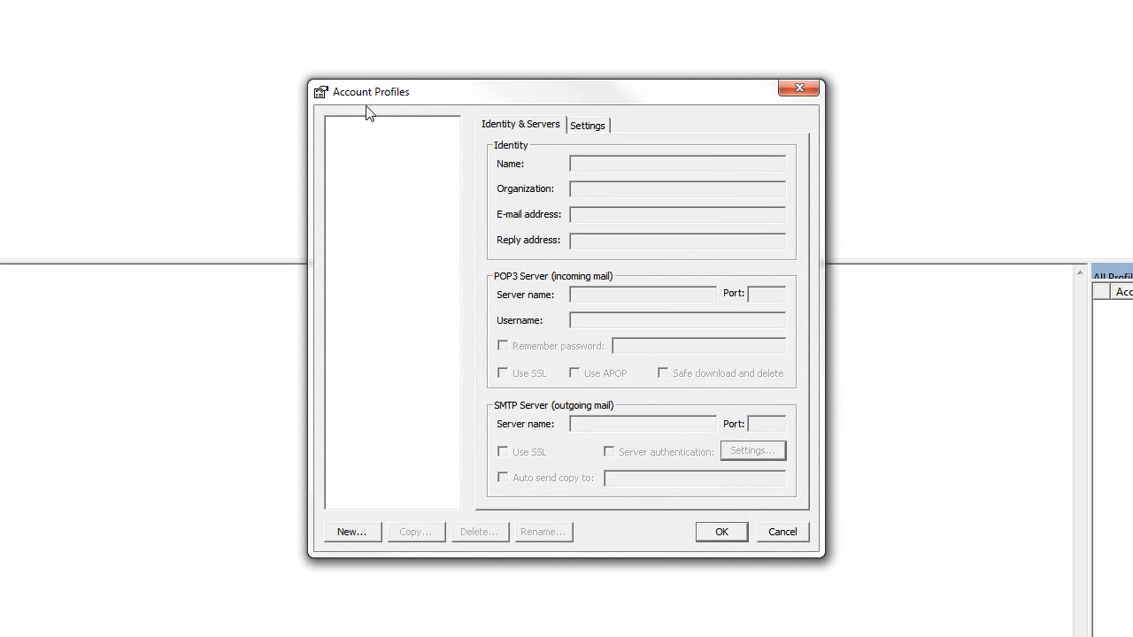
{"action": "left_click", "coordinate": [351, 531]}
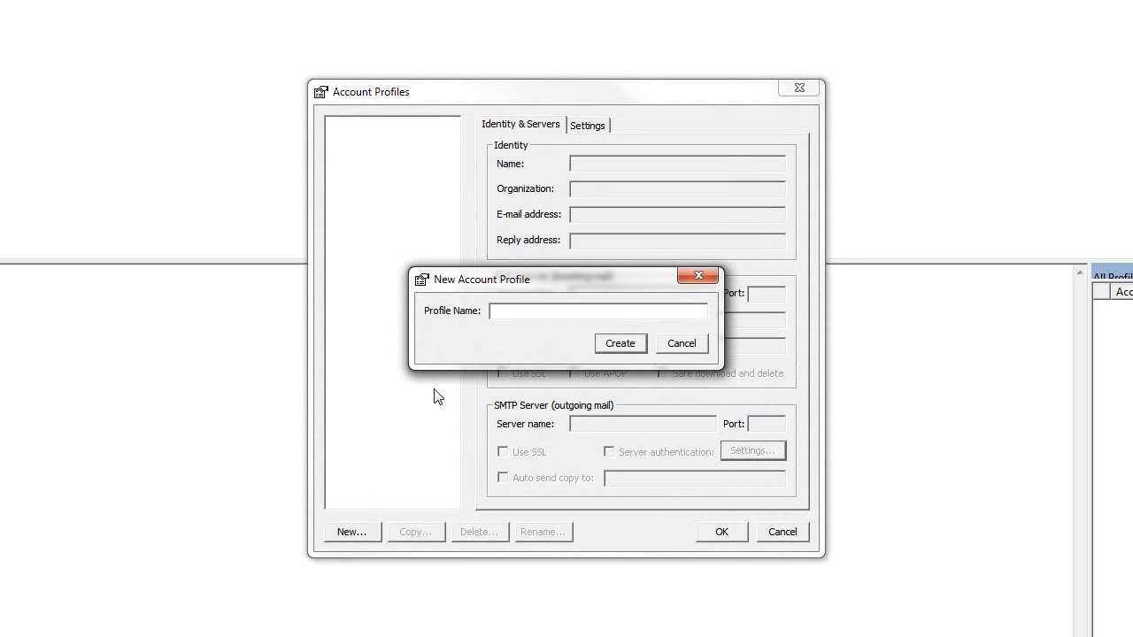
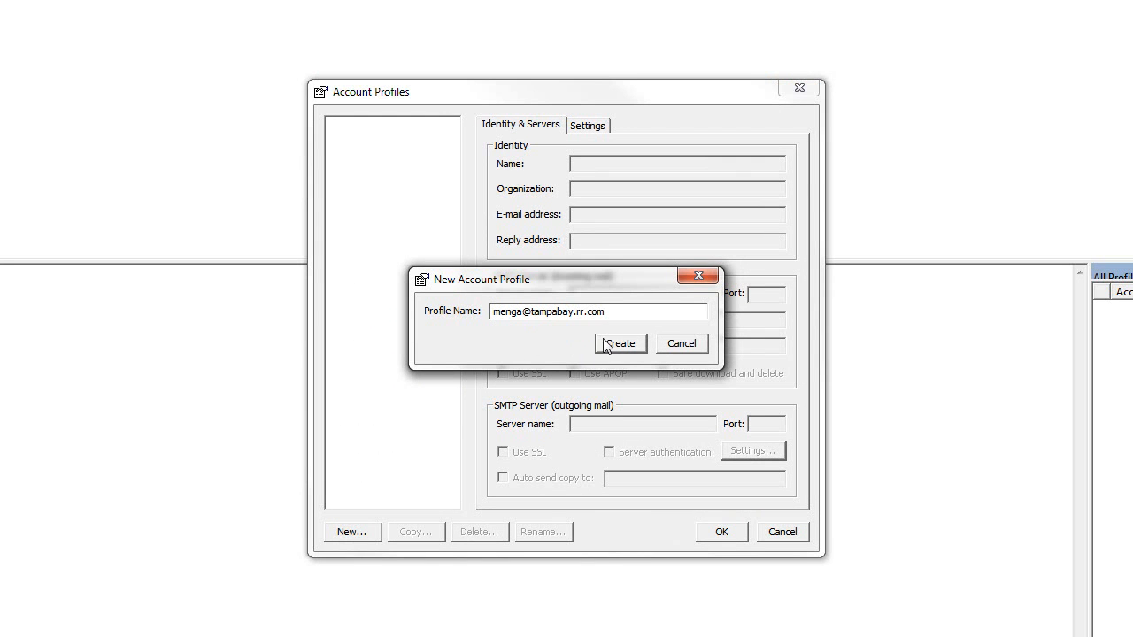
{"action": "left_click", "coordinate": [620, 344]}
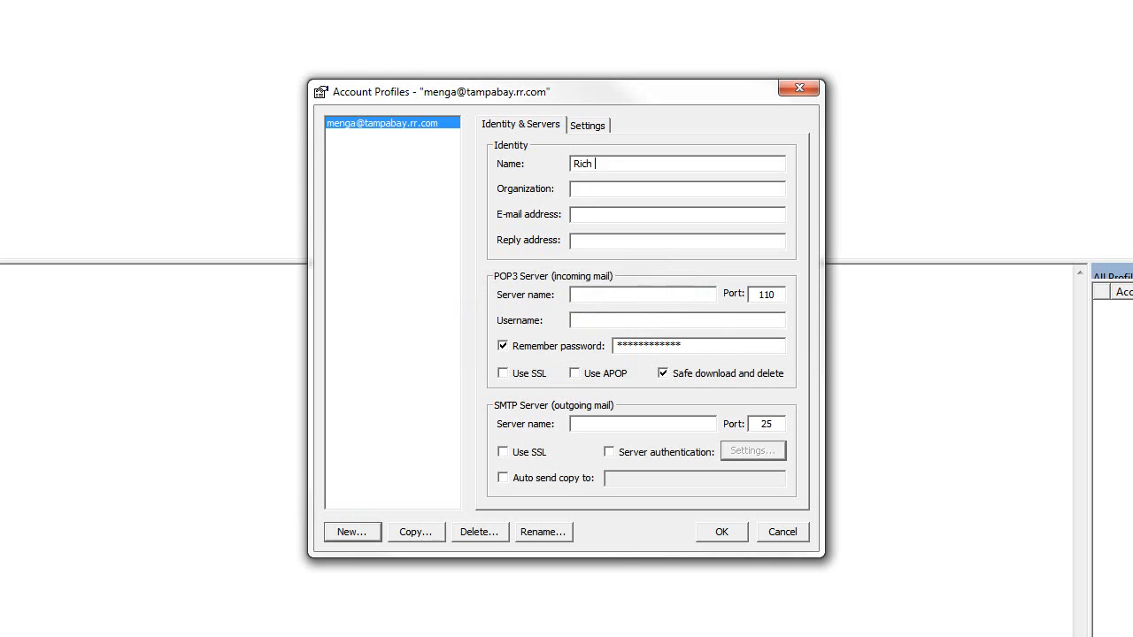
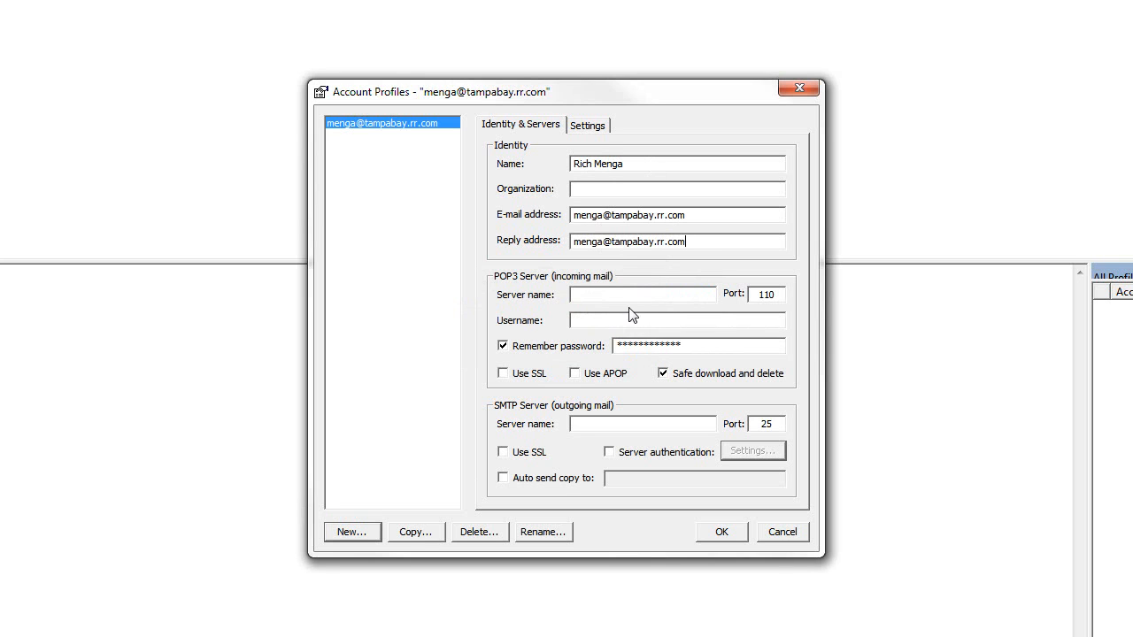
{"action": "left_click", "coordinate": [638, 294]}
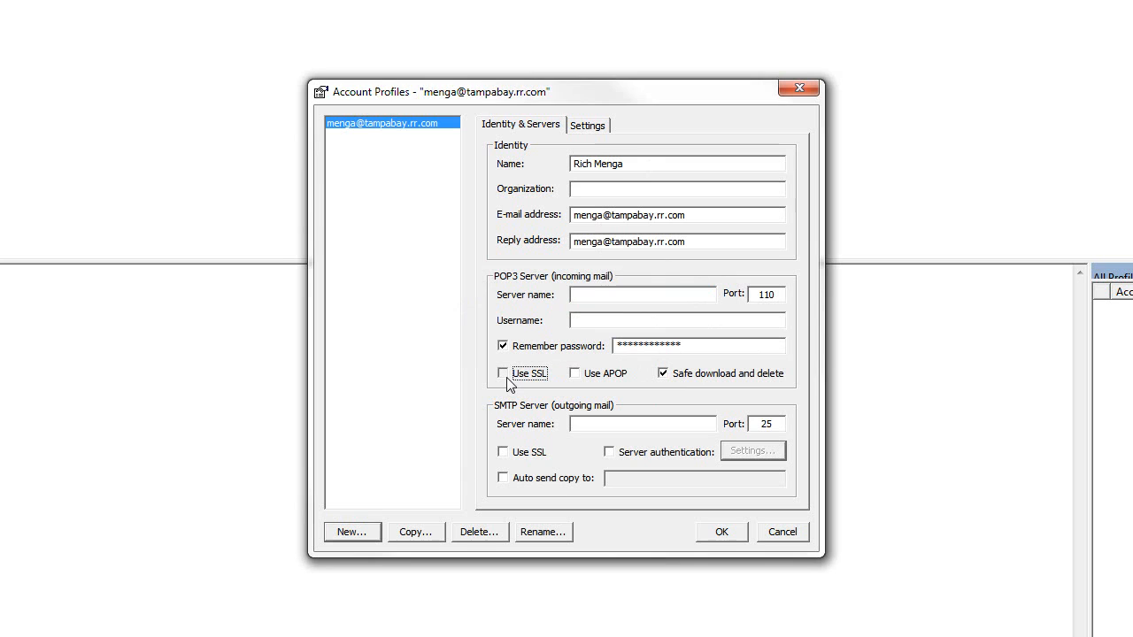
{"action": "left_click", "coordinate": [503, 372]}
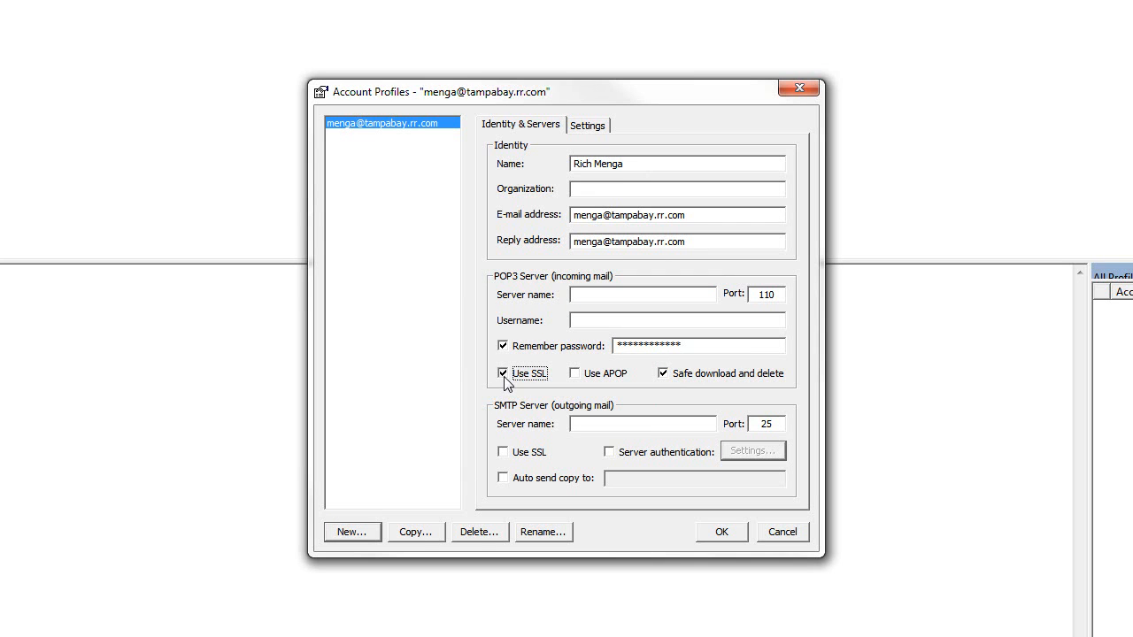
{"action": "left_click", "coordinate": [503, 371]}
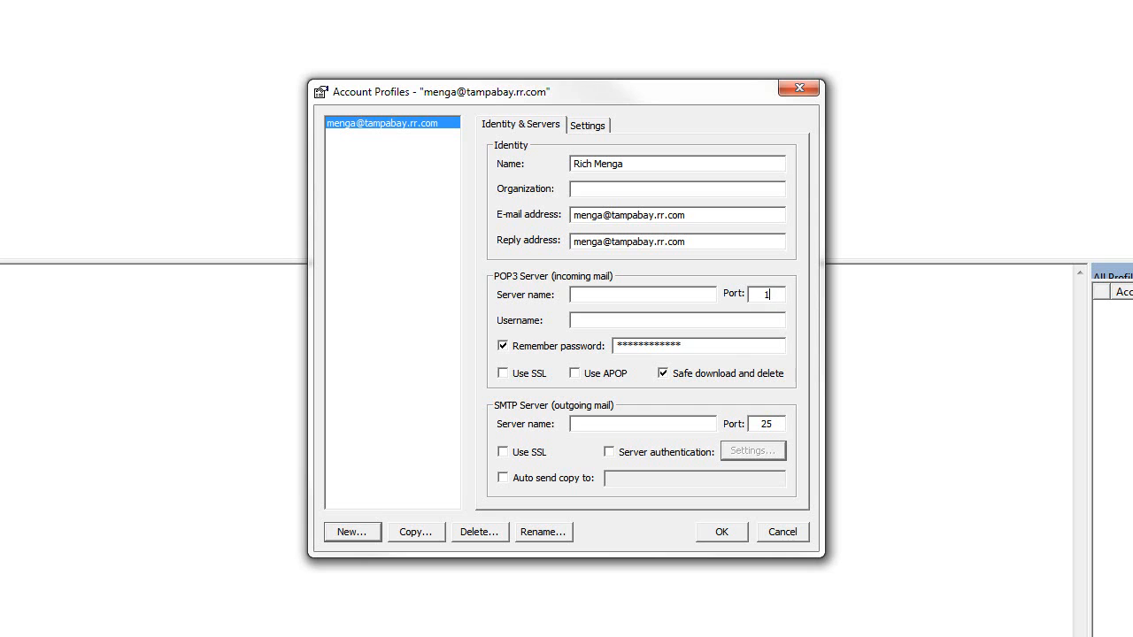
{"action": "type", "text": "10"}
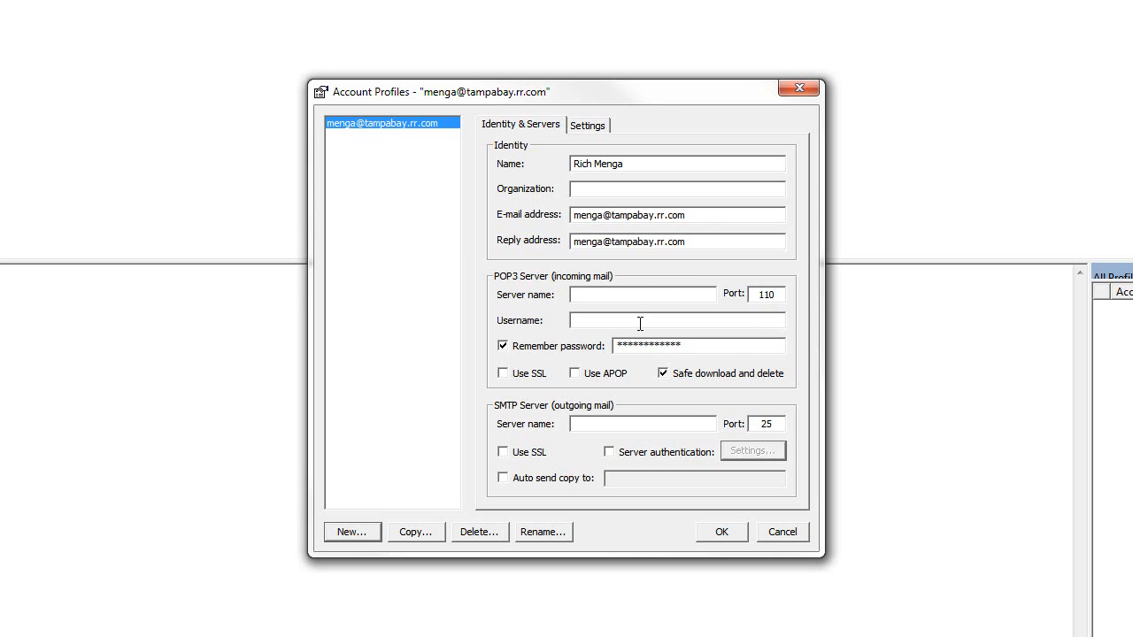
{"action": "type", "text": "pop-server.tampabay.rr.co"}
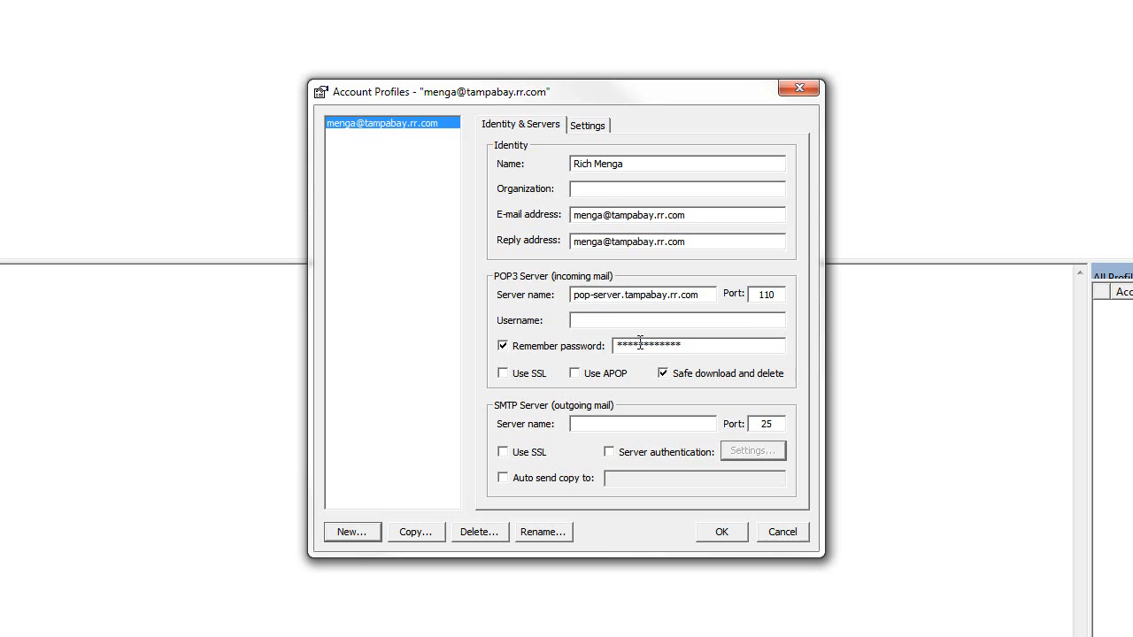
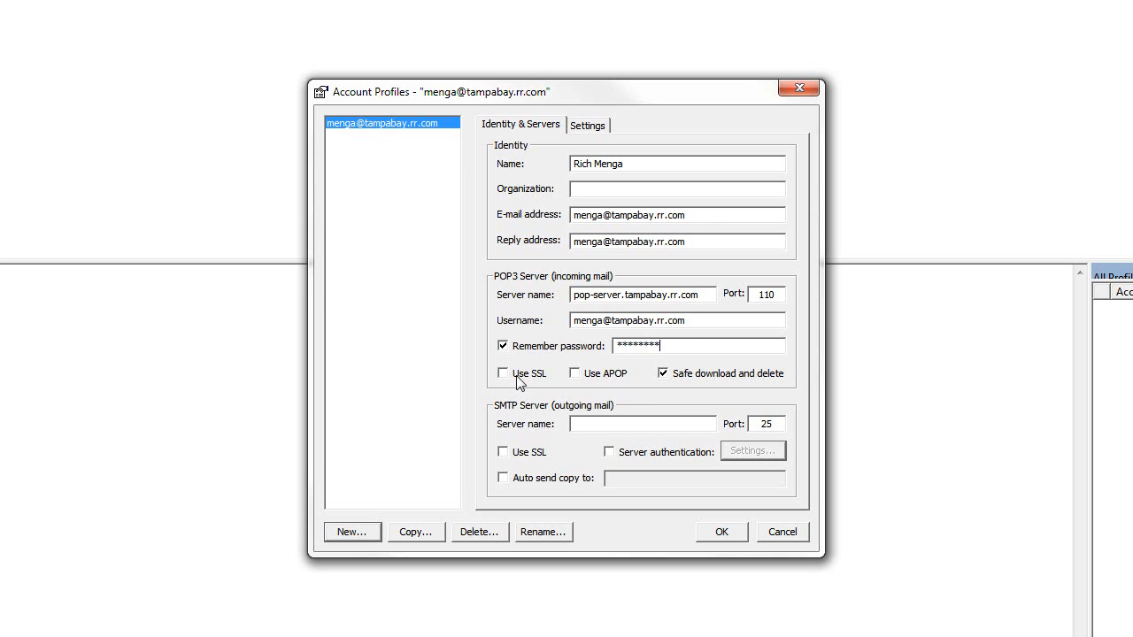
{"action": "mouse_move", "coordinate": [711, 387]}
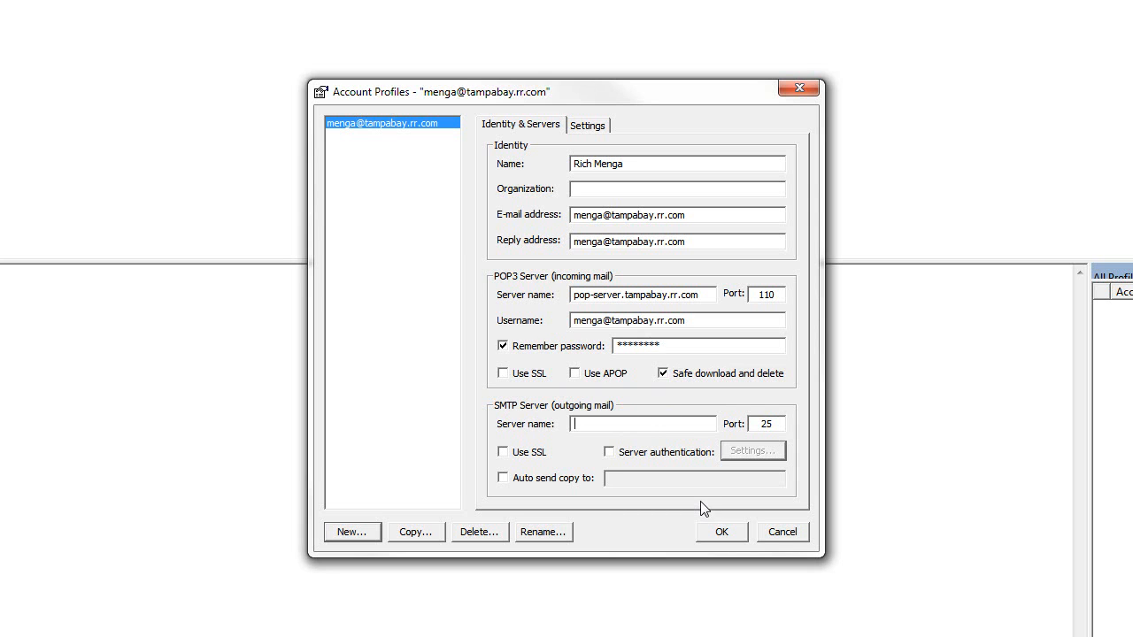
Step: Set outgoing server smtp-server.tampabay.rr.com, trying SSL with ports 465 and 587, ending at port 25 without SSL
{"action": "type", "text": "smtp-server."}
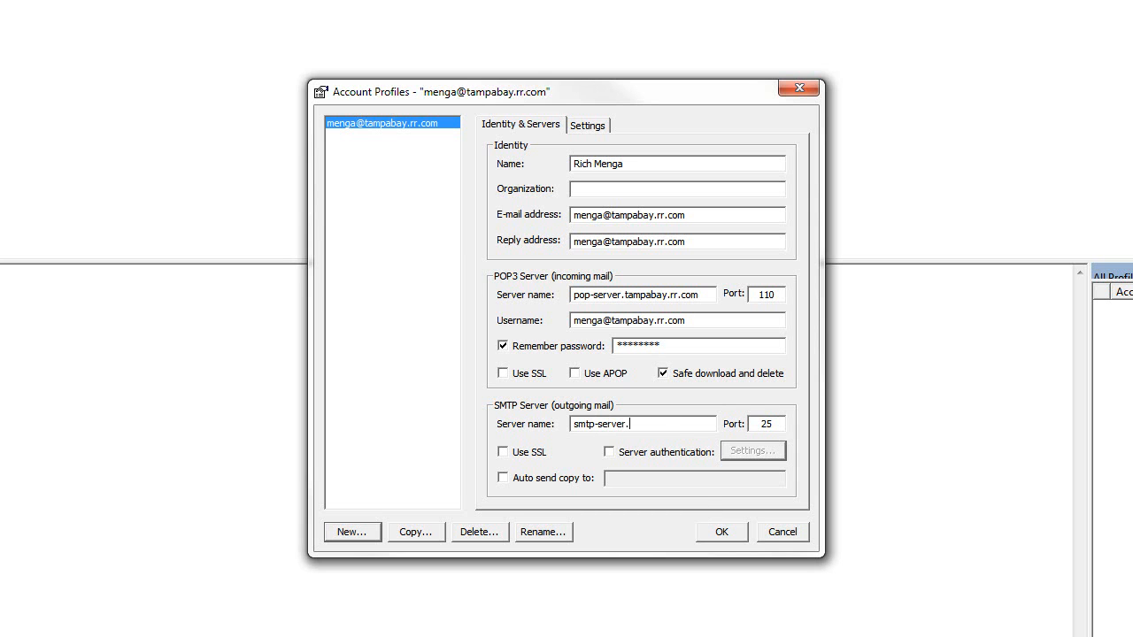
{"action": "type", "text": "tampabay.rr.com"}
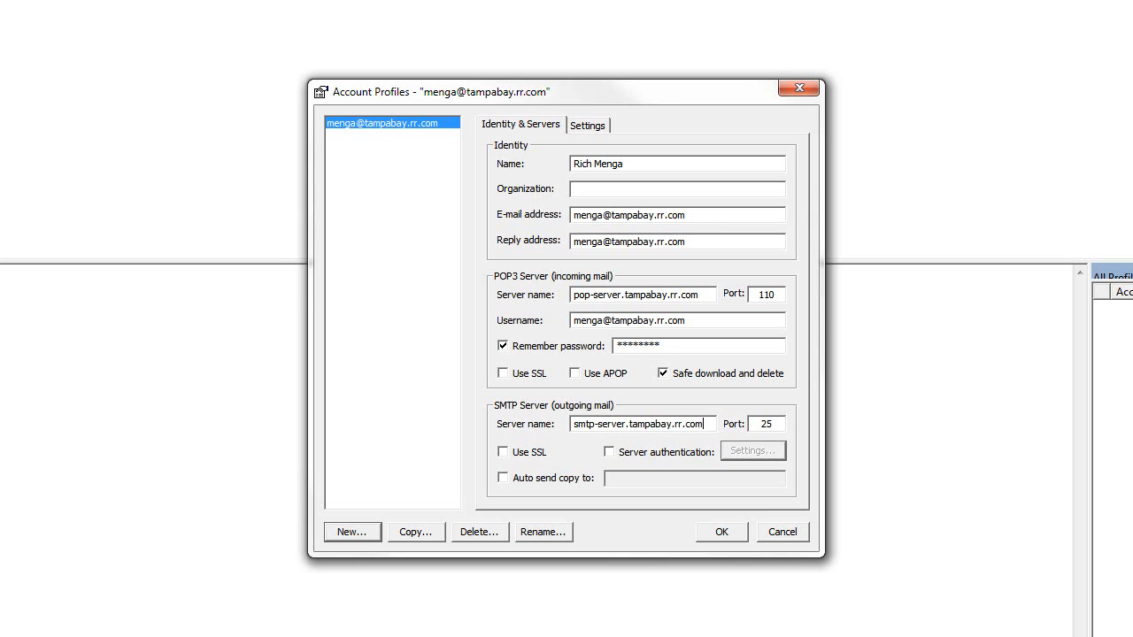
{"action": "mouse_move", "coordinate": [683, 471]}
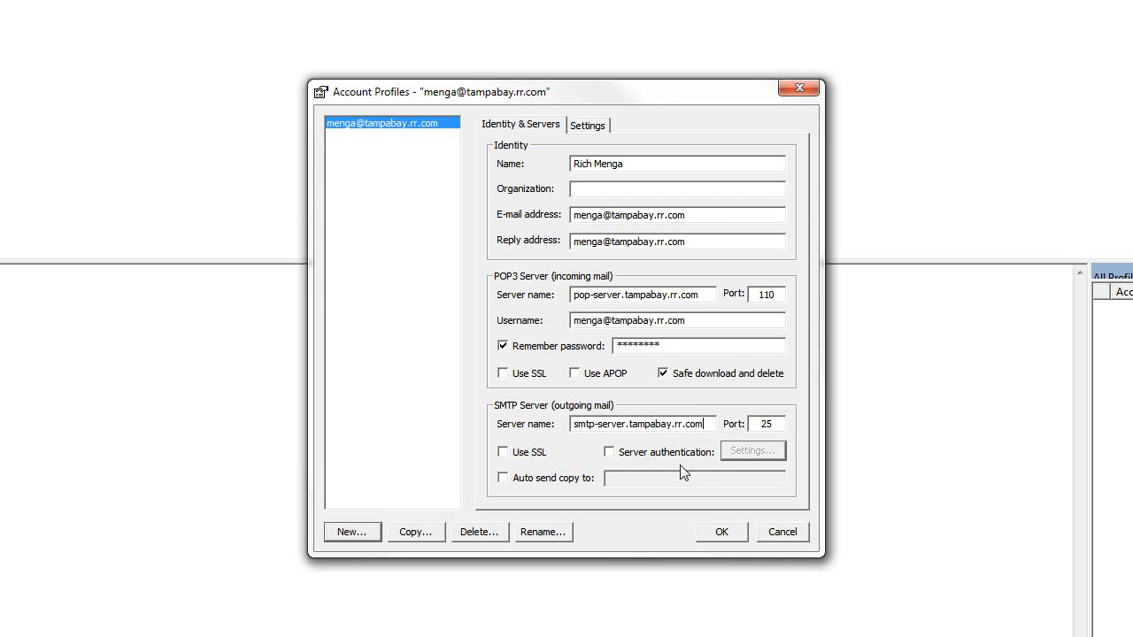
{"action": "left_click", "coordinate": [503, 452]}
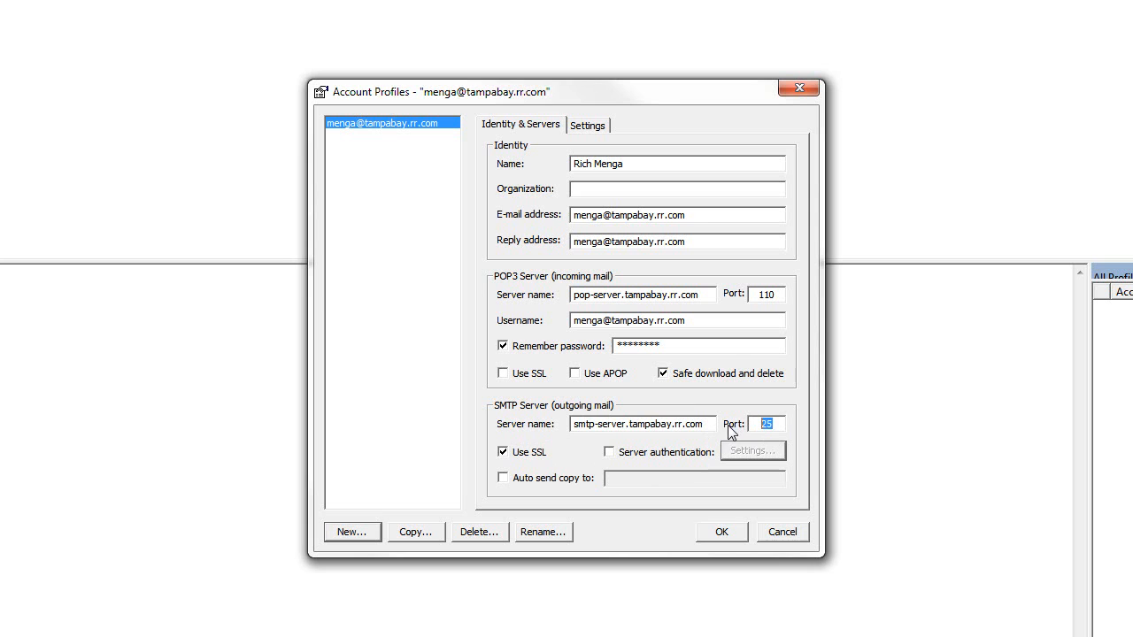
{"action": "type", "text": "465"}
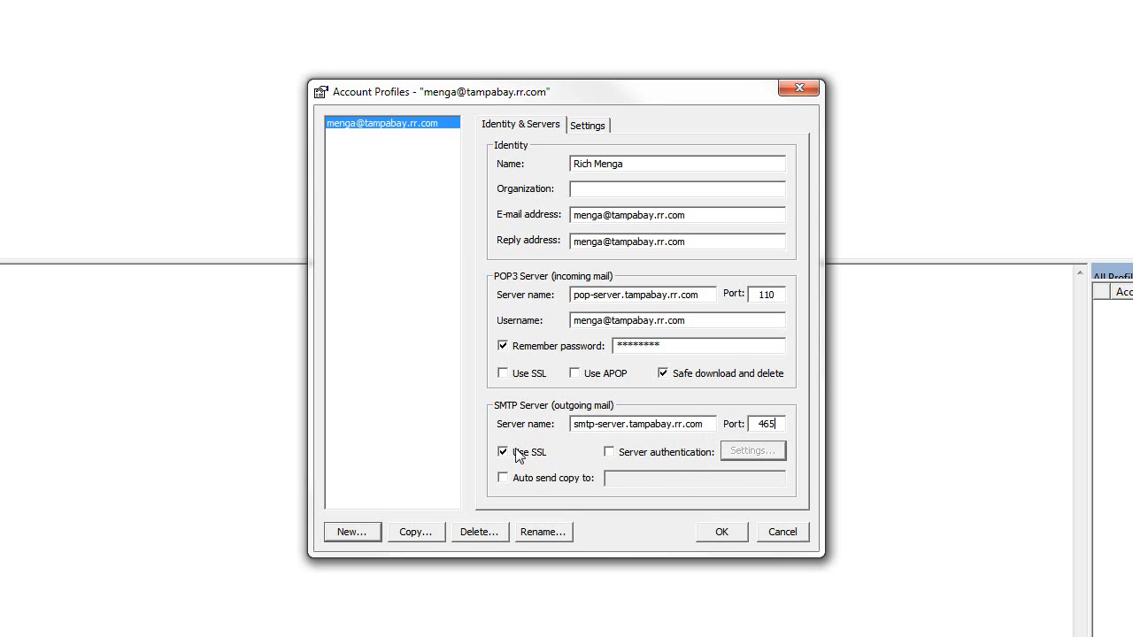
{"action": "left_click", "coordinate": [503, 452]}
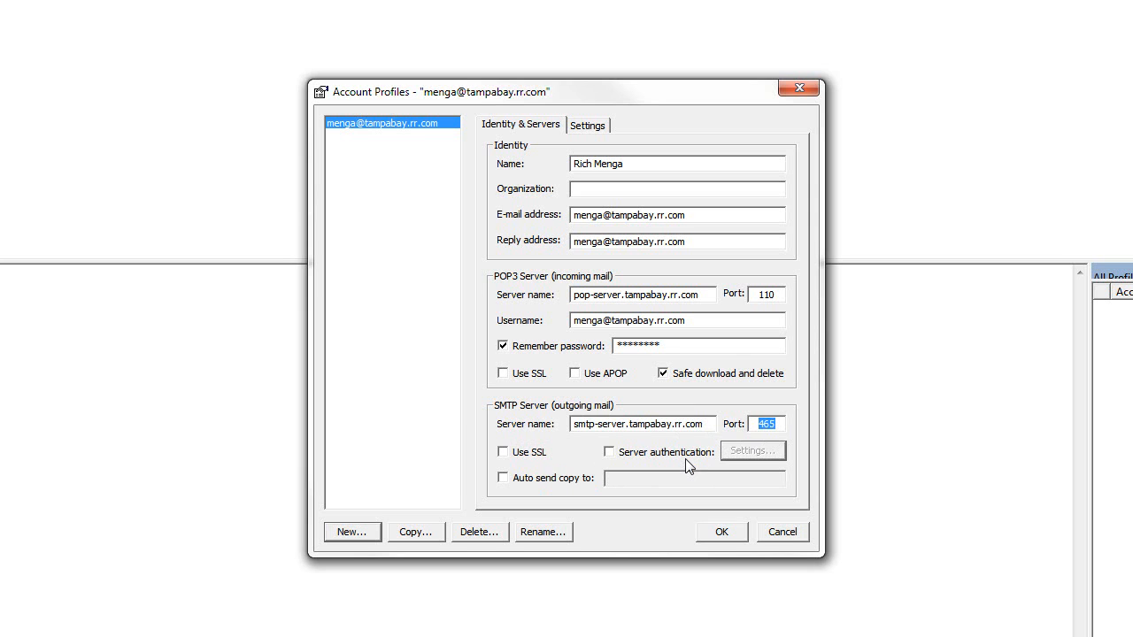
{"action": "type", "text": "587"}
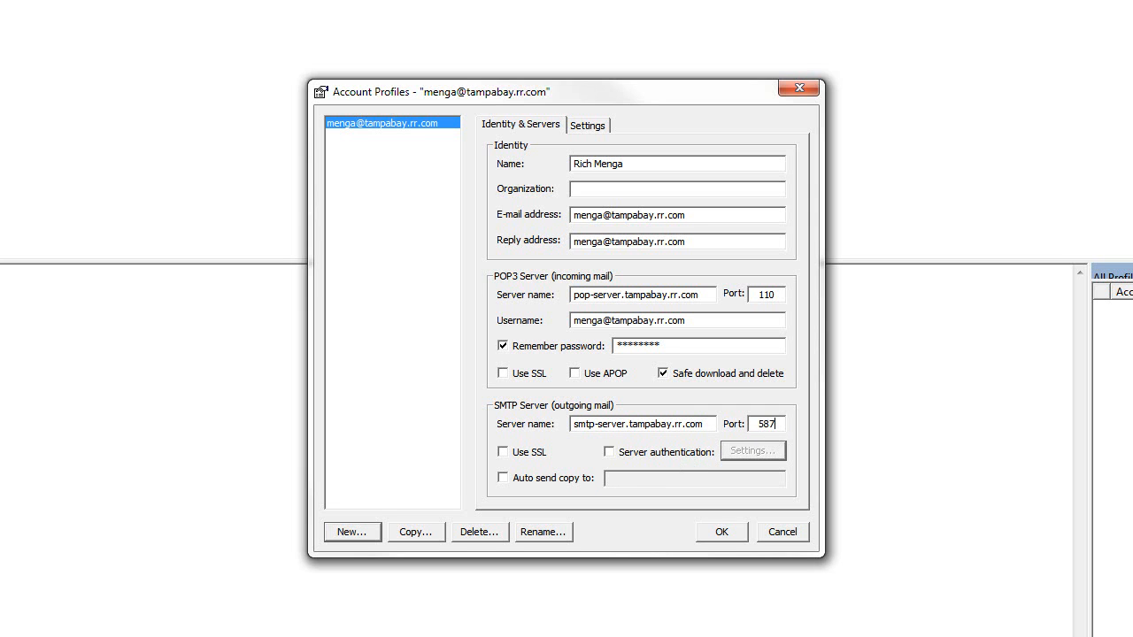
{"action": "type", "text": "25"}
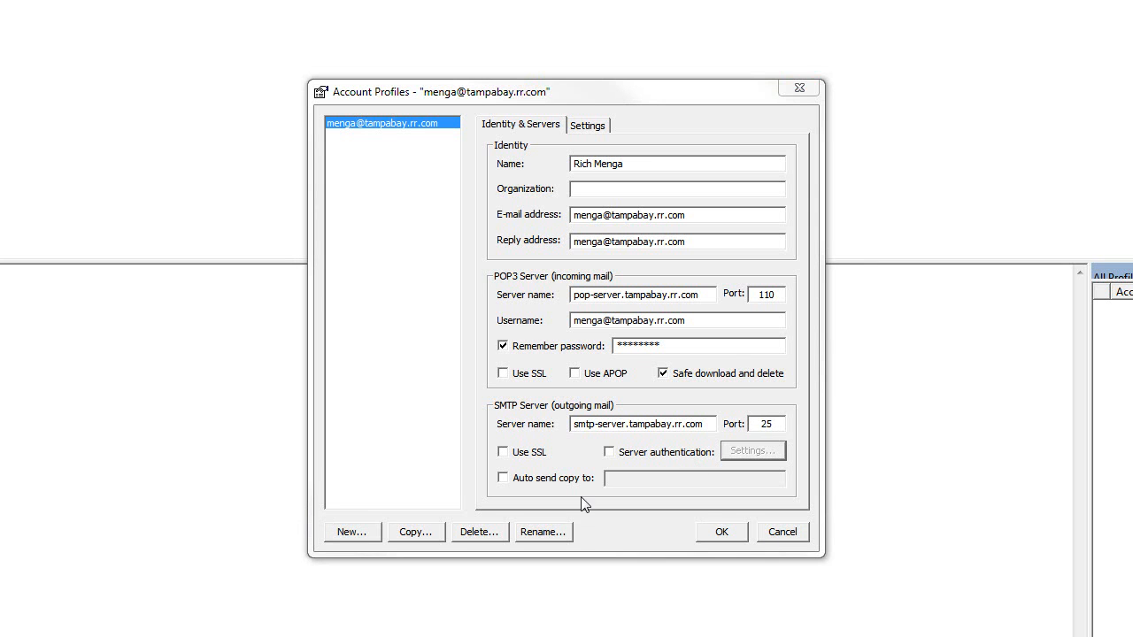
{"action": "left_click", "coordinate": [503, 478]}
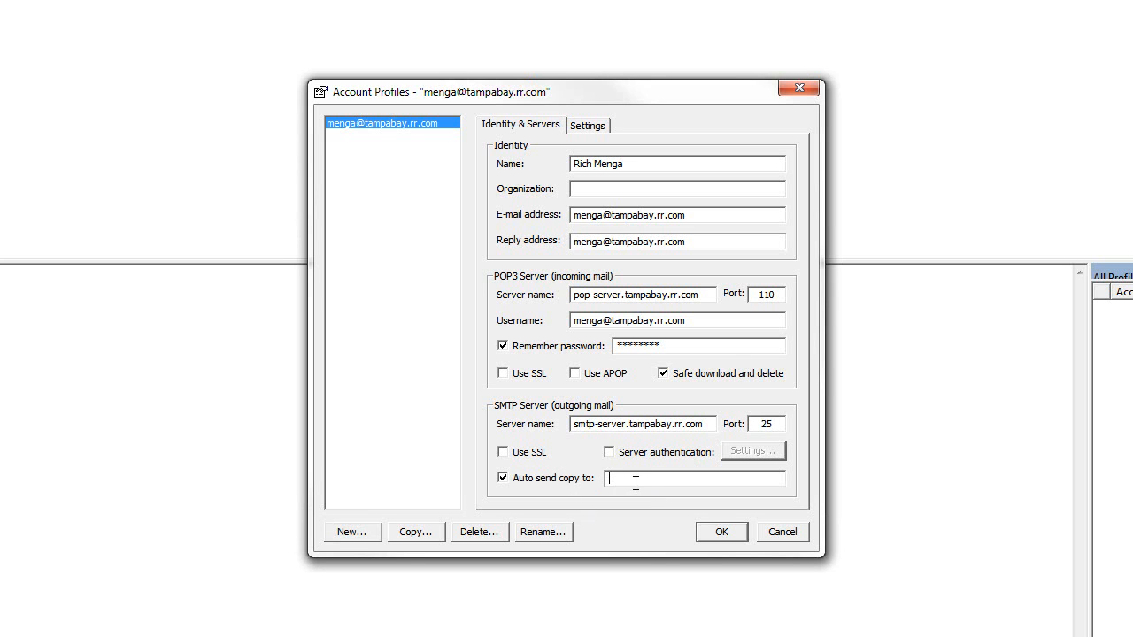
{"action": "left_click", "coordinate": [503, 478]}
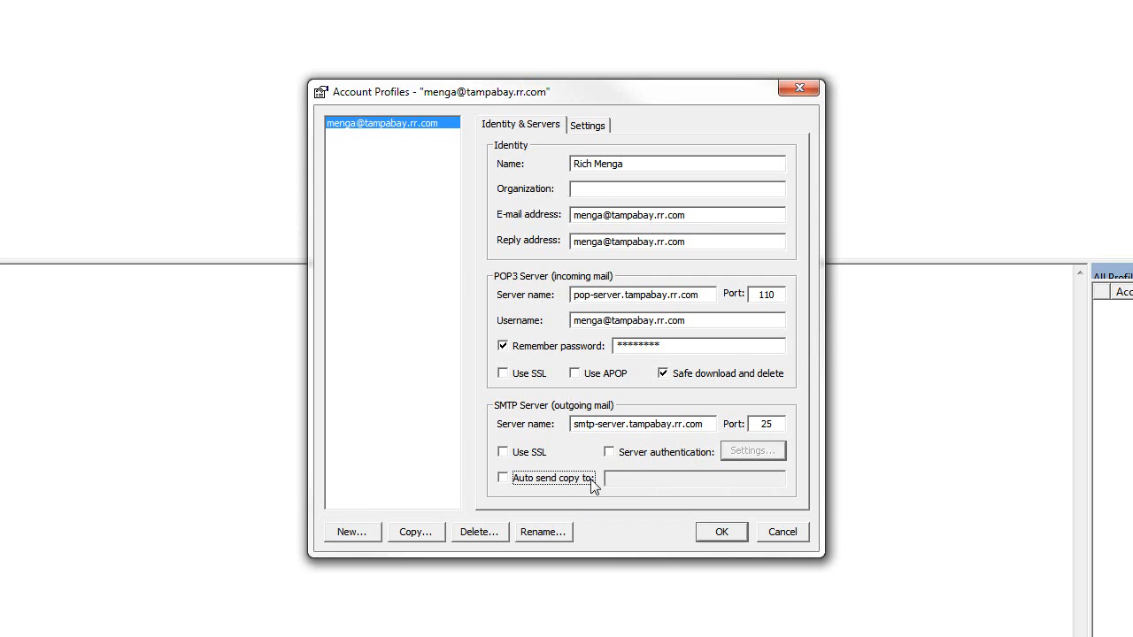
{"action": "mouse_move", "coordinate": [637, 485]}
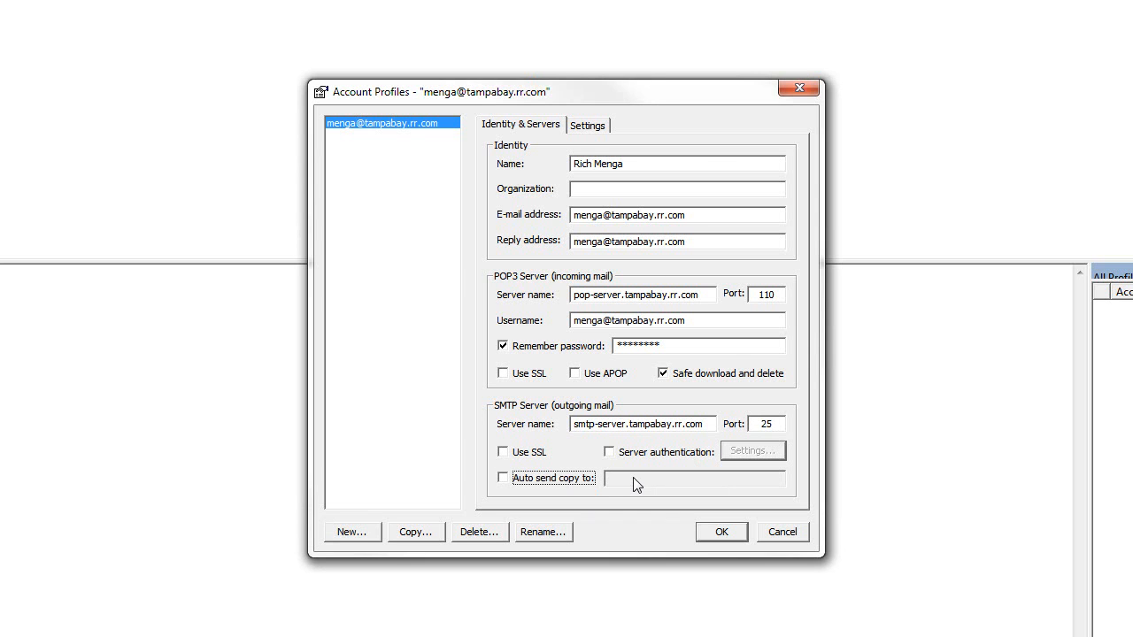
{"action": "left_click", "coordinate": [587, 124]}
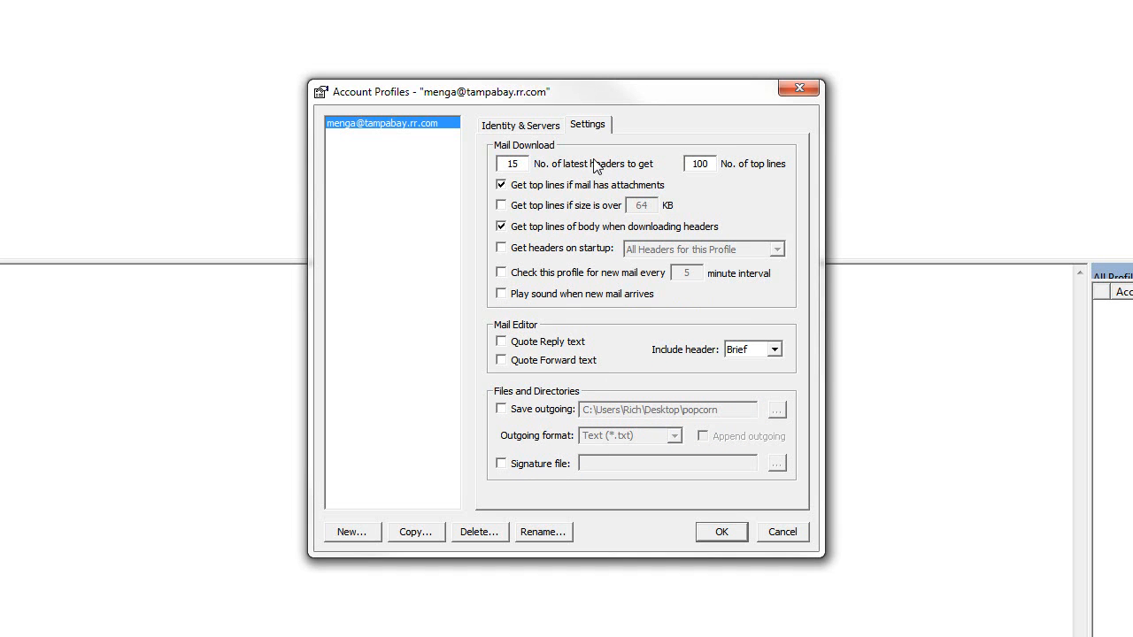
{"action": "mouse_move", "coordinate": [557, 150]}
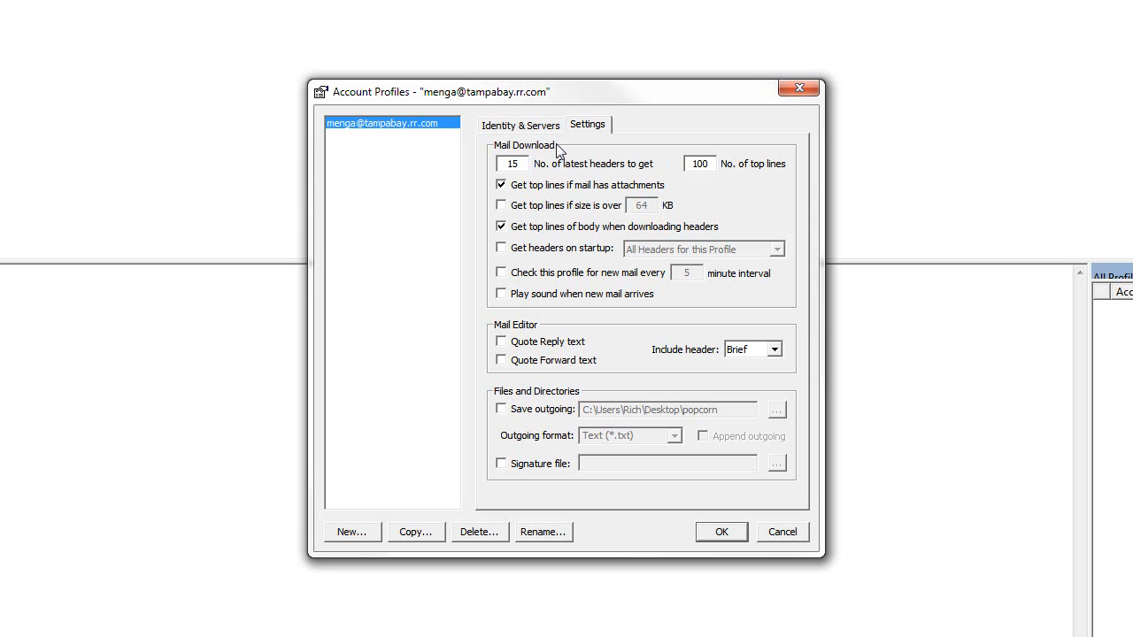
{"action": "mouse_move", "coordinate": [545, 155]}
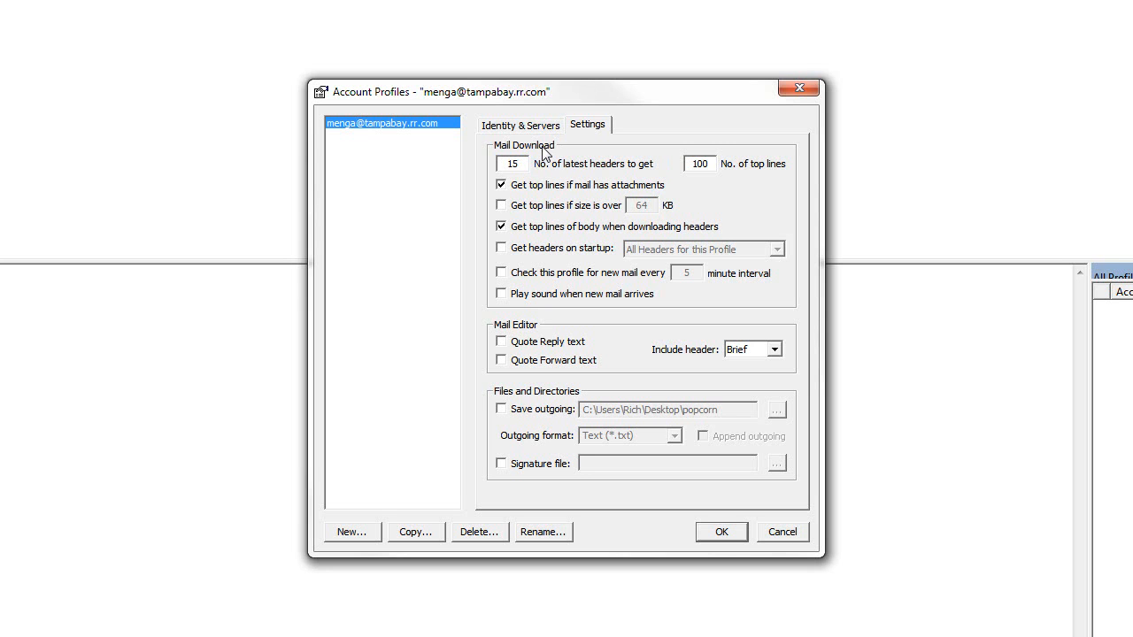
Step: On the Settings tab, enable saving outgoing messages as Mail (*.eml) files
{"action": "left_click", "coordinate": [511, 163]}
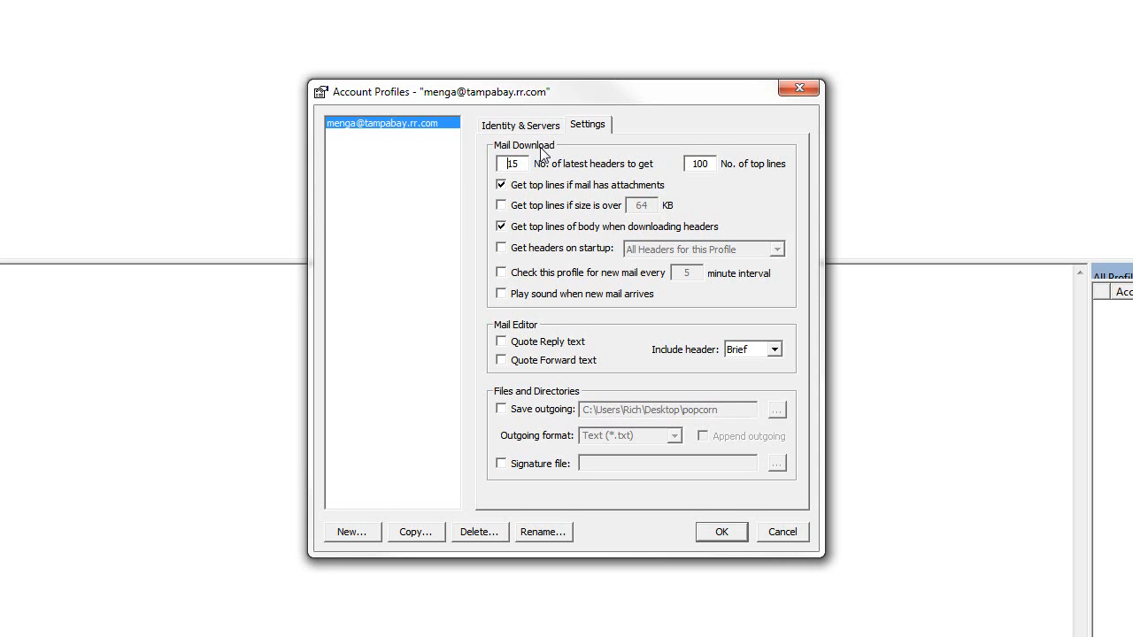
{"action": "mouse_move", "coordinate": [534, 416]}
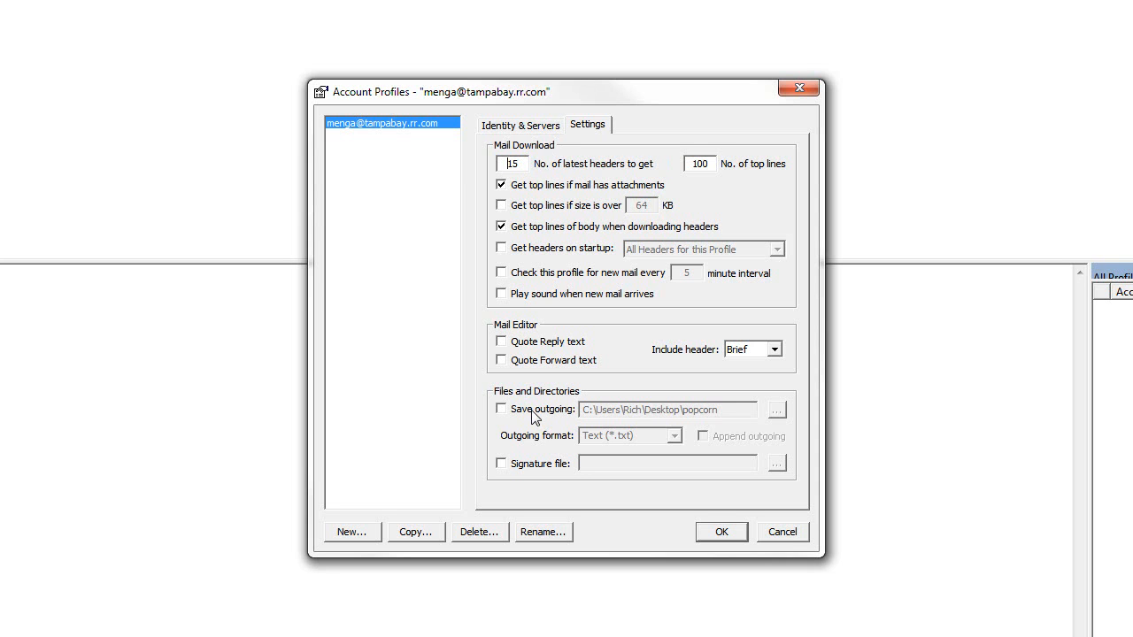
{"action": "left_click", "coordinate": [501, 408]}
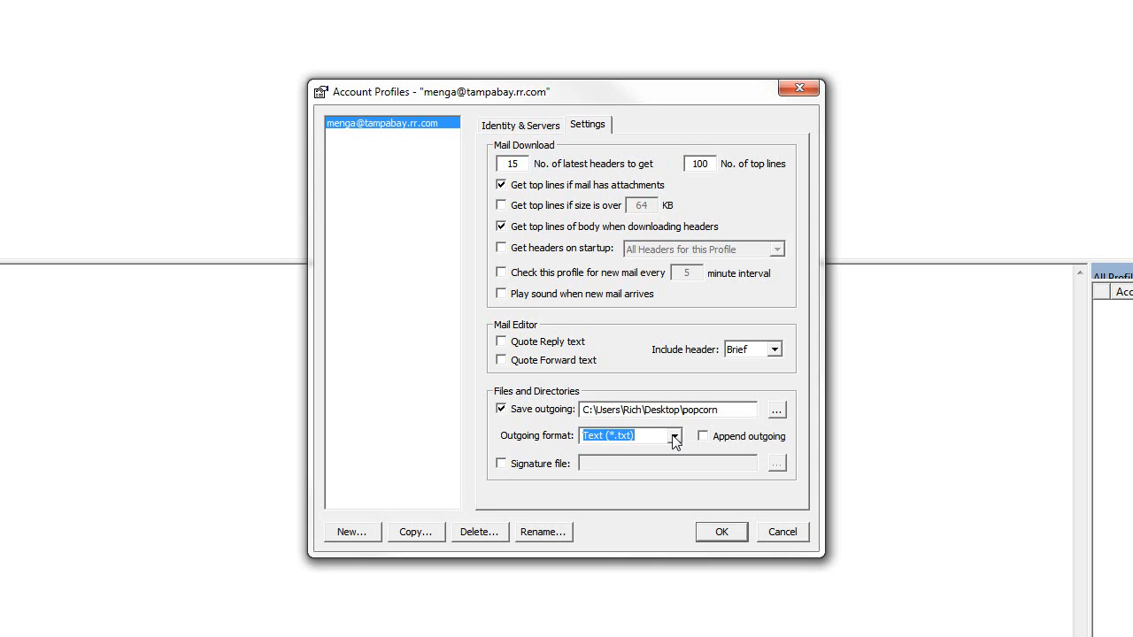
{"action": "left_click", "coordinate": [607, 435]}
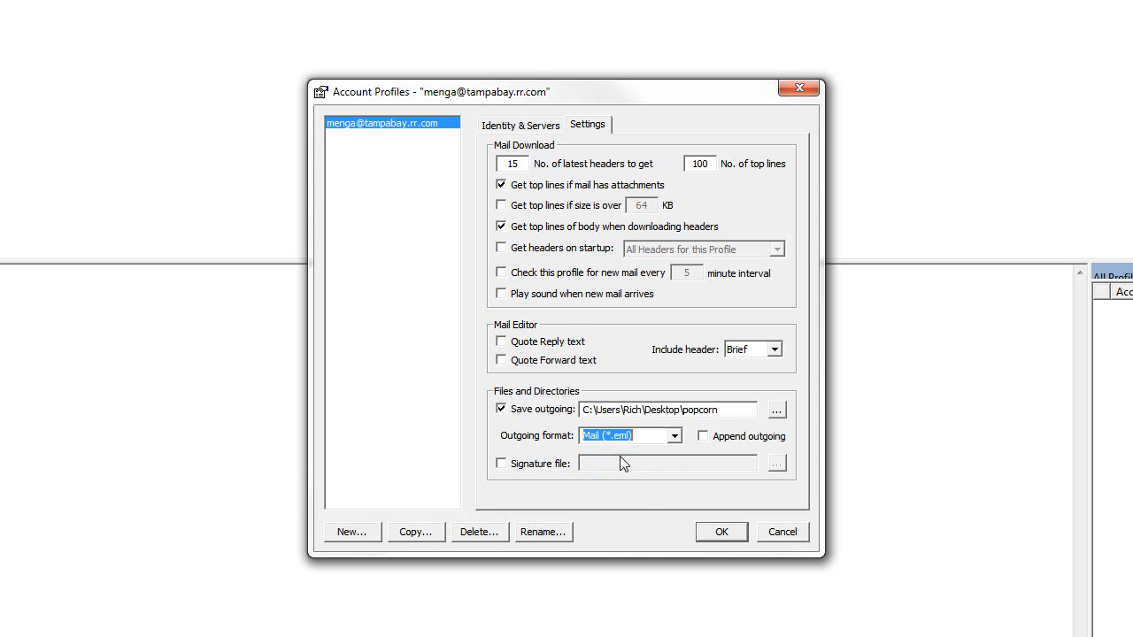
{"action": "mouse_move", "coordinate": [534, 453]}
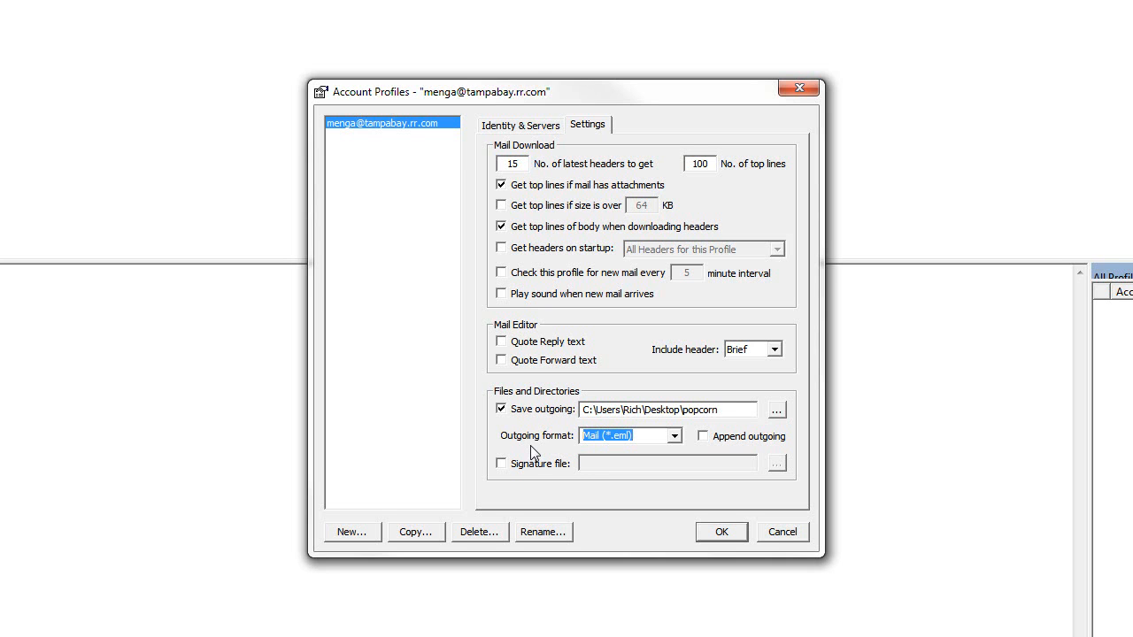
Step: Try the Signature file option, cancel the file chooser, and leave the option switched off
{"action": "left_click", "coordinate": [501, 464]}
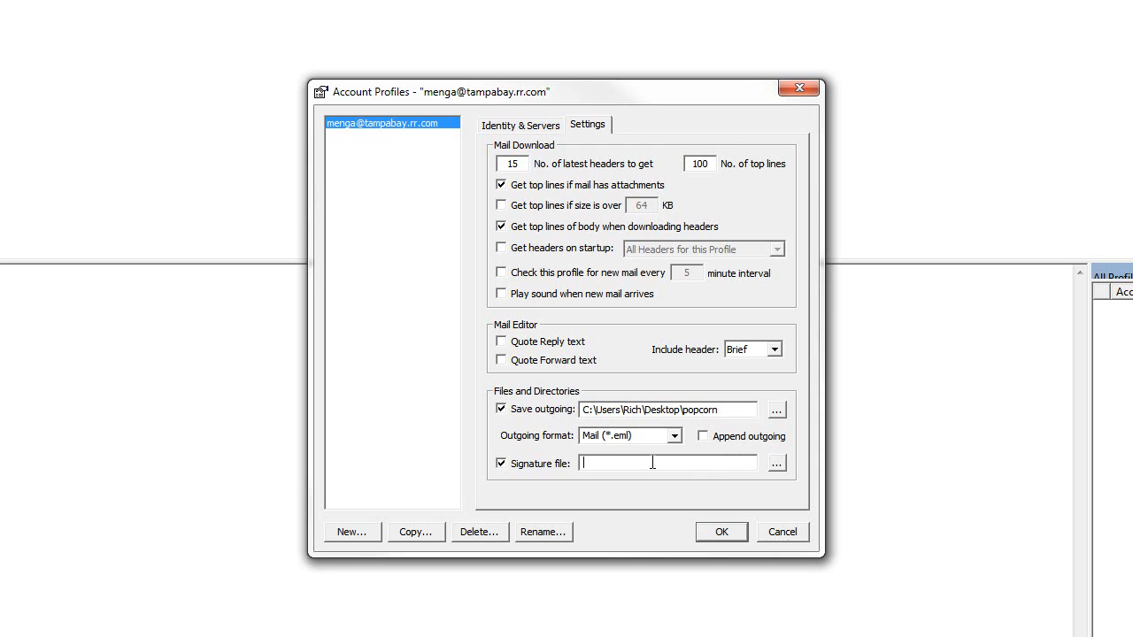
{"action": "left_click", "coordinate": [775, 464]}
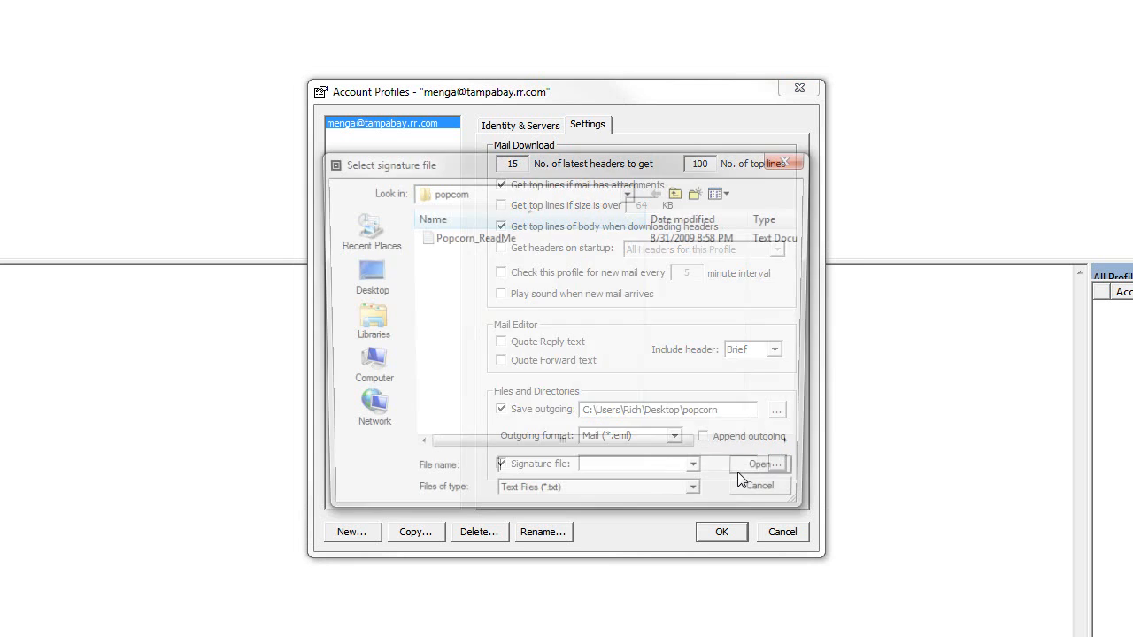
{"action": "left_click", "coordinate": [757, 485]}
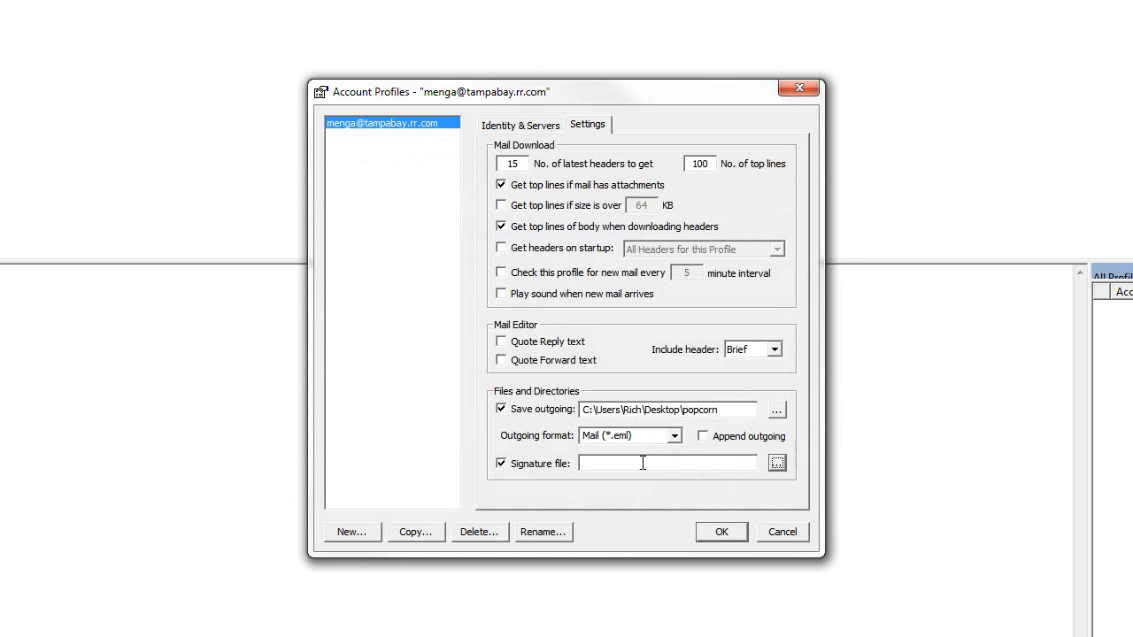
{"action": "left_click", "coordinate": [501, 463]}
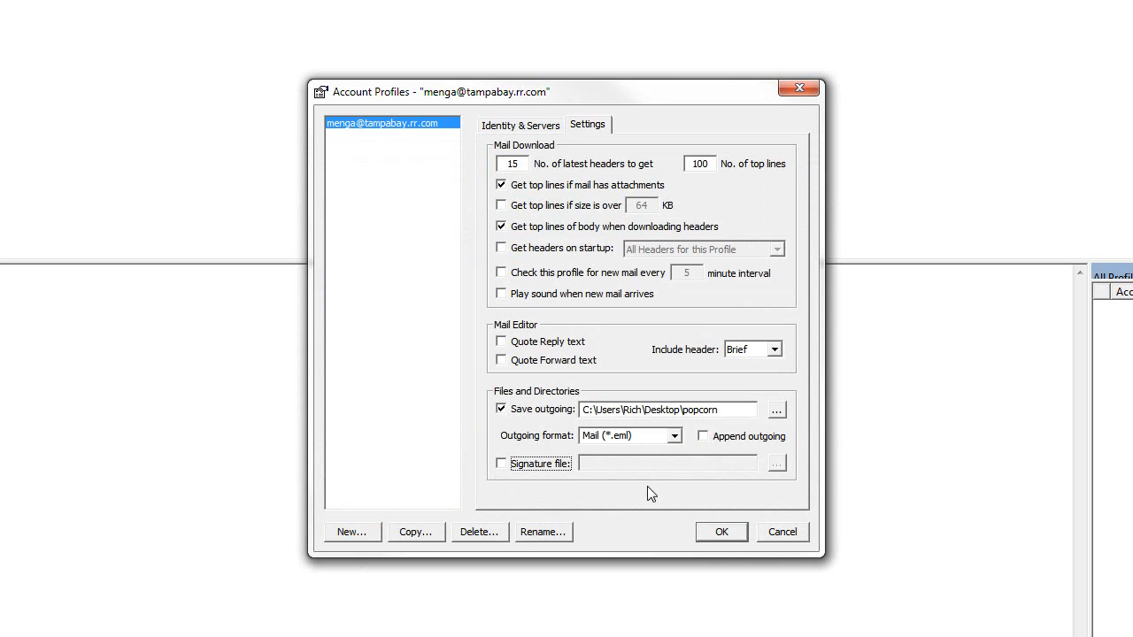
{"action": "mouse_move", "coordinate": [686, 340]}
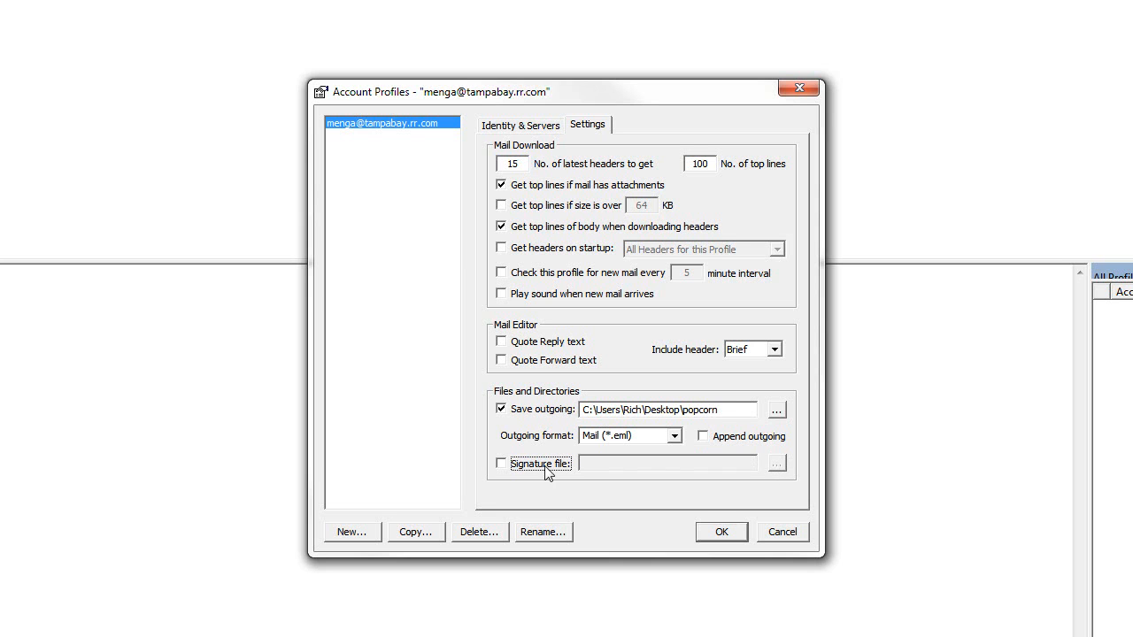
{"action": "mouse_move", "coordinate": [644, 358]}
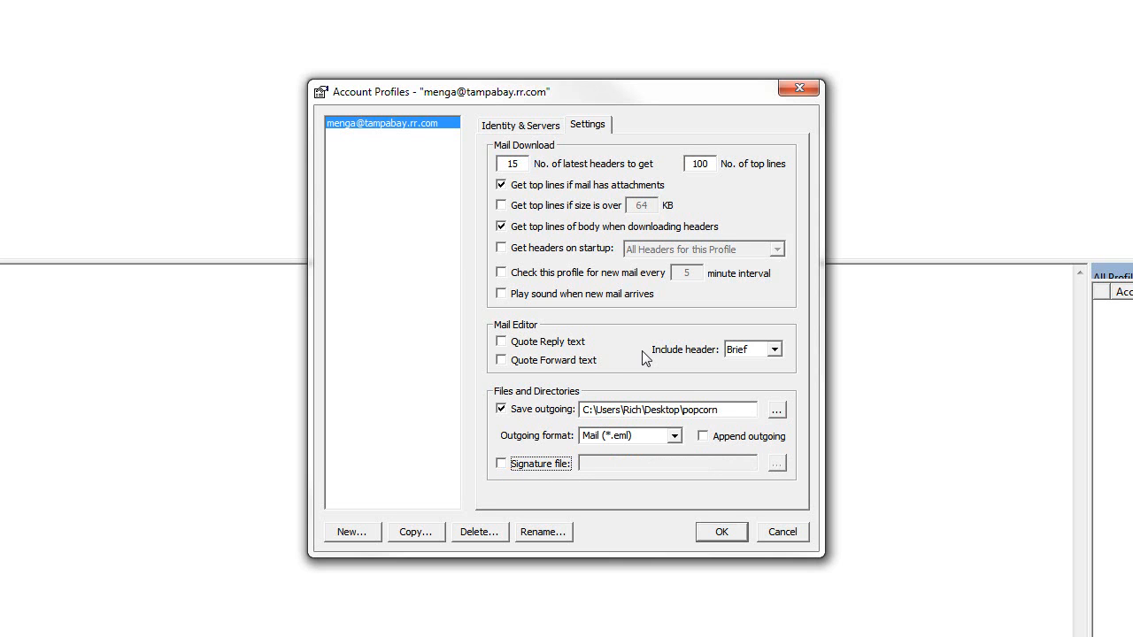
{"action": "mouse_move", "coordinate": [591, 336]}
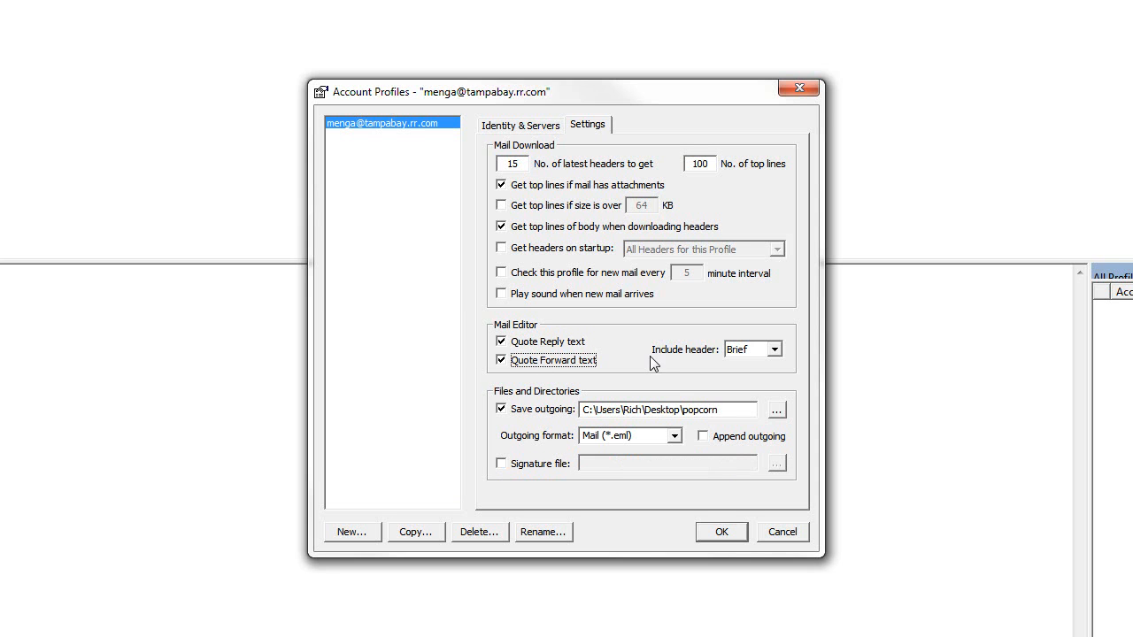
{"action": "mouse_move", "coordinate": [602, 304]}
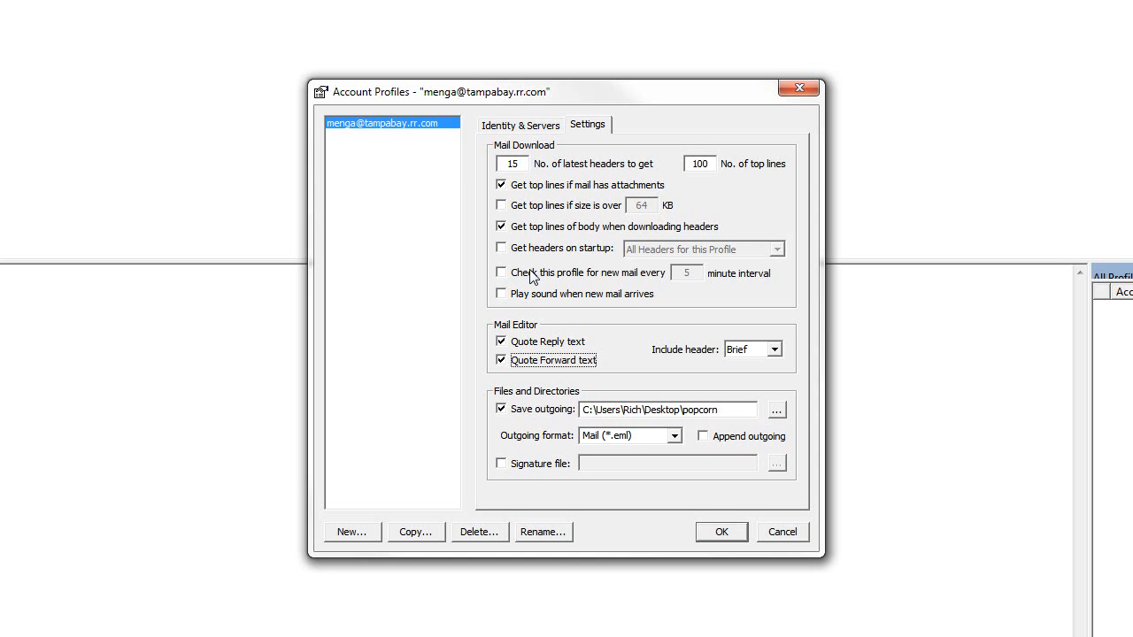
Step: Toggle 'Check this profile for new mail every' on and back off
{"action": "left_click", "coordinate": [501, 273]}
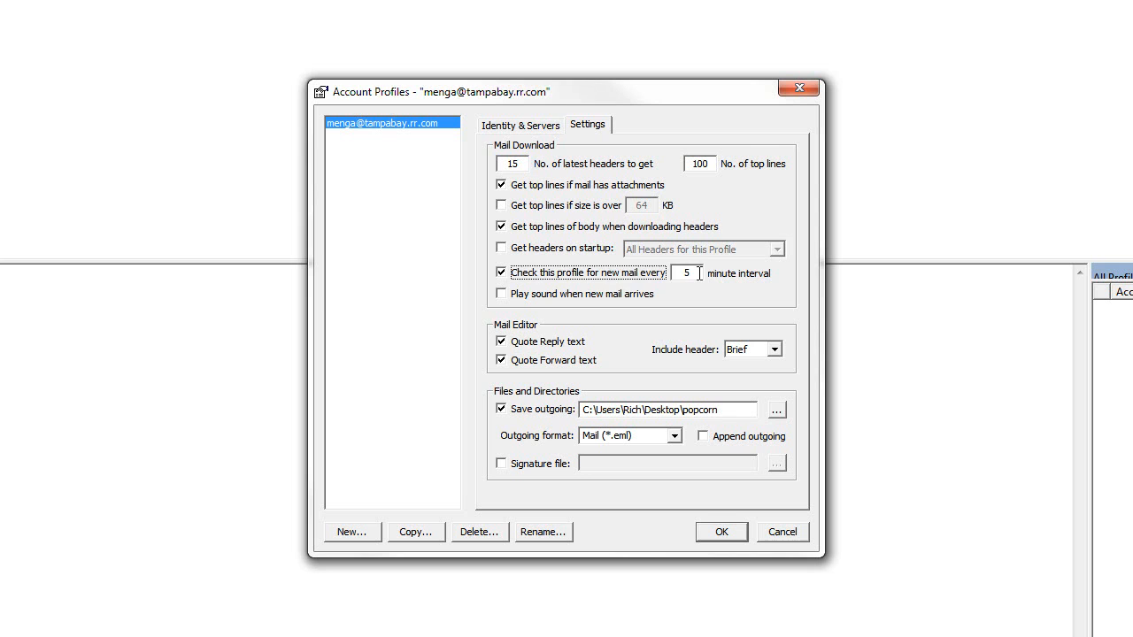
{"action": "left_click", "coordinate": [501, 272]}
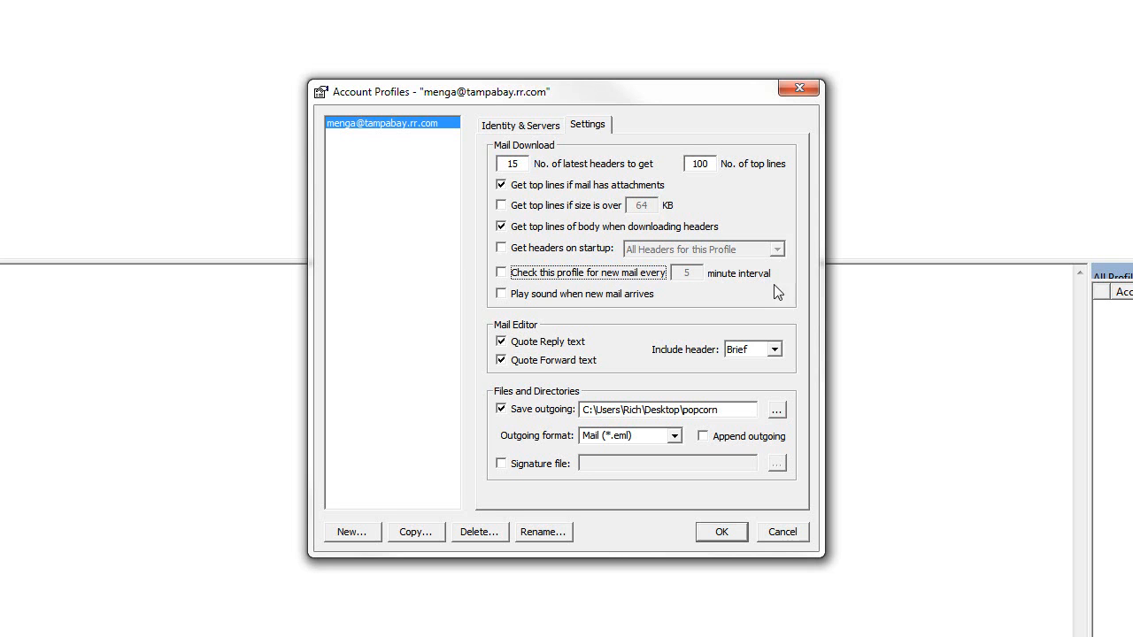
{"action": "mouse_move", "coordinate": [571, 293]}
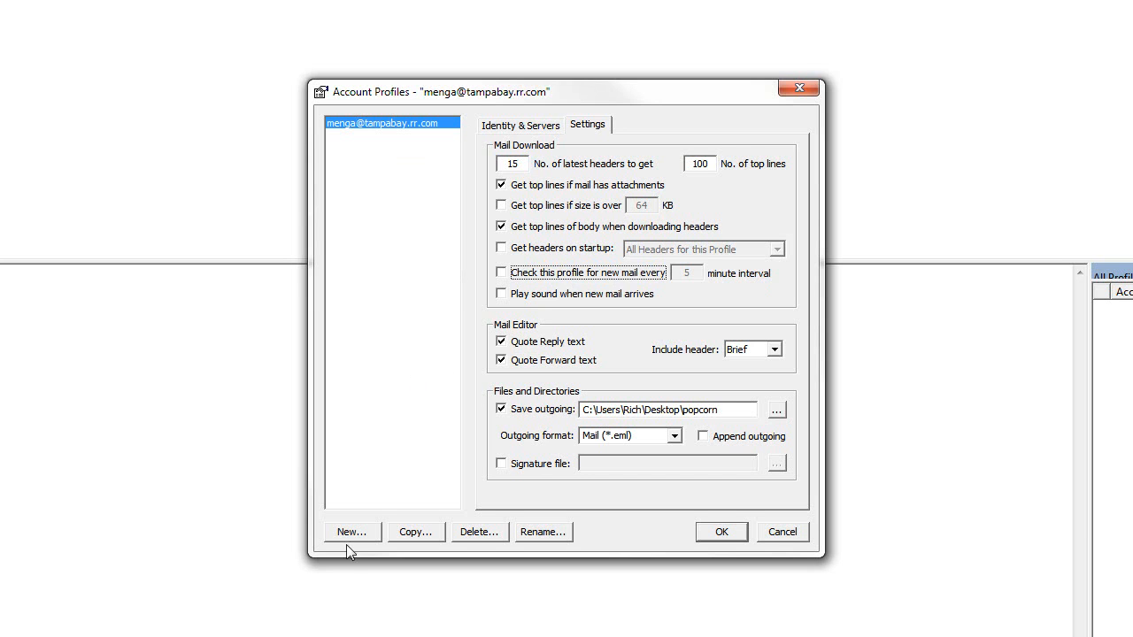
Step: Confirm the Account Profiles settings with OK and enlarge the main window to a preset size
{"action": "left_click", "coordinate": [351, 531]}
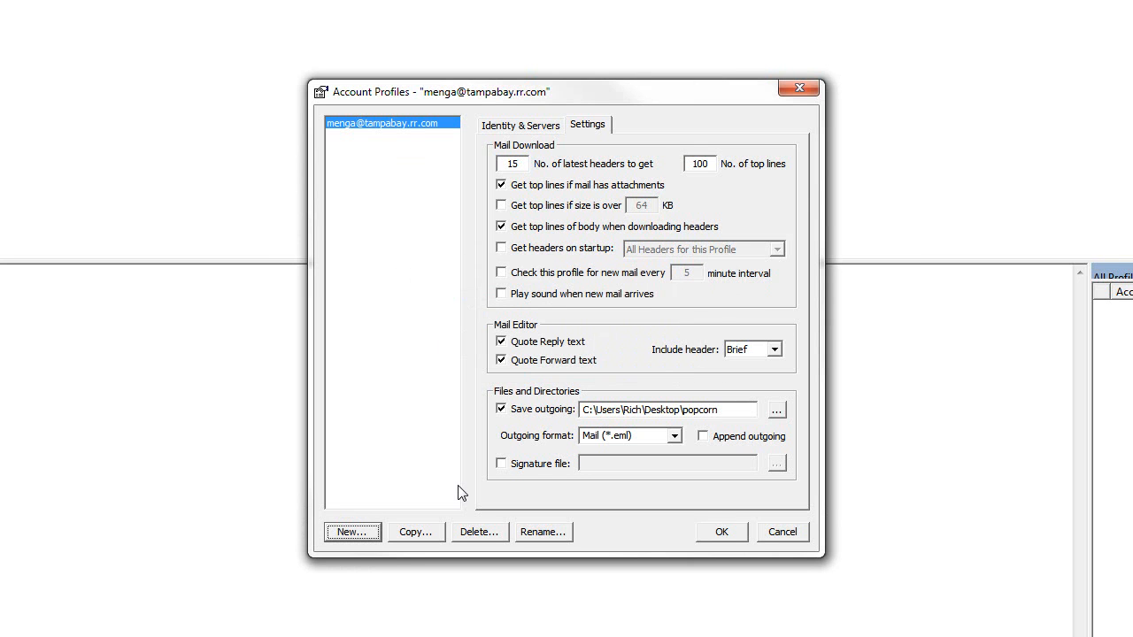
{"action": "mouse_move", "coordinate": [363, 194]}
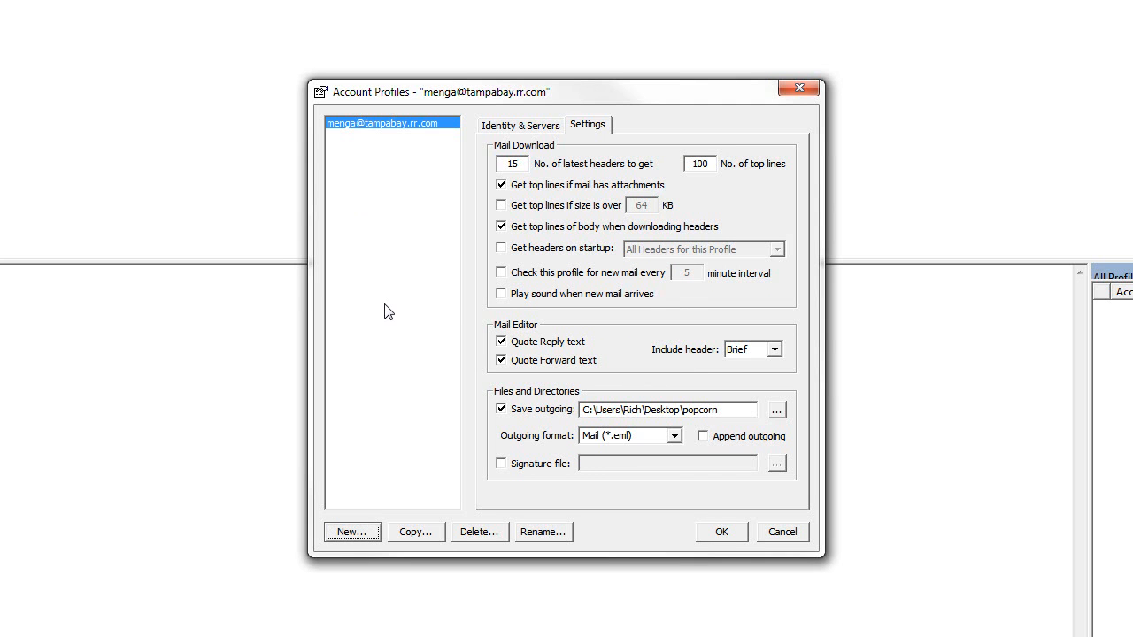
{"action": "mouse_move", "coordinate": [666, 538]}
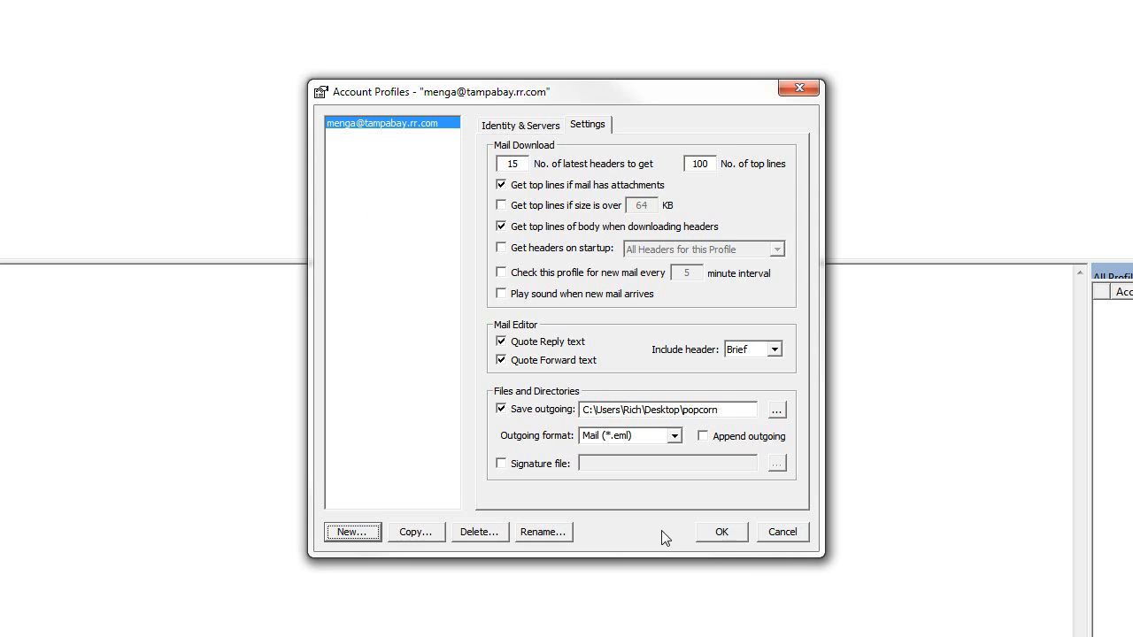
{"action": "left_click", "coordinate": [720, 531]}
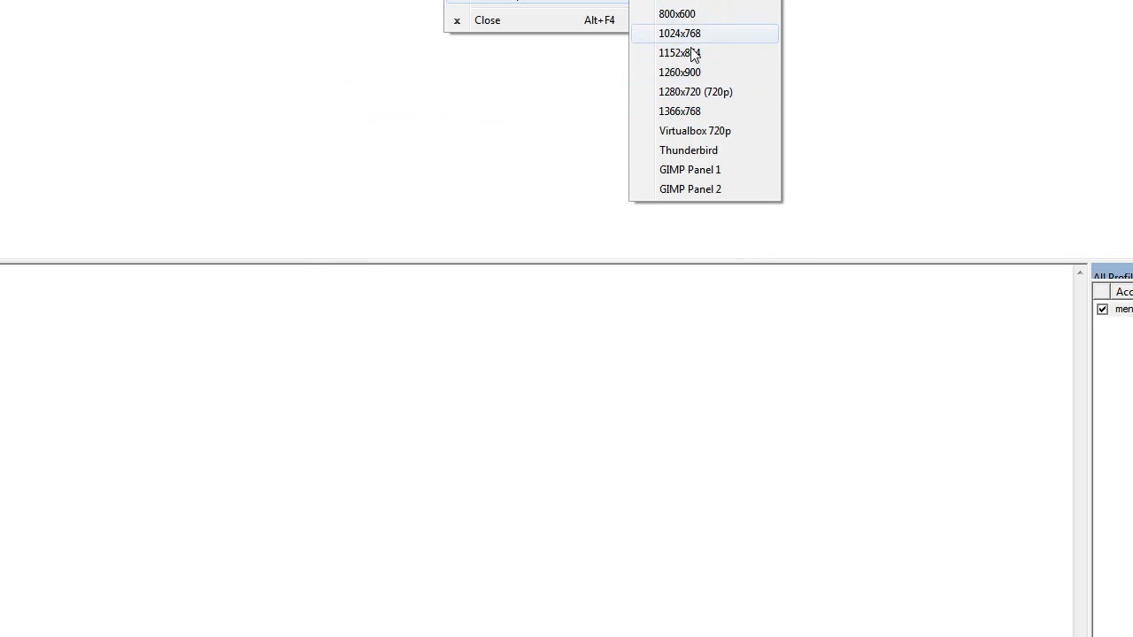
{"action": "left_click", "coordinate": [696, 92]}
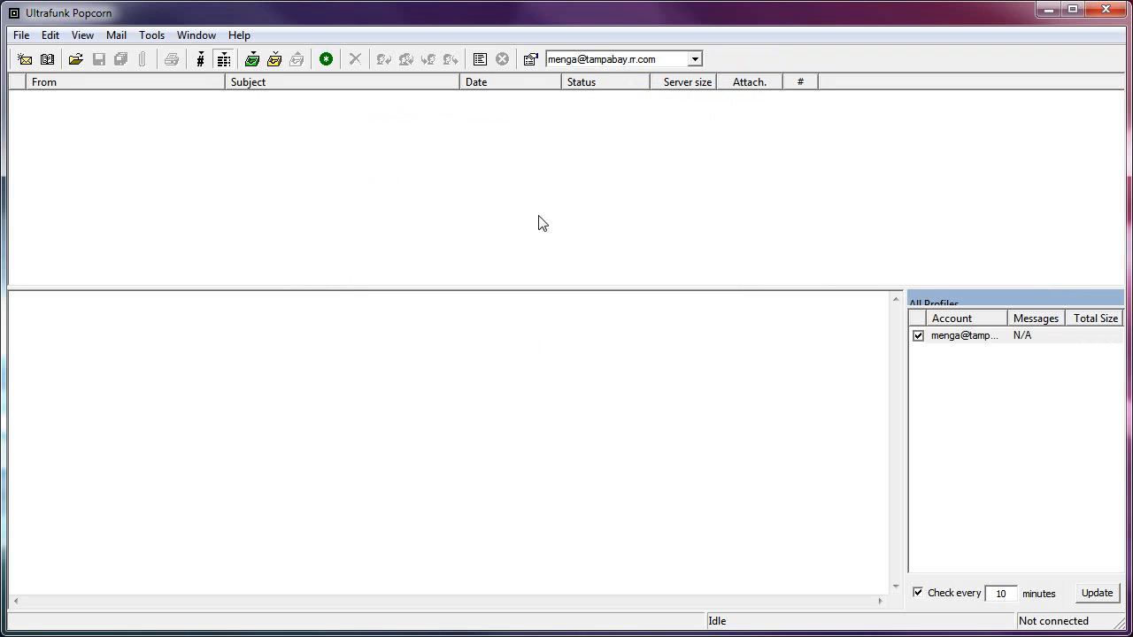
{"action": "mouse_move", "coordinate": [337, 262]}
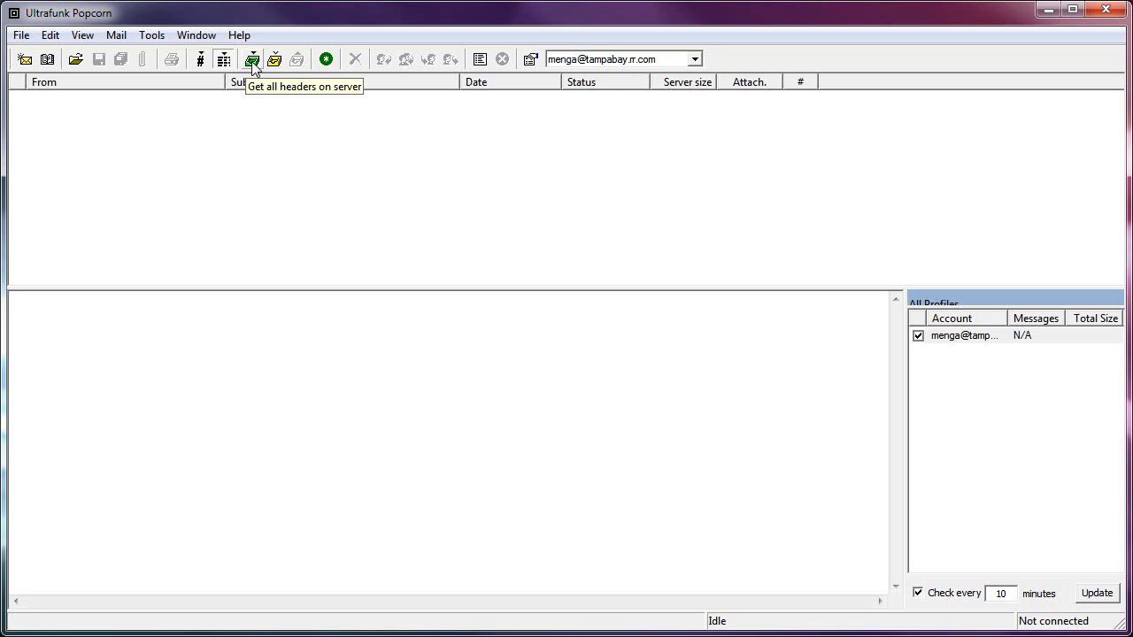
{"action": "mouse_move", "coordinate": [275, 60]}
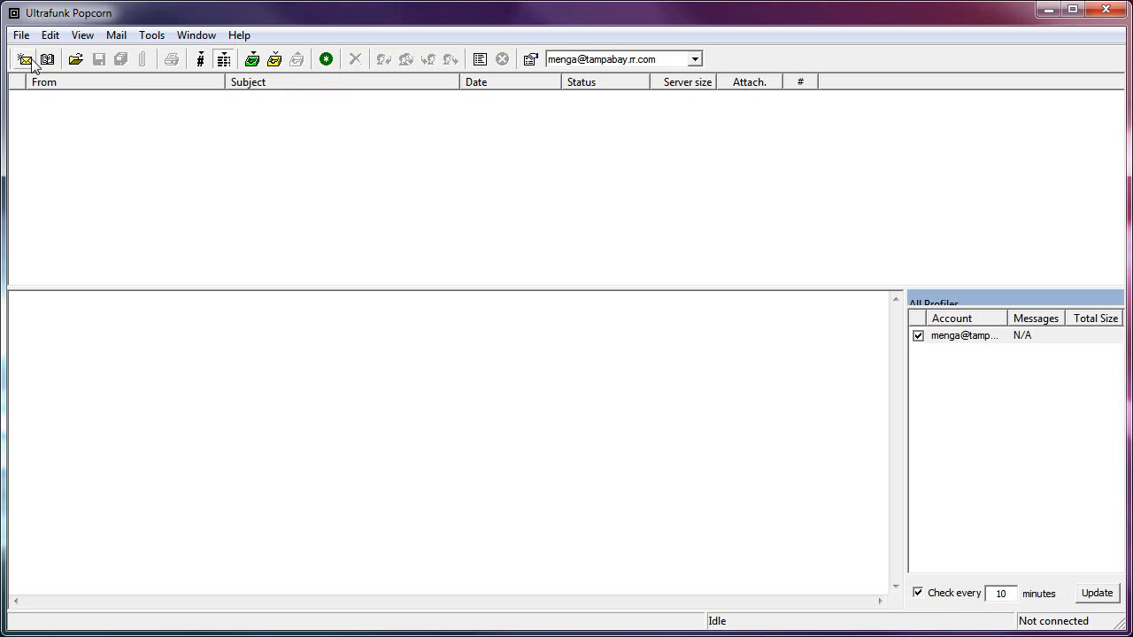
{"action": "left_click", "coordinate": [46, 61]}
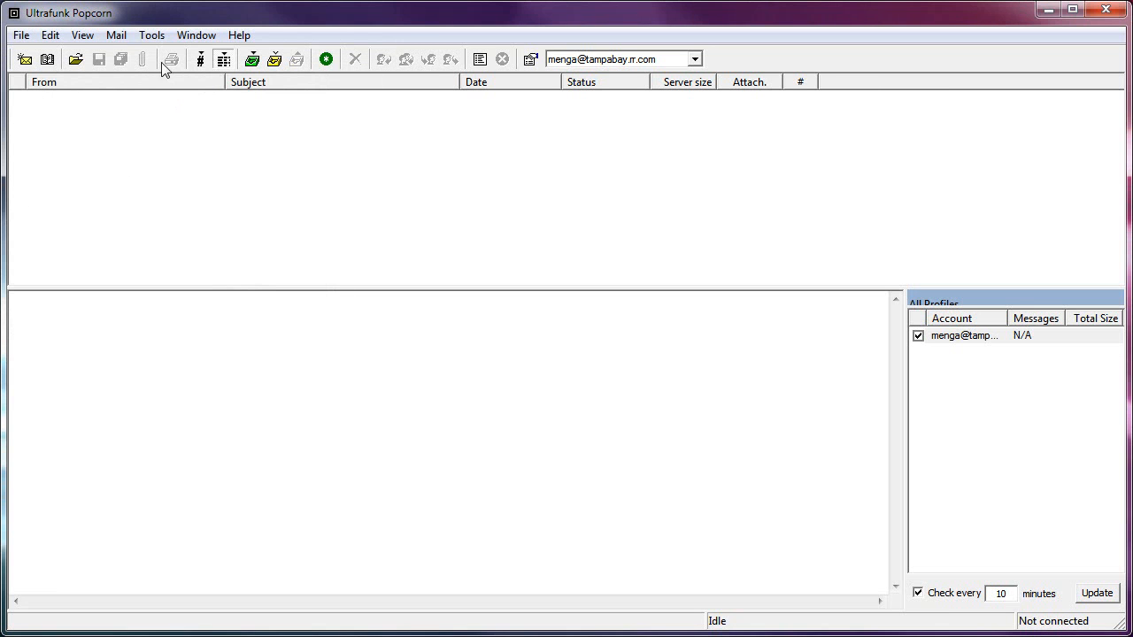
{"action": "mouse_move", "coordinate": [200, 59]}
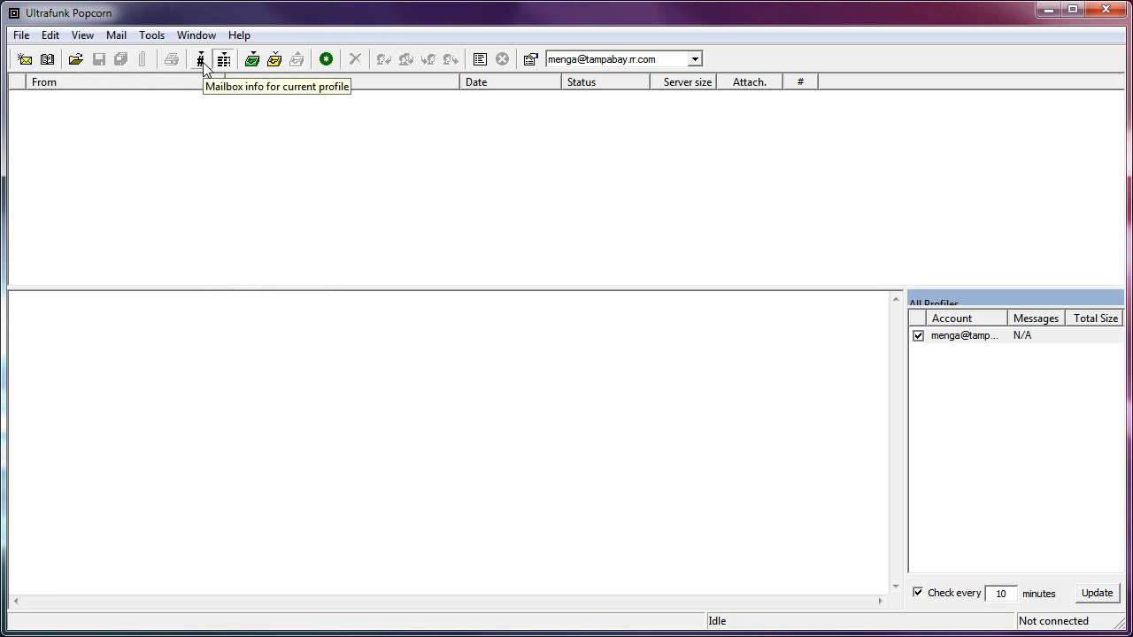
Step: Check the menga profile's mailbox on the POP server twice, dismissing the empty-mailbox notice each time
{"action": "left_click", "coordinate": [200, 59]}
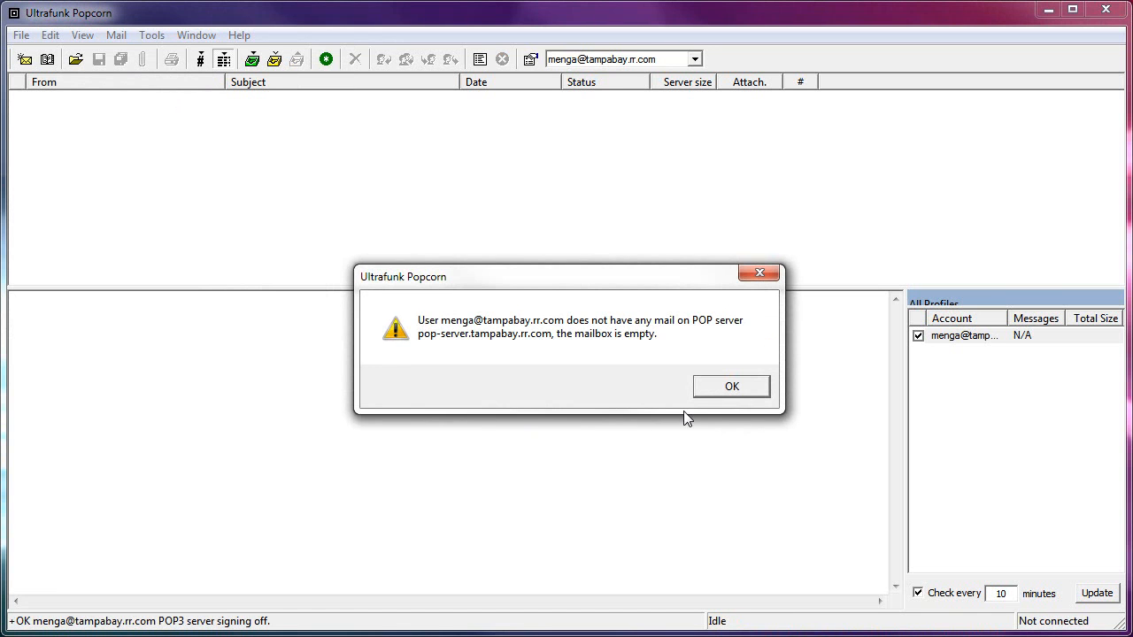
{"action": "left_click", "coordinate": [730, 385]}
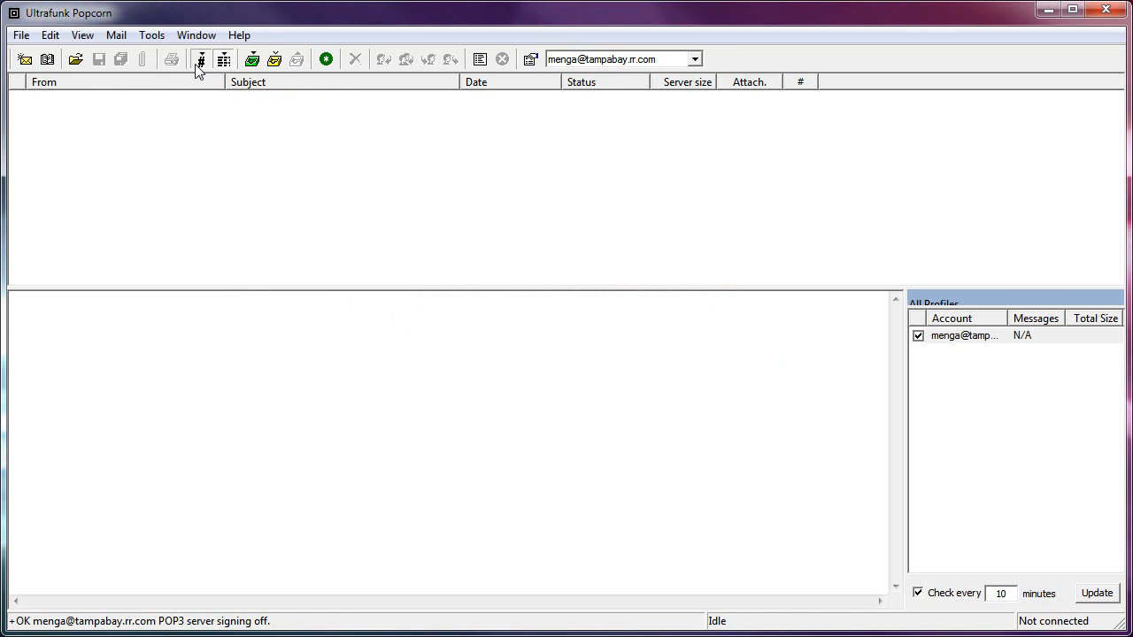
{"action": "left_click", "coordinate": [200, 60]}
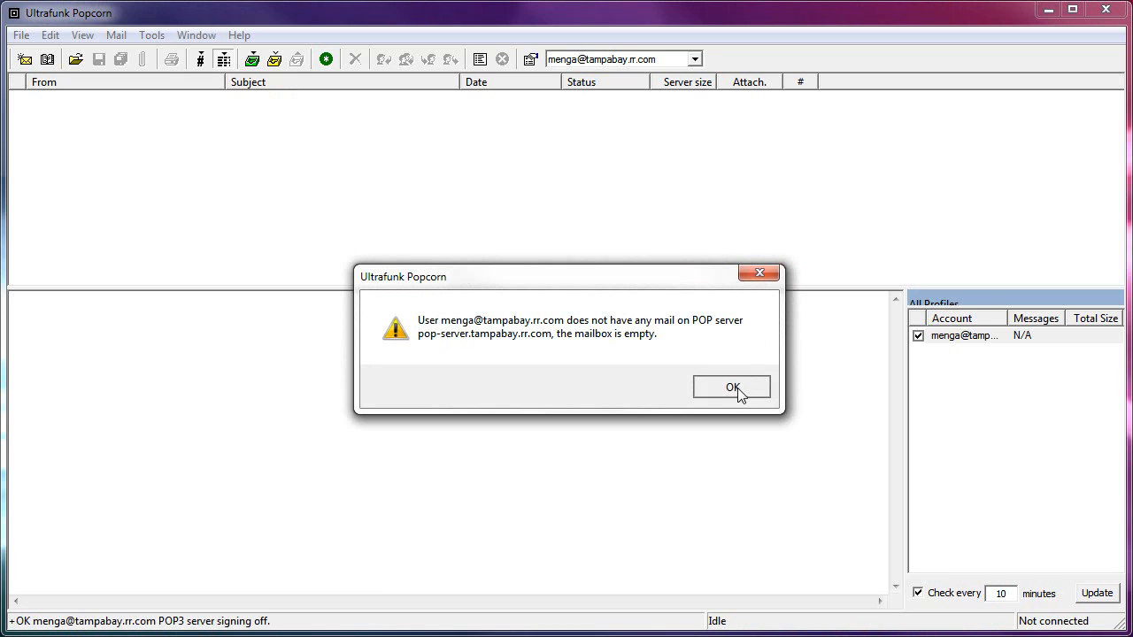
{"action": "left_click", "coordinate": [731, 387]}
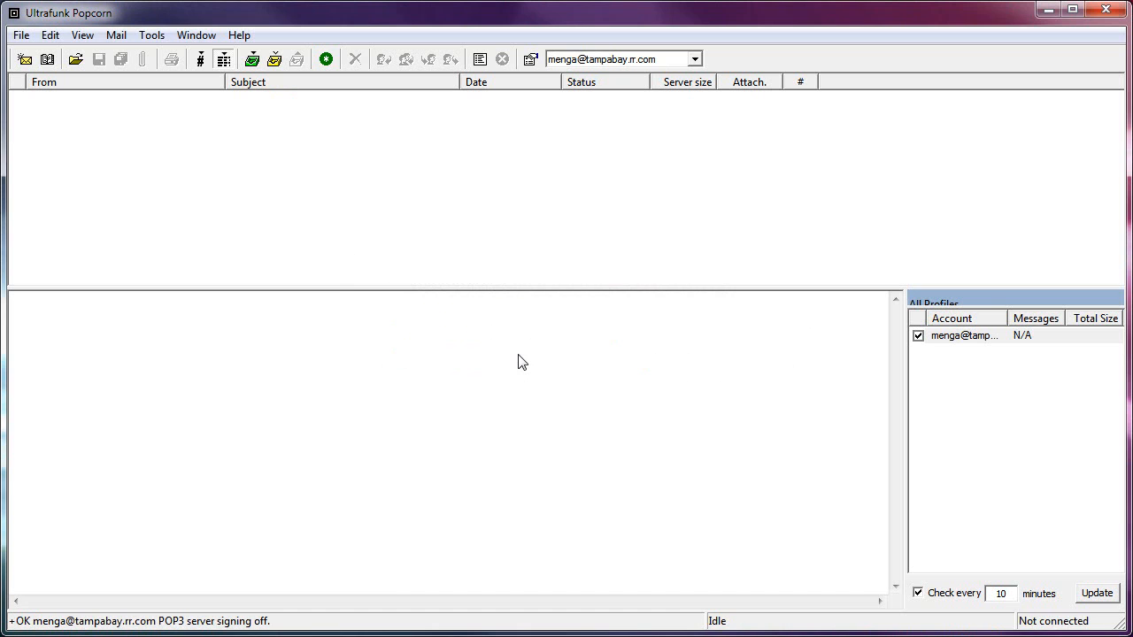
{"action": "mouse_move", "coordinate": [421, 260]}
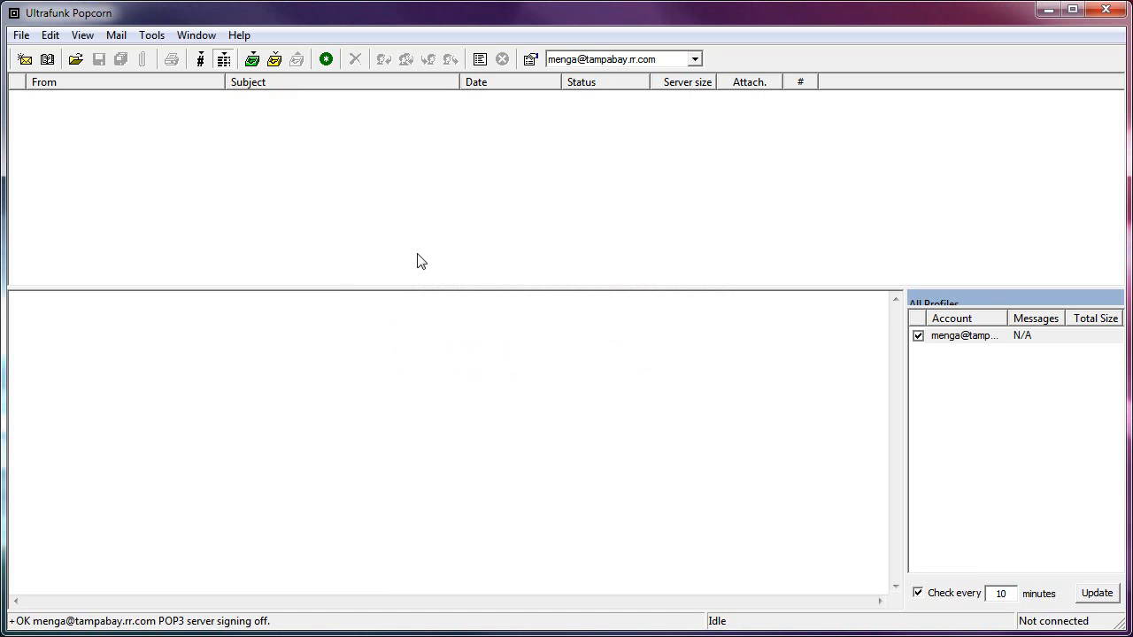
{"action": "mouse_move", "coordinate": [290, 103]}
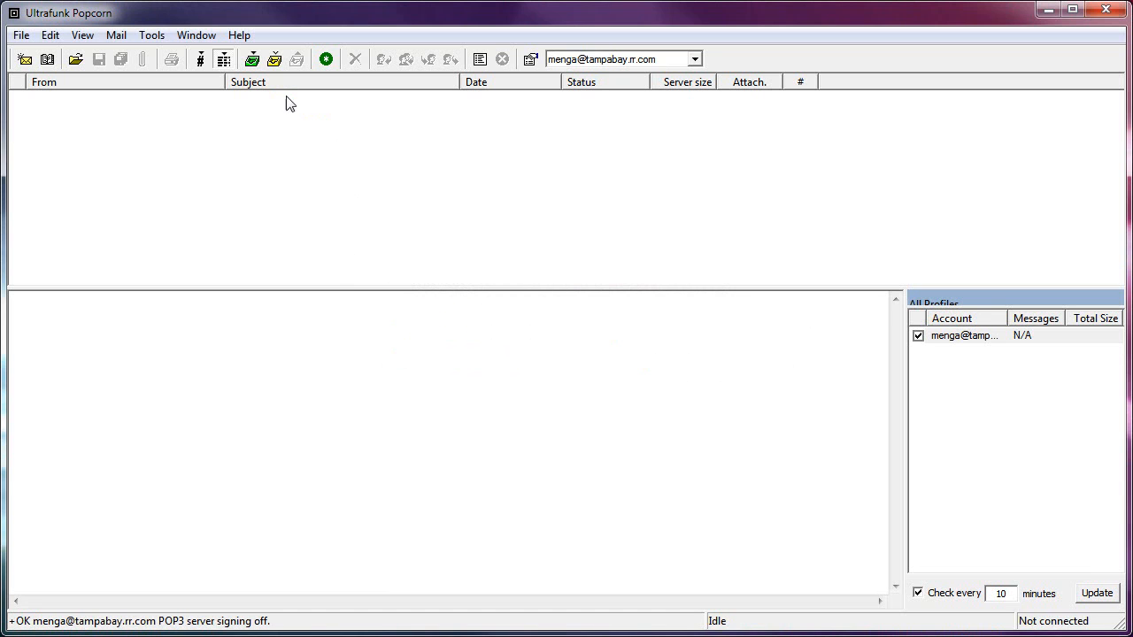
{"action": "mouse_move", "coordinate": [223, 61]}
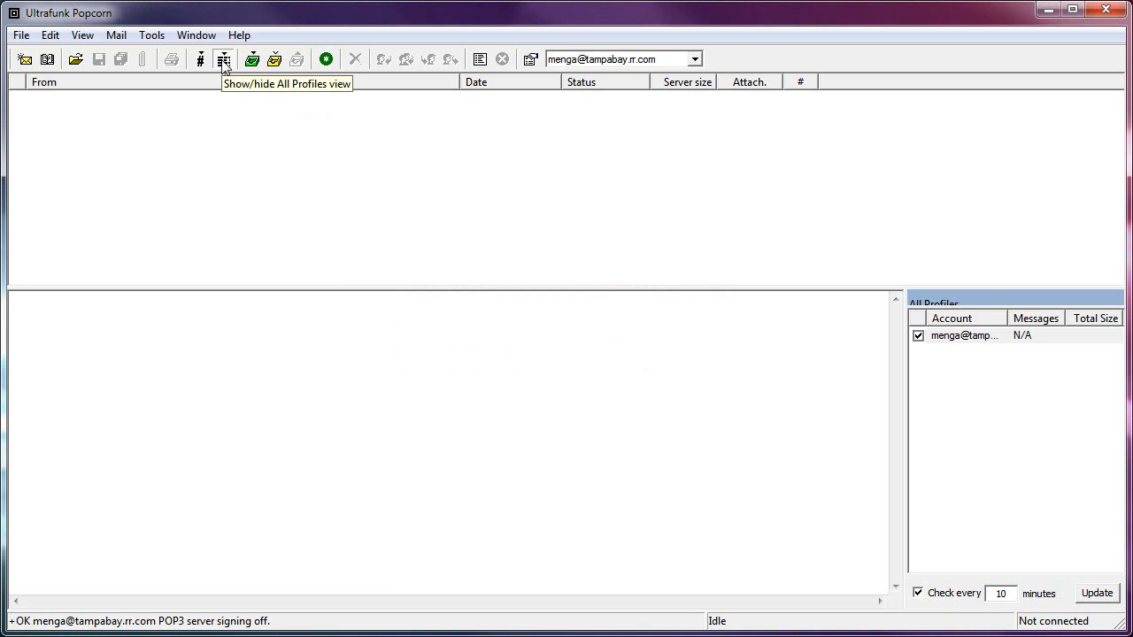
Step: Hide and re-show the All Profiles panel listing the menga account
{"action": "left_click", "coordinate": [223, 61]}
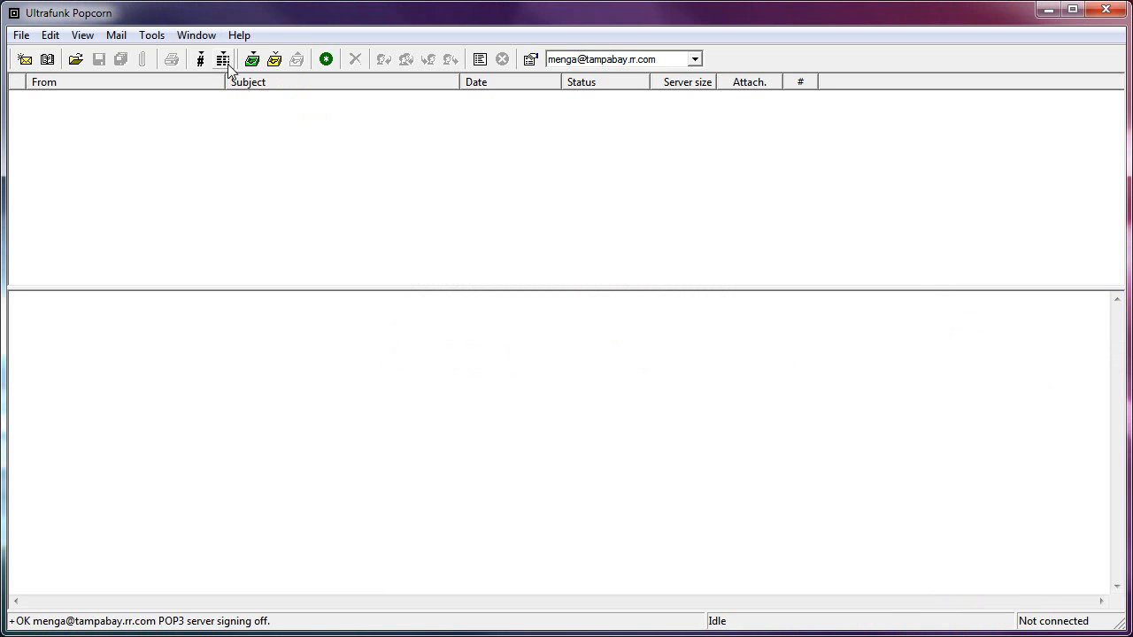
{"action": "left_click", "coordinate": [223, 60]}
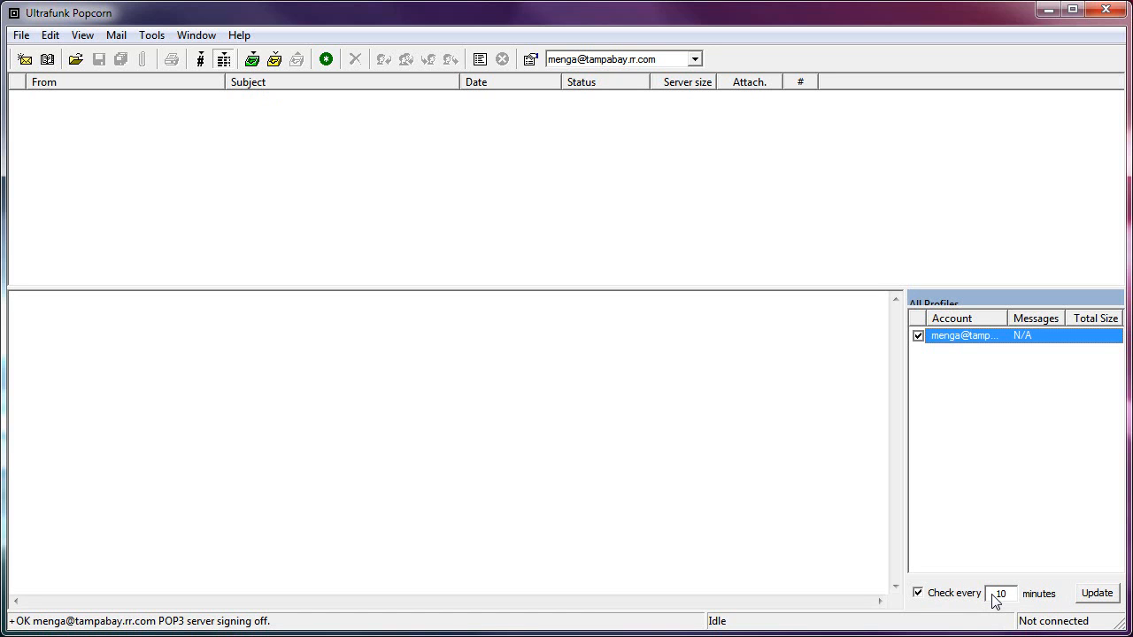
{"action": "mouse_move", "coordinate": [457, 230]}
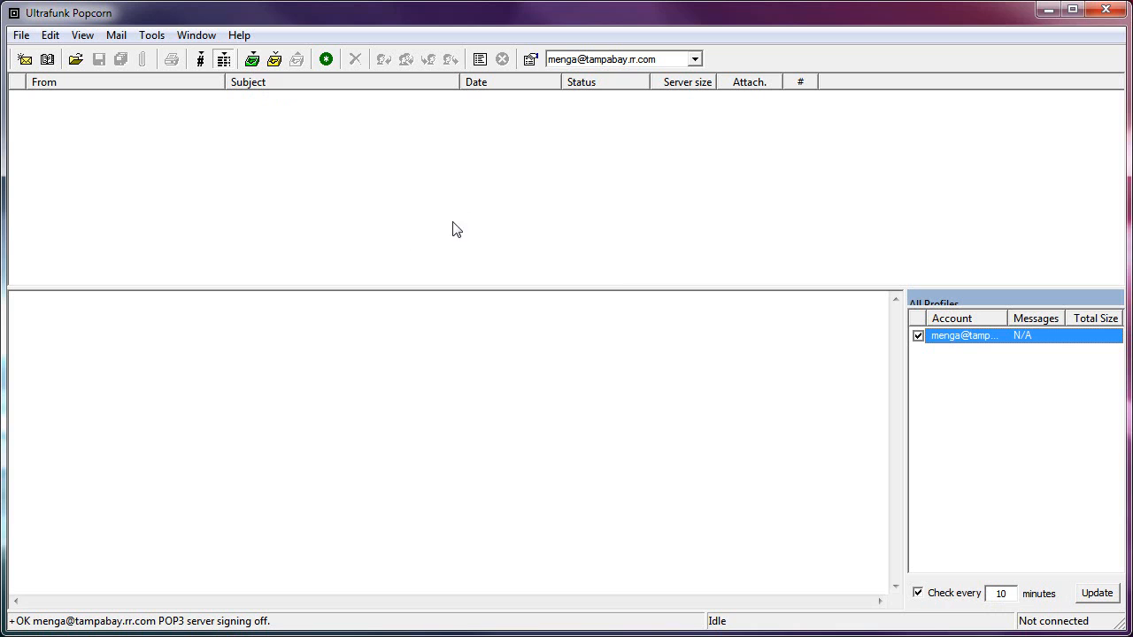
{"action": "mouse_move", "coordinate": [446, 209]}
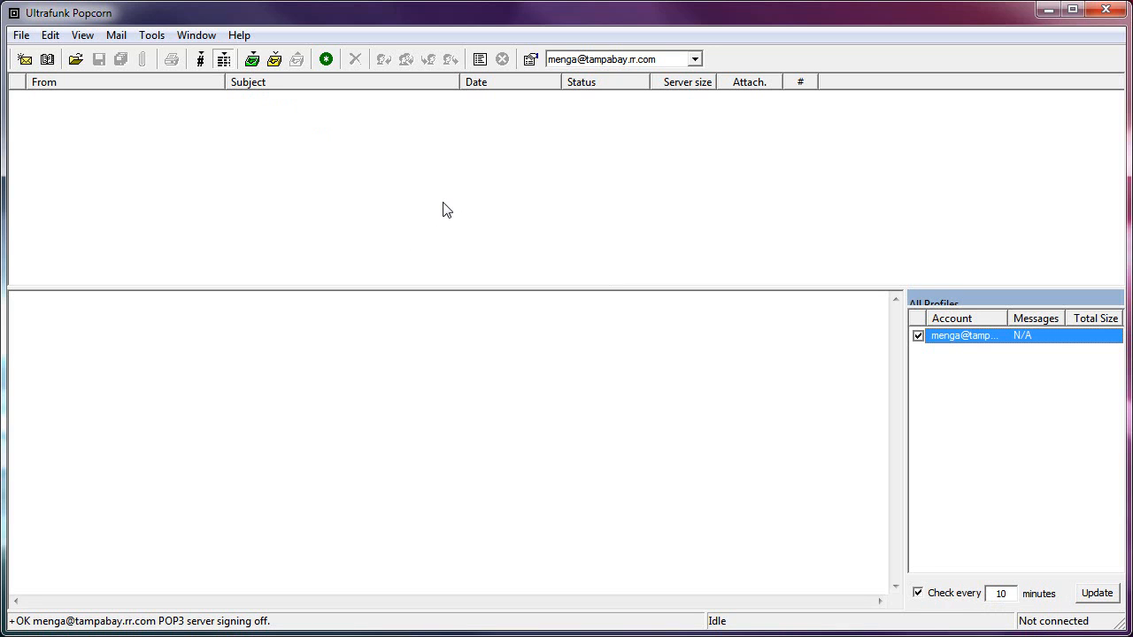
{"action": "mouse_move", "coordinate": [326, 60]}
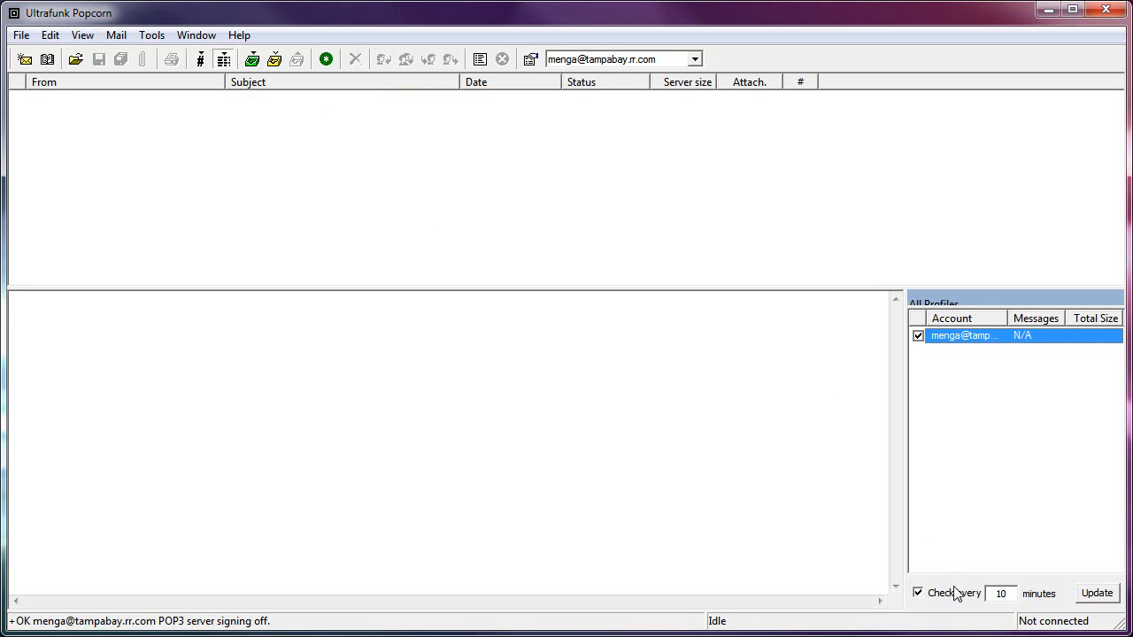
{"action": "mouse_move", "coordinate": [533, 77]}
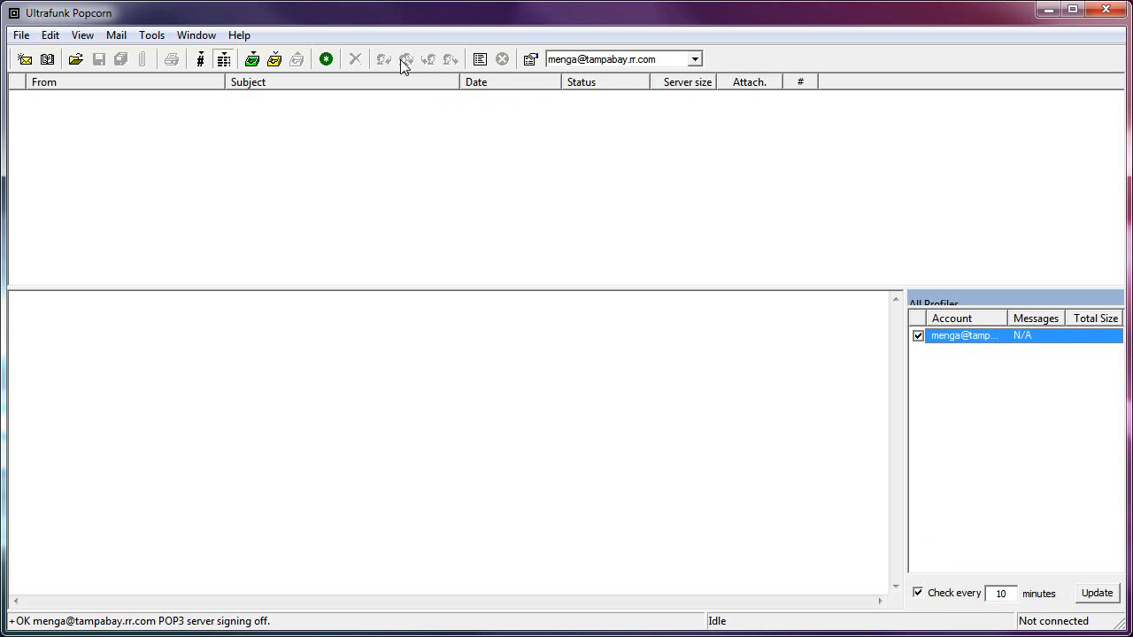
{"action": "mouse_move", "coordinate": [482, 60]}
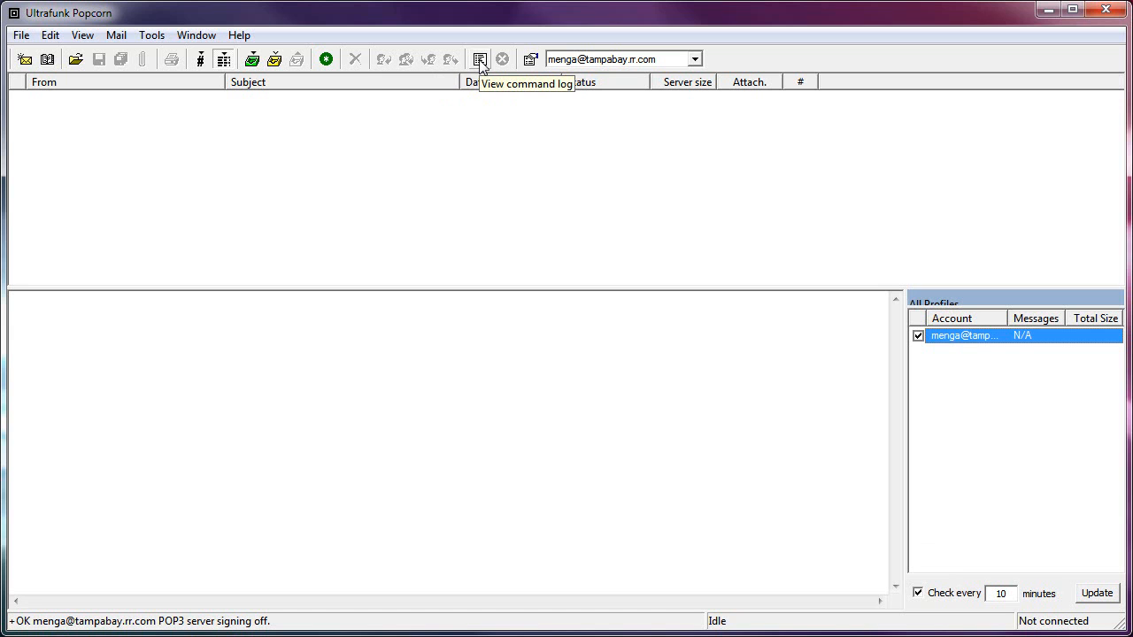
{"action": "mouse_move", "coordinate": [503, 60]}
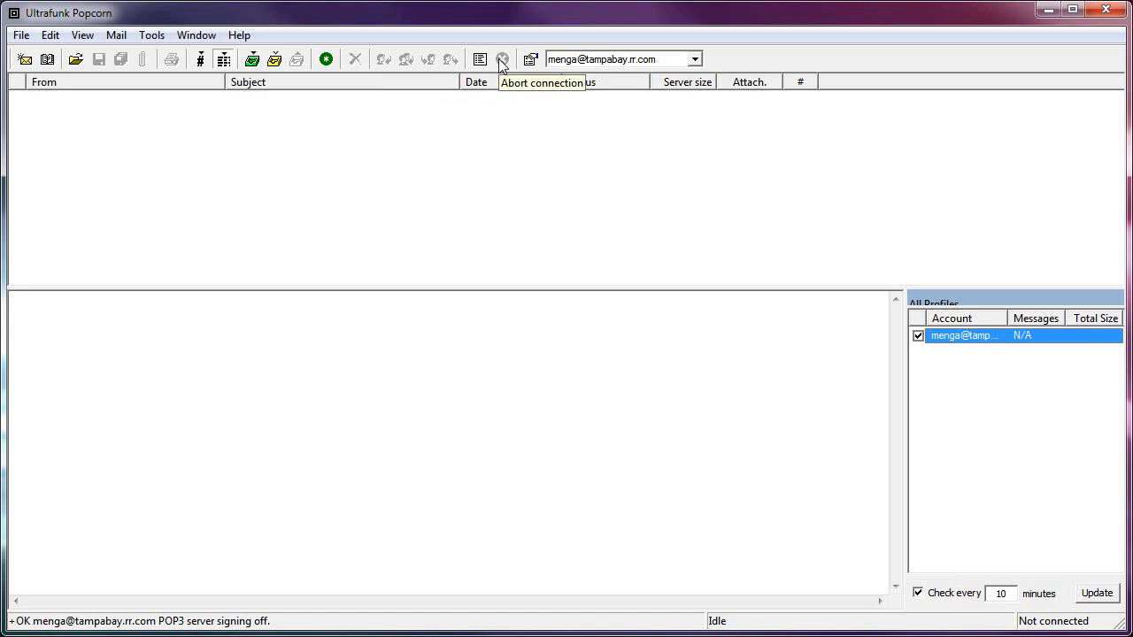
{"action": "mouse_move", "coordinate": [503, 124]}
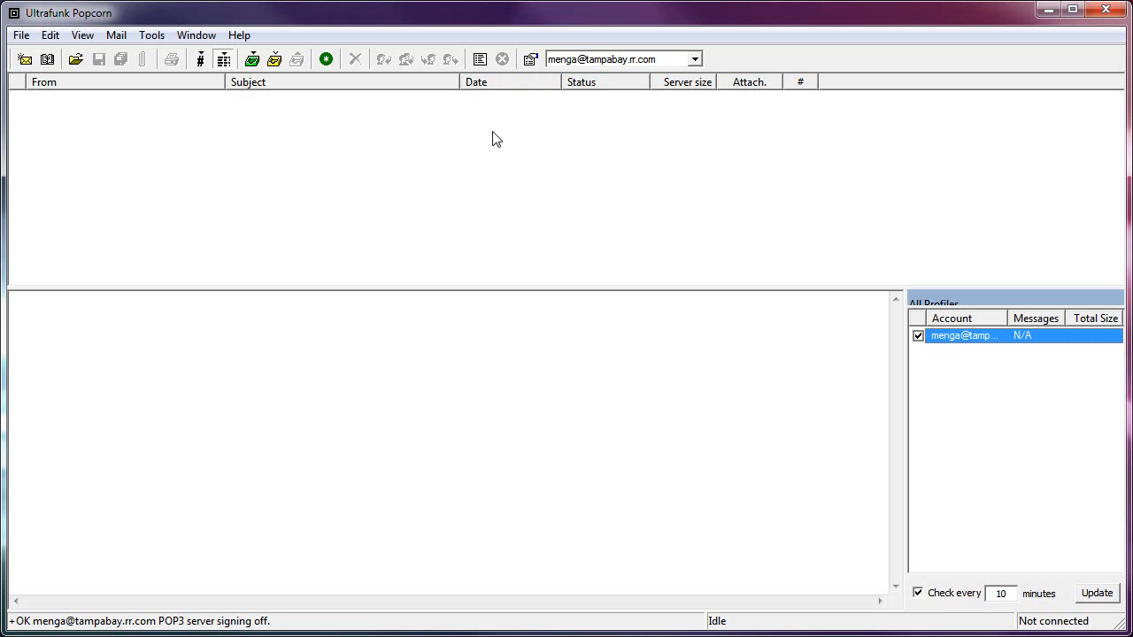
{"action": "mouse_move", "coordinate": [520, 131]}
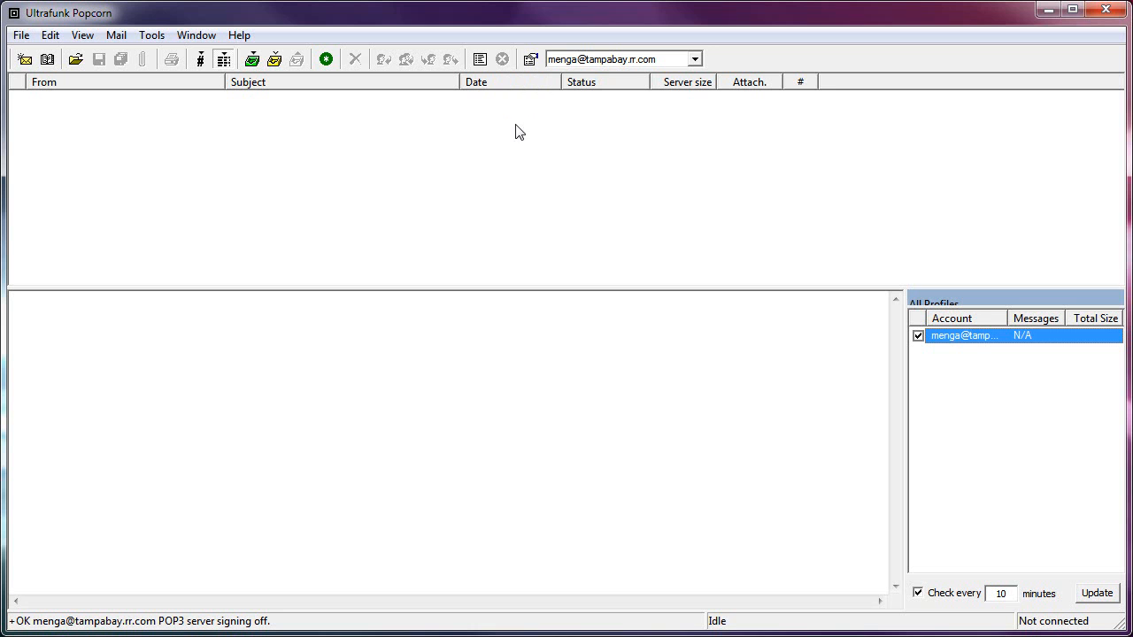
{"action": "mouse_move", "coordinate": [531, 60]}
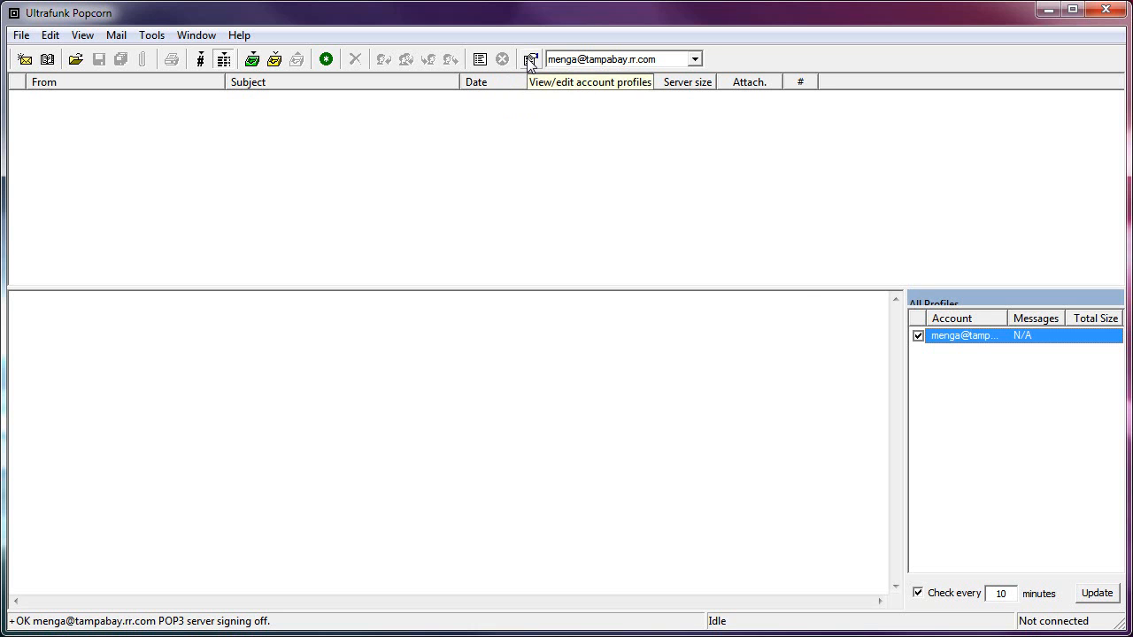
{"action": "left_click", "coordinate": [531, 59]}
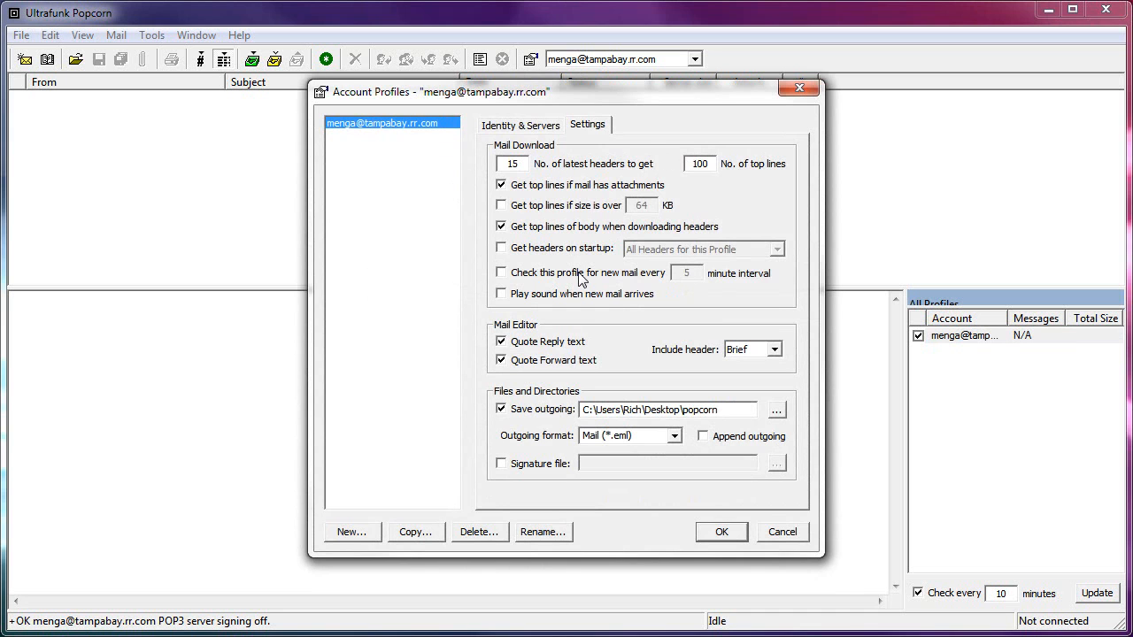
{"action": "left_click", "coordinate": [721, 531]}
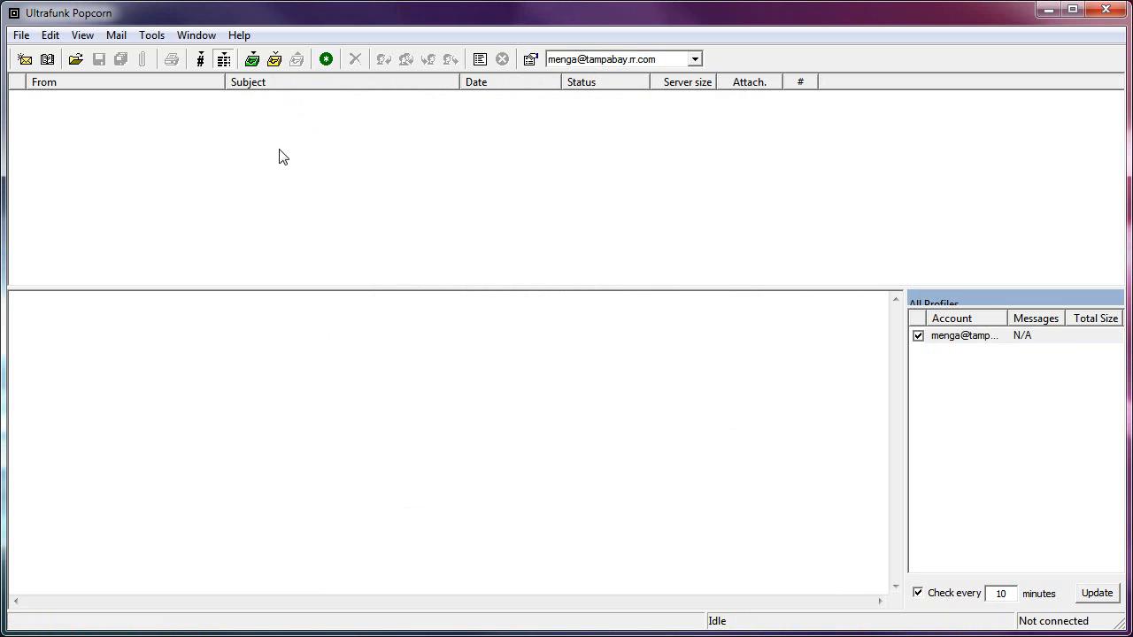
{"action": "left_click", "coordinate": [25, 60]}
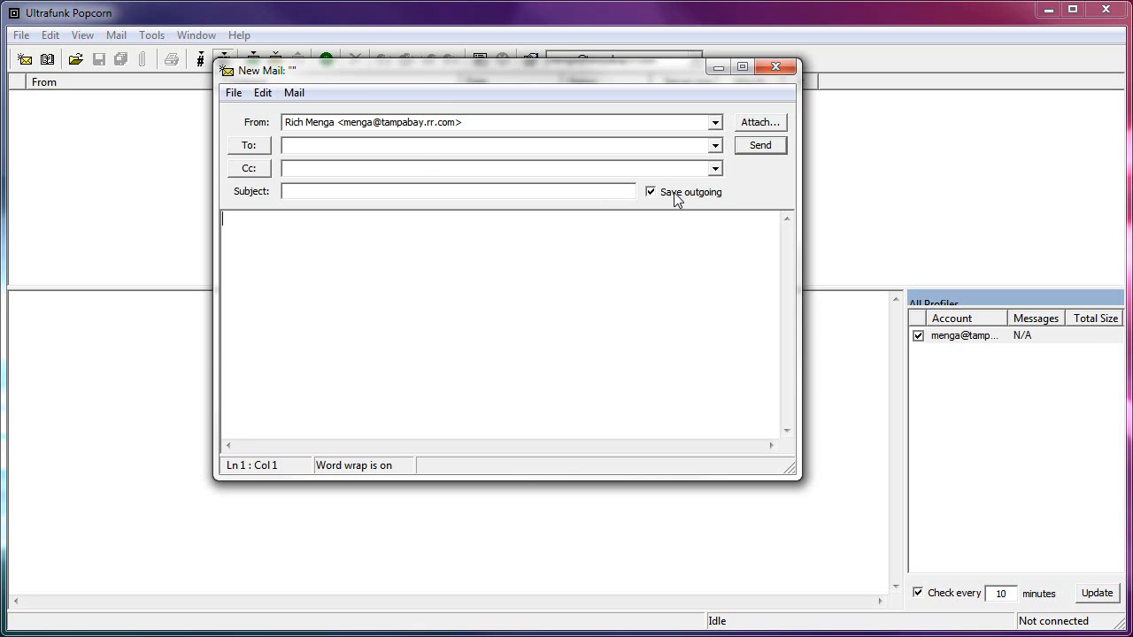
{"action": "mouse_move", "coordinate": [655, 237]}
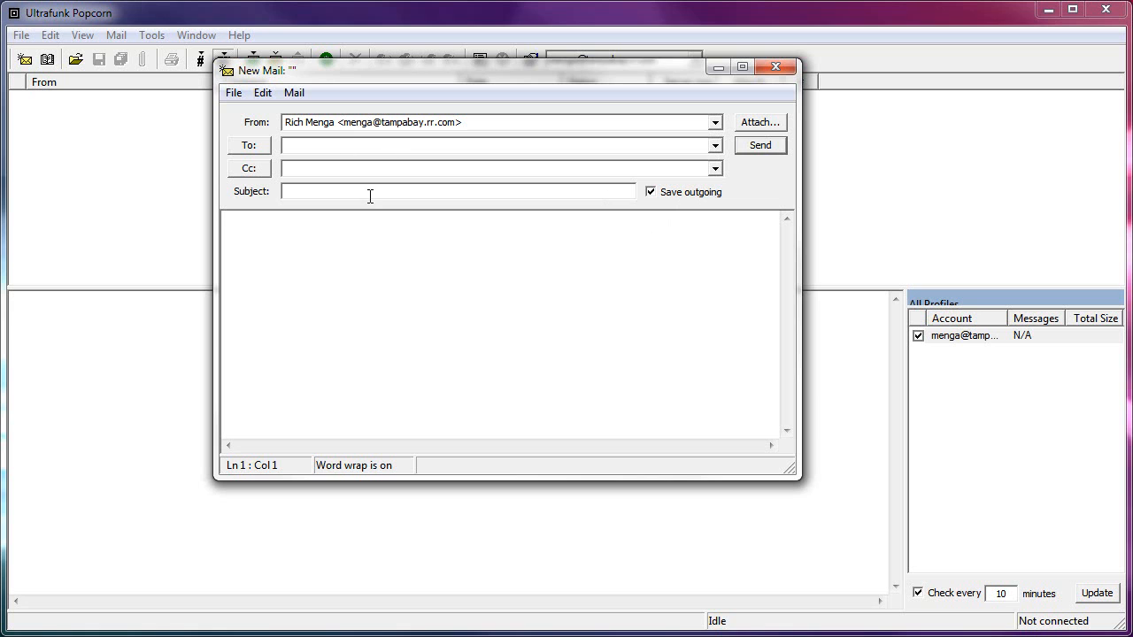
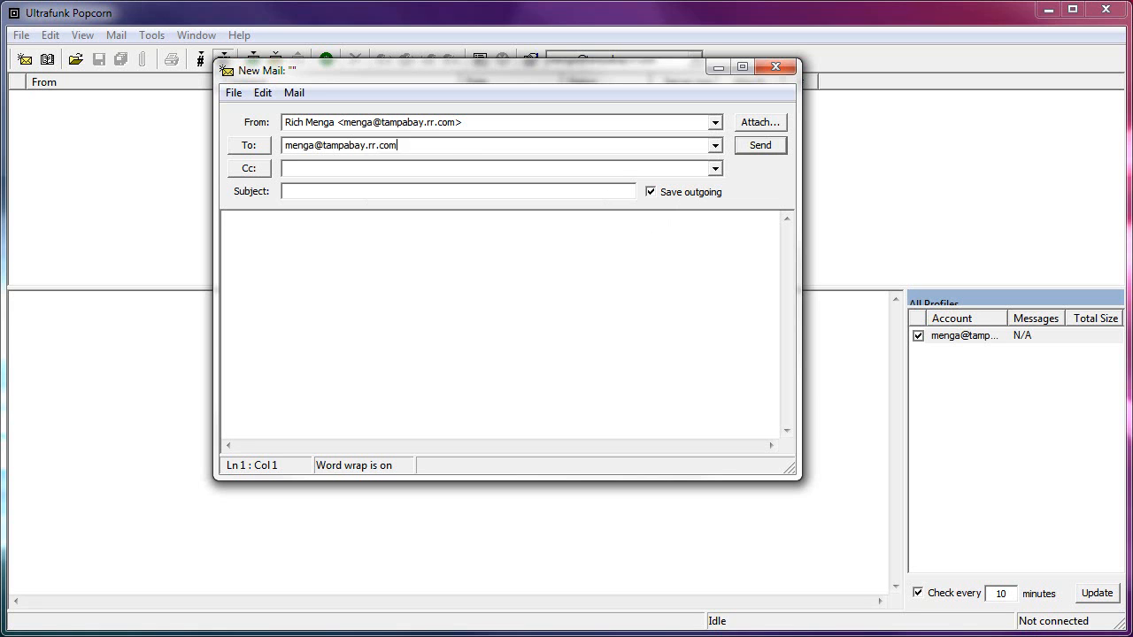
{"action": "type", "text": "test"}
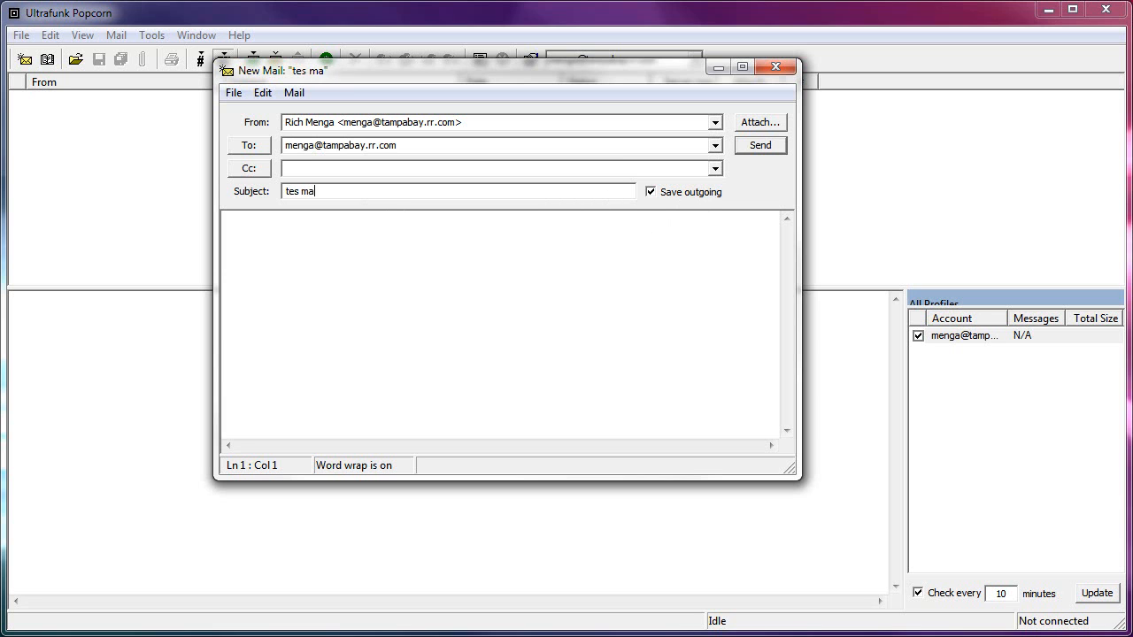
Step: Write the message body 'Test mail to me.'
{"action": "type", "text": "Test m"}
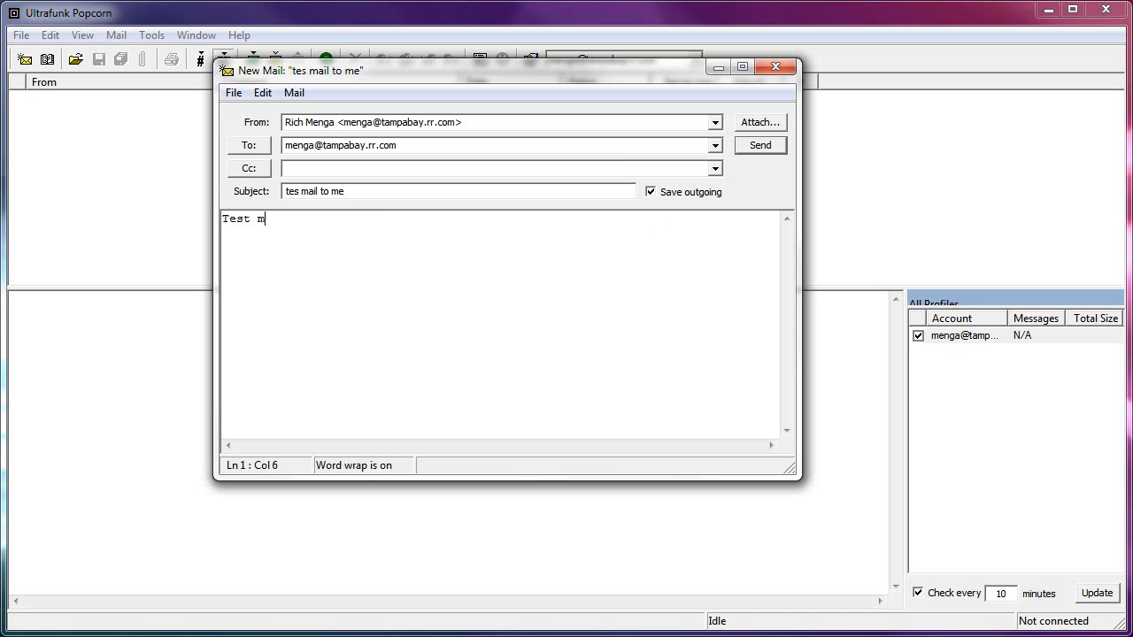
{"action": "type", "text": "ail to me"}
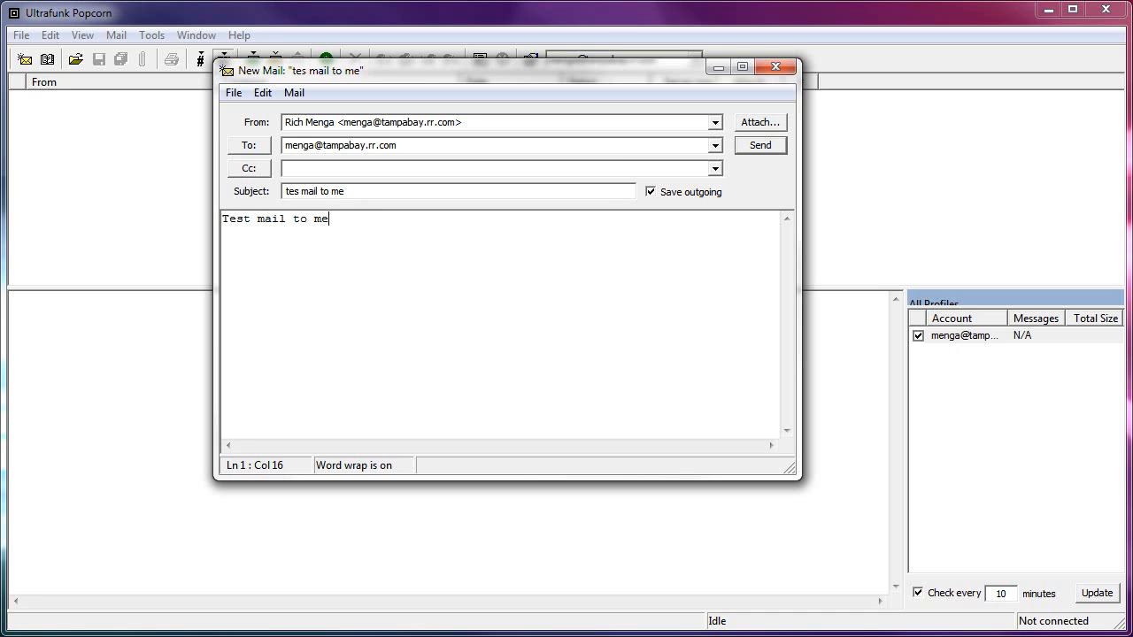
{"action": "type", "text": "."}
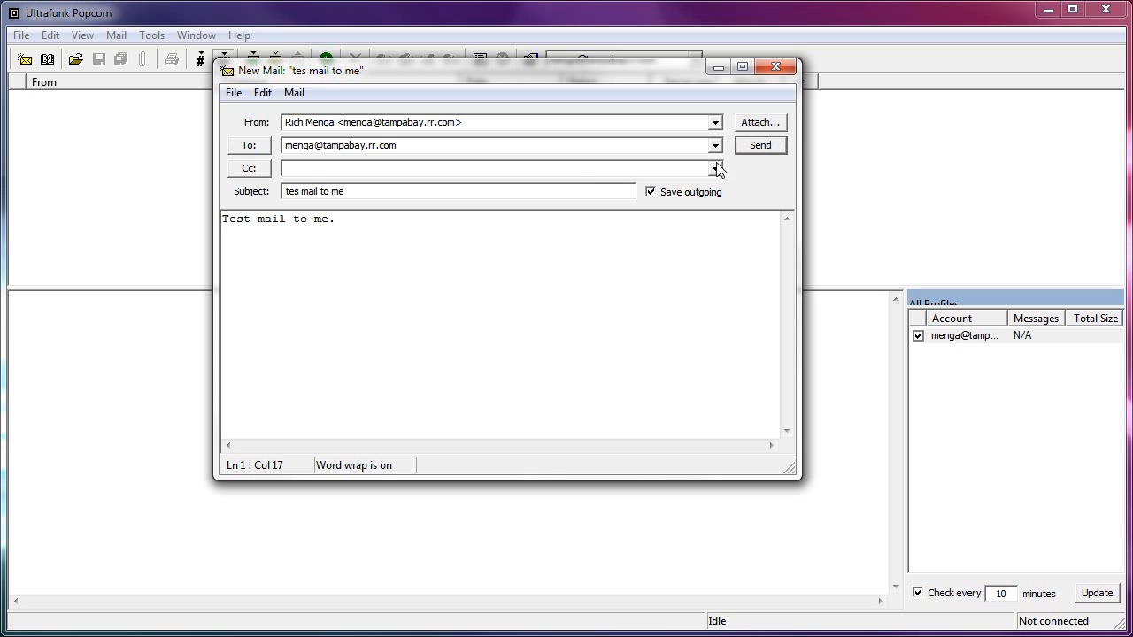
Step: Add a Bcc header field via Mail > Header Fields, then browse the Edit and File menus
{"action": "left_click", "coordinate": [294, 92]}
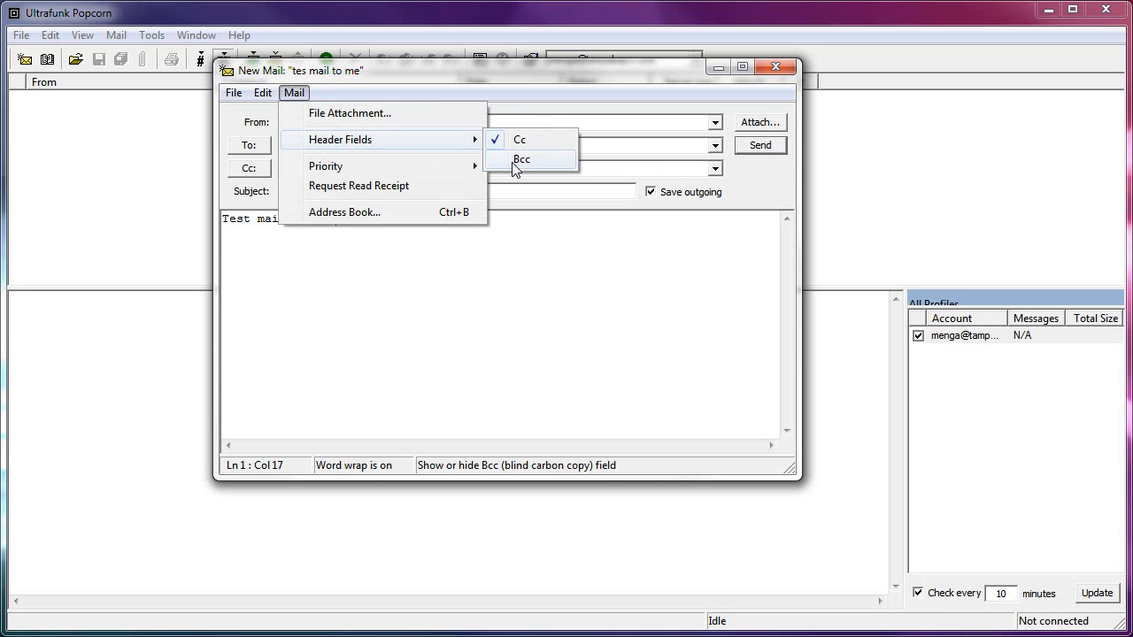
{"action": "left_click", "coordinate": [521, 160]}
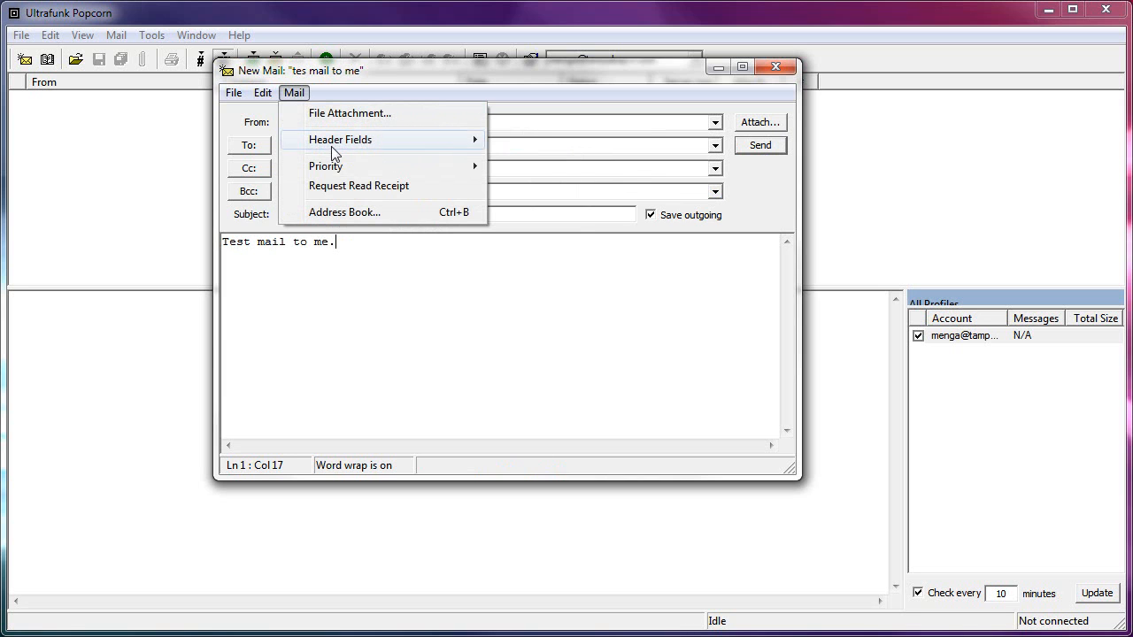
{"action": "mouse_move", "coordinate": [357, 185]}
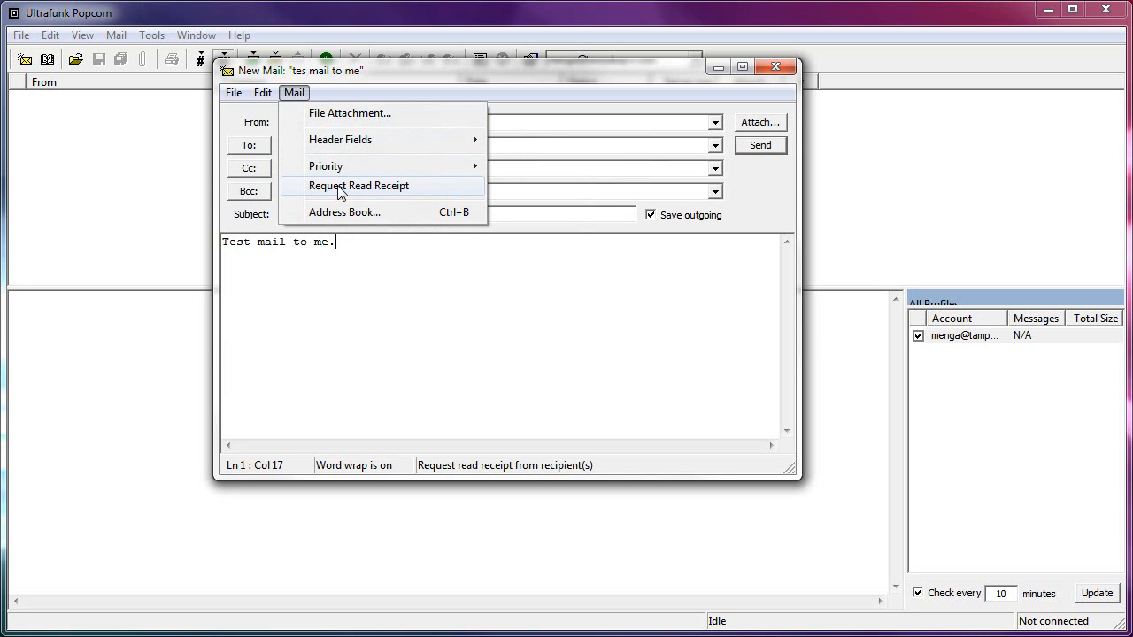
{"action": "left_click", "coordinate": [262, 92]}
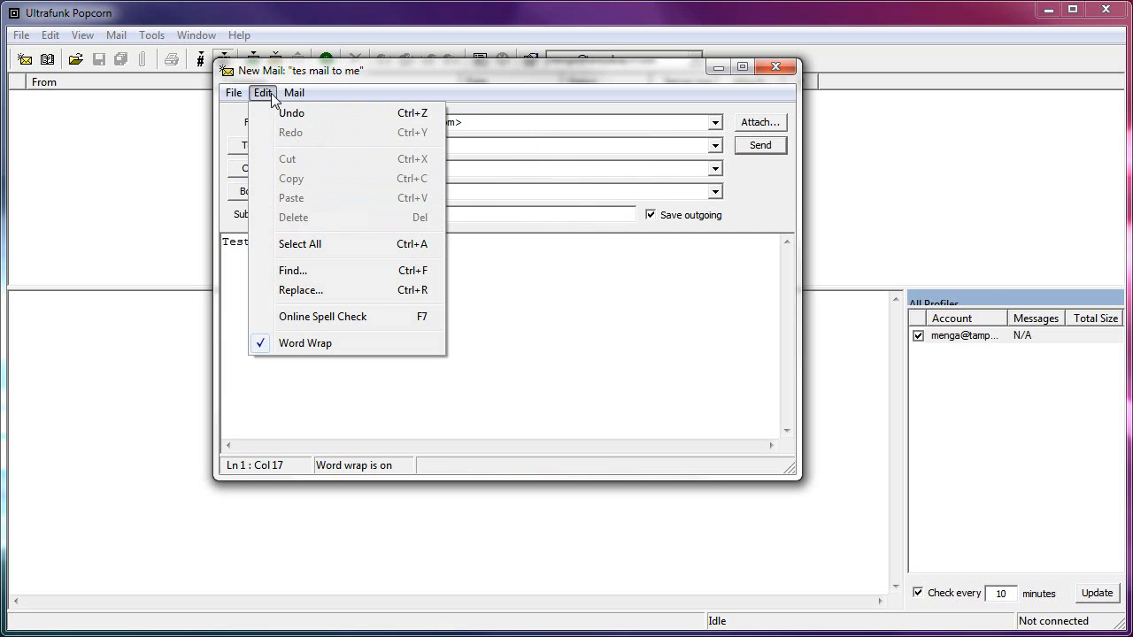
{"action": "mouse_move", "coordinate": [322, 315]}
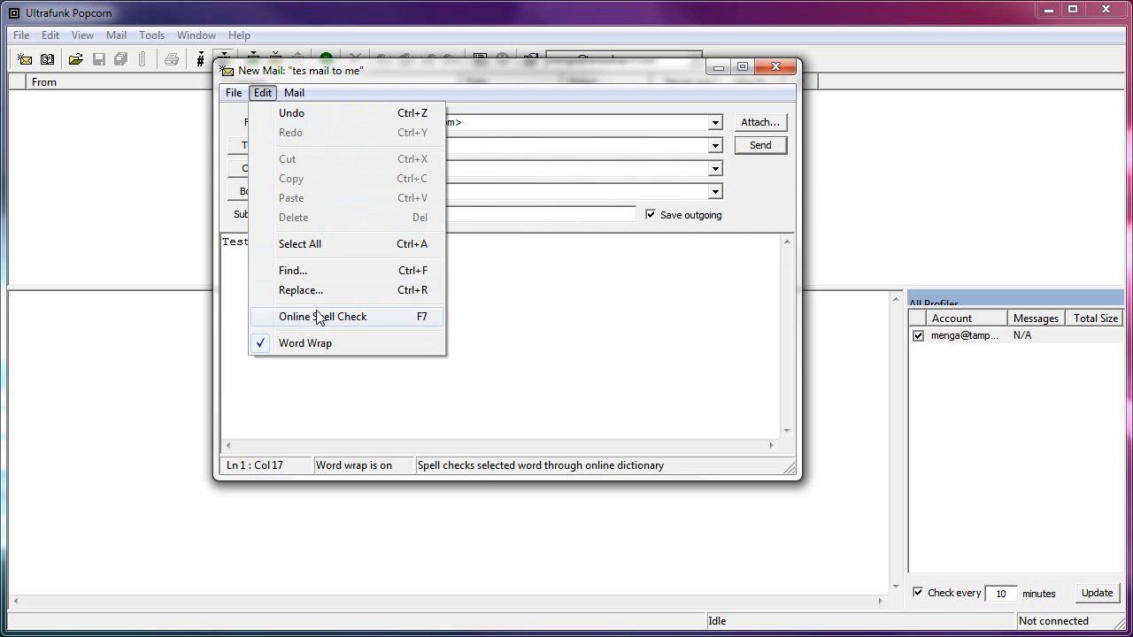
{"action": "left_click", "coordinate": [233, 93]}
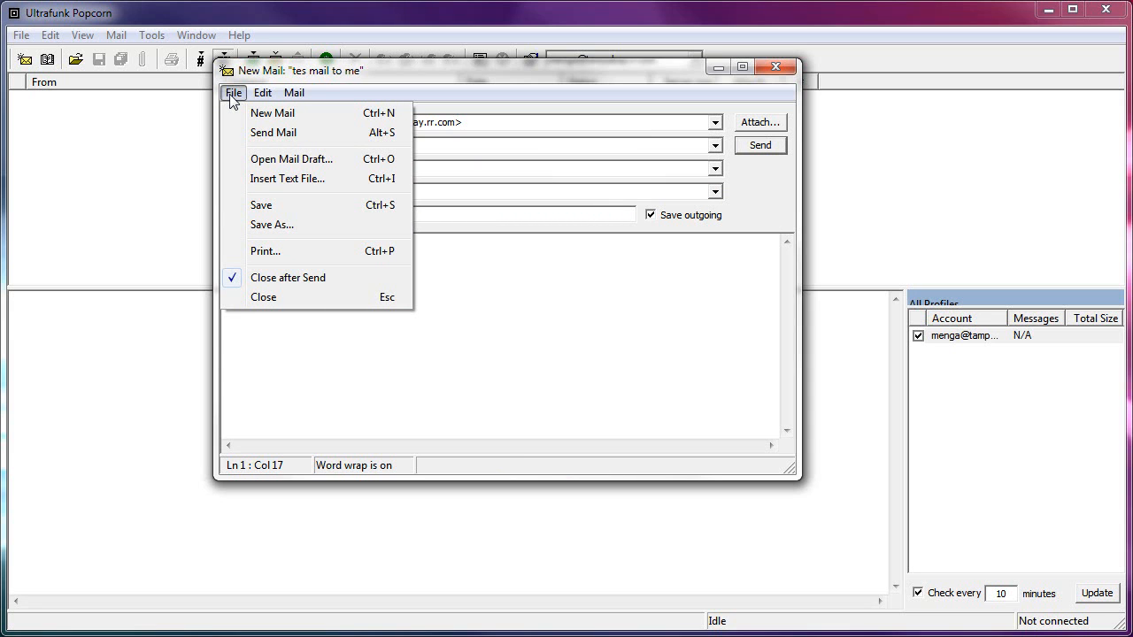
{"action": "mouse_move", "coordinate": [262, 206]}
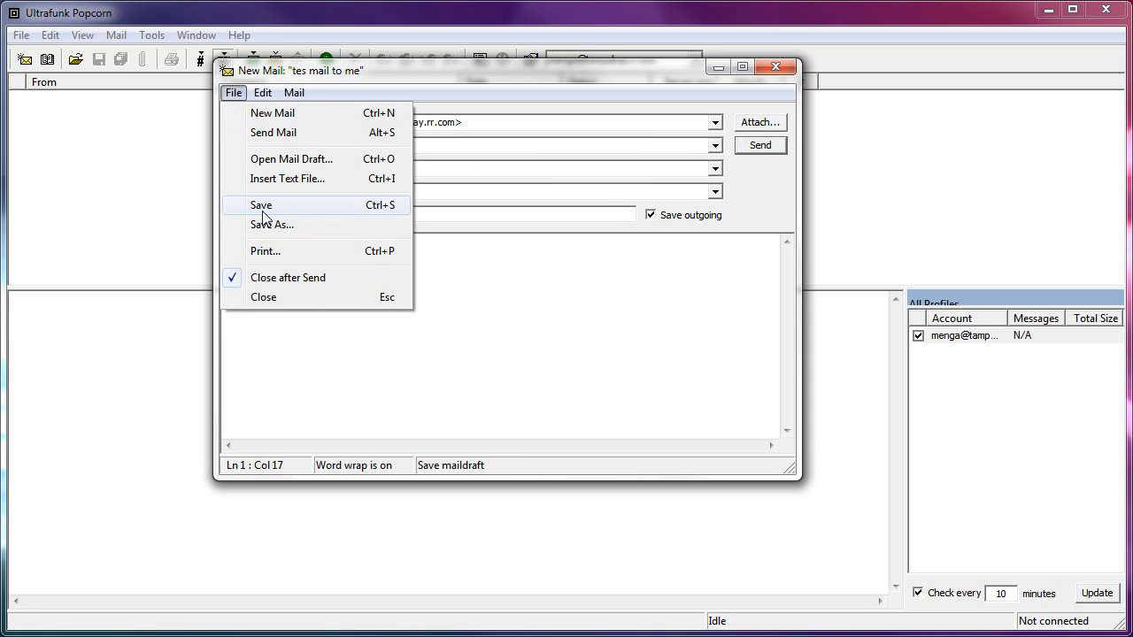
{"action": "mouse_move", "coordinate": [236, 160]}
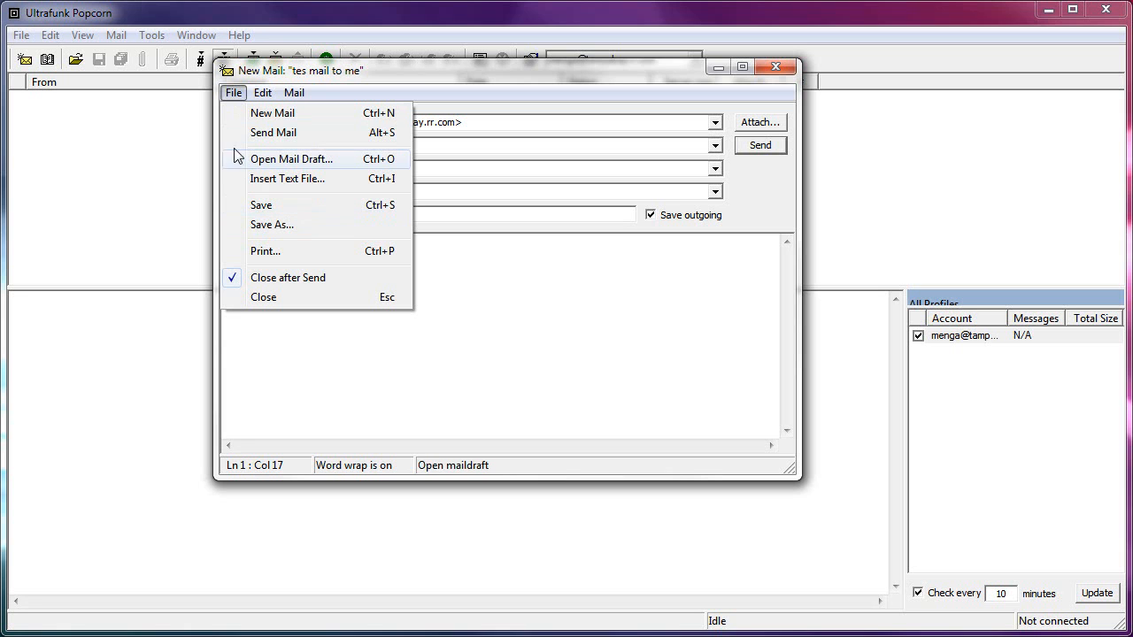
{"action": "mouse_move", "coordinate": [262, 206]}
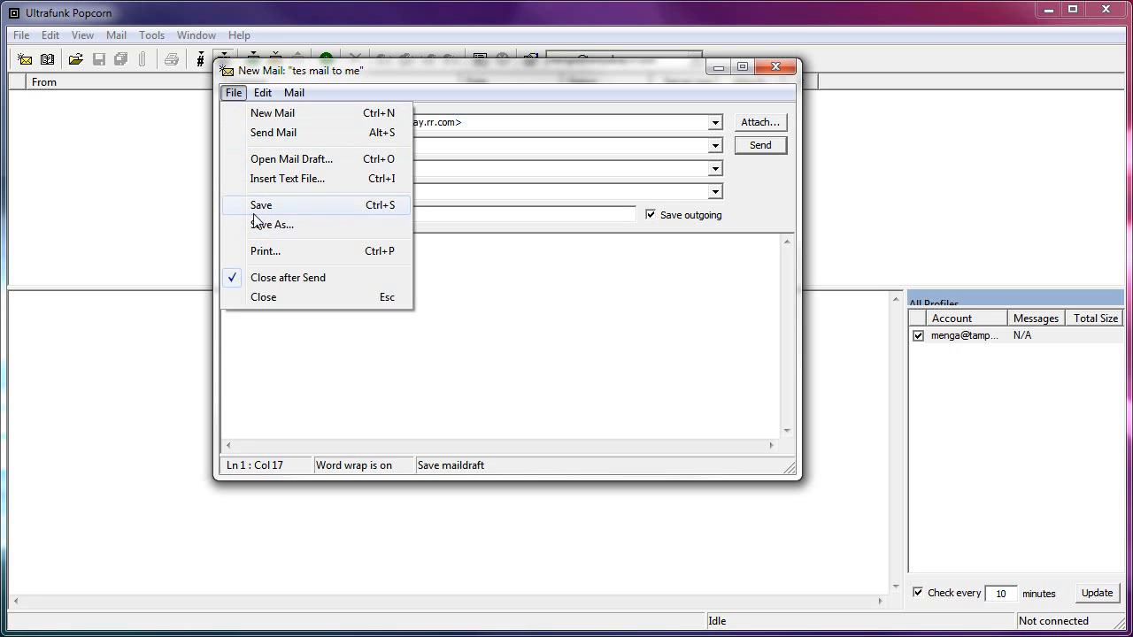
{"action": "mouse_move", "coordinate": [291, 159]}
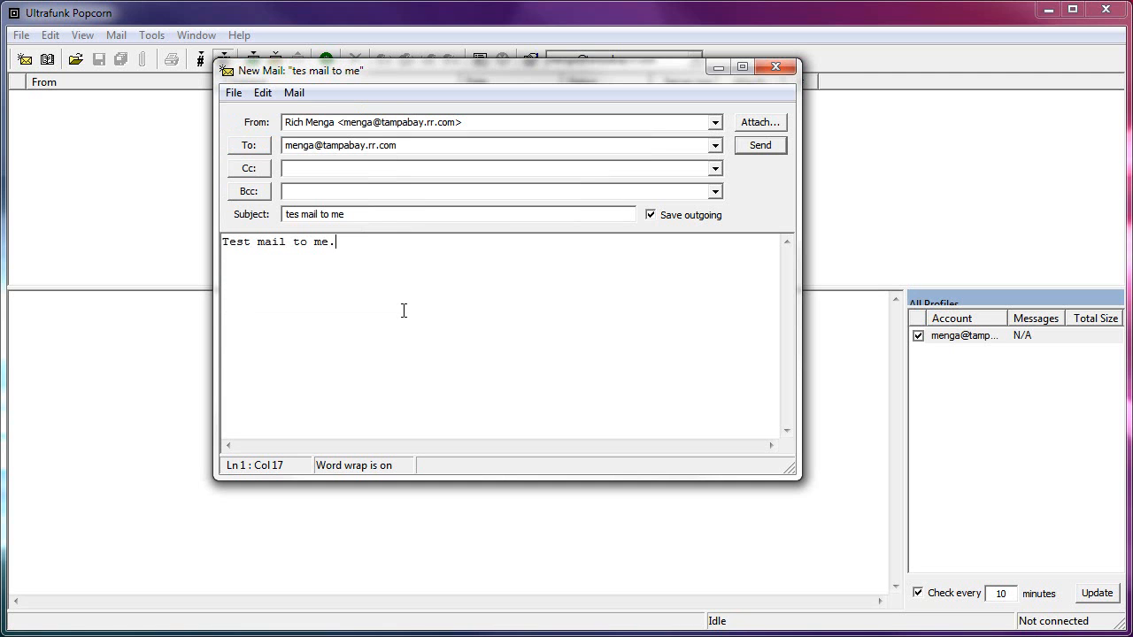
{"action": "left_click", "coordinate": [759, 145]}
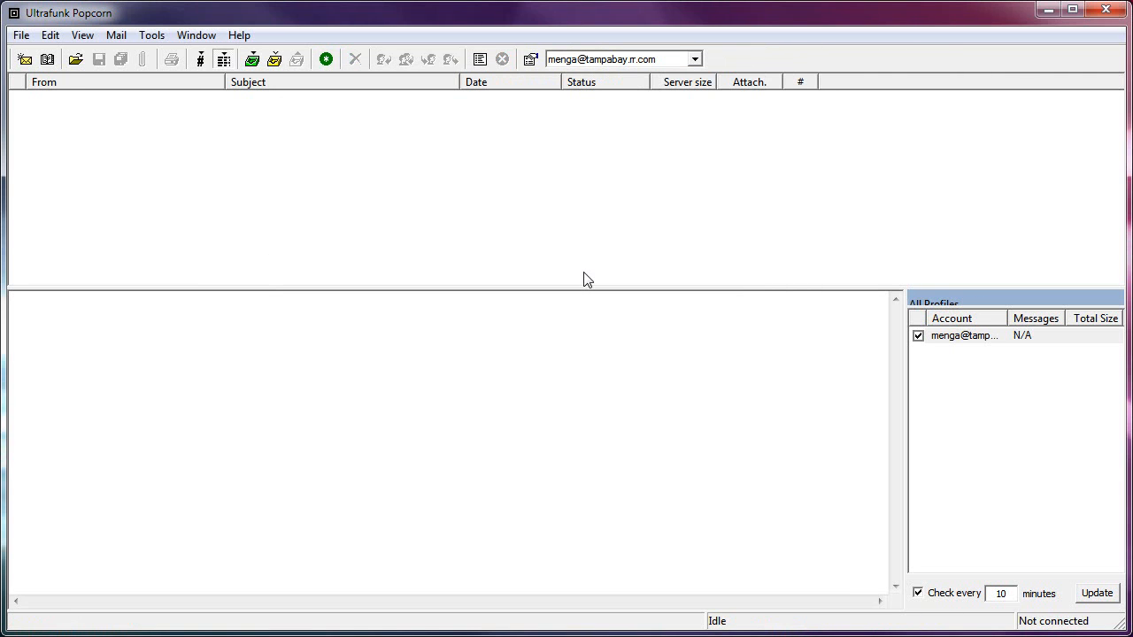
{"action": "mouse_move", "coordinate": [251, 60]}
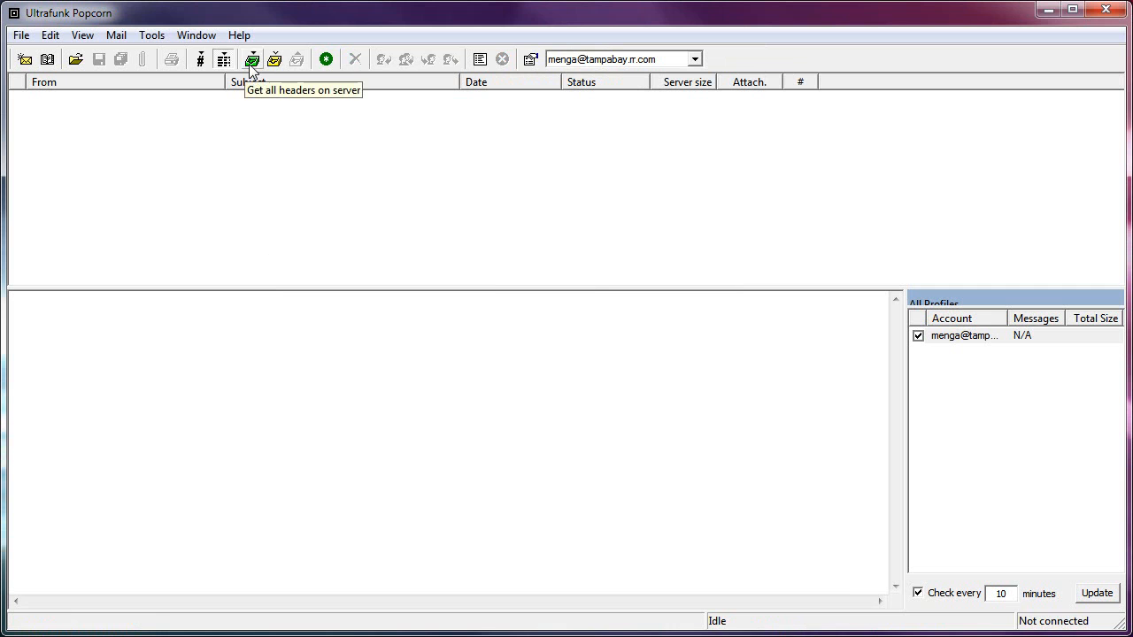
{"action": "left_click", "coordinate": [251, 60]}
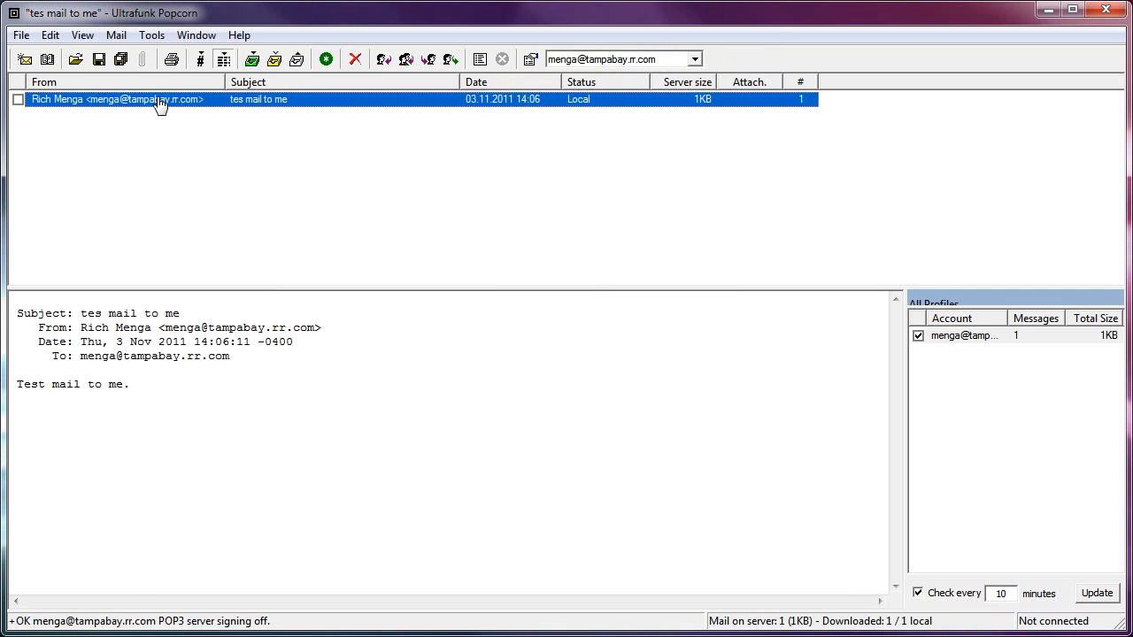
{"action": "mouse_move", "coordinate": [127, 411]}
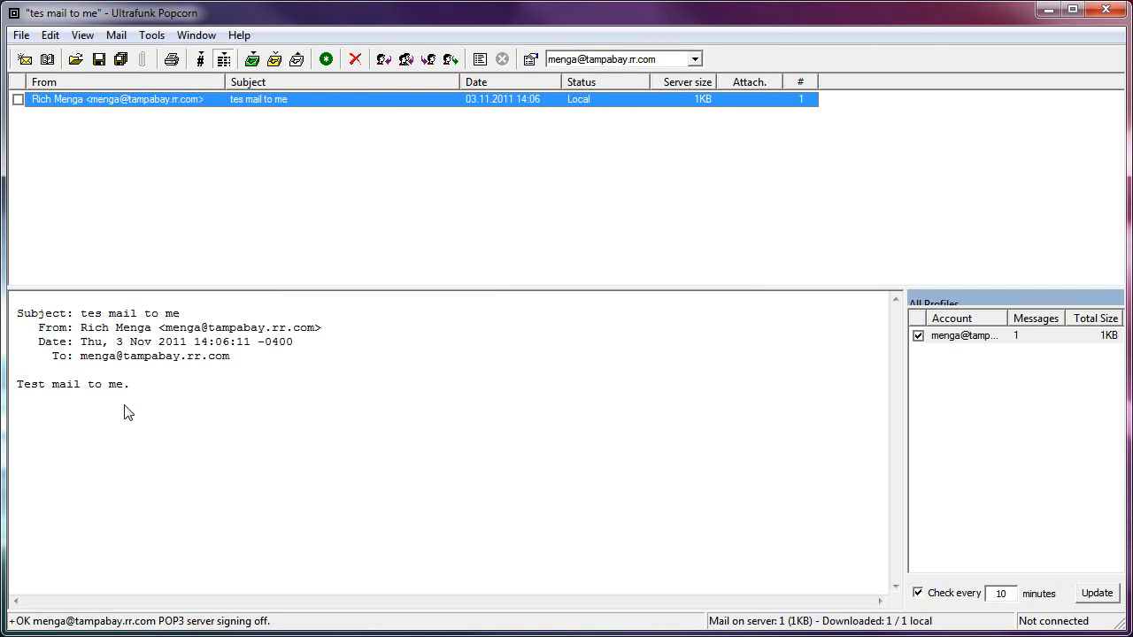
{"action": "mouse_move", "coordinate": [457, 274]}
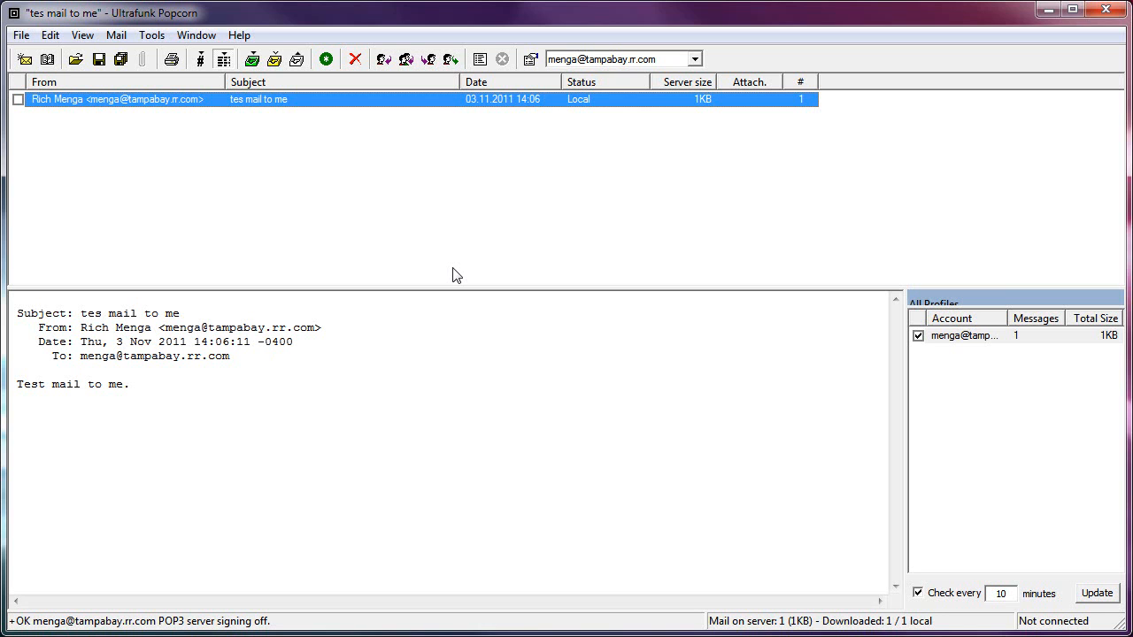
{"action": "mouse_move", "coordinate": [312, 204]}
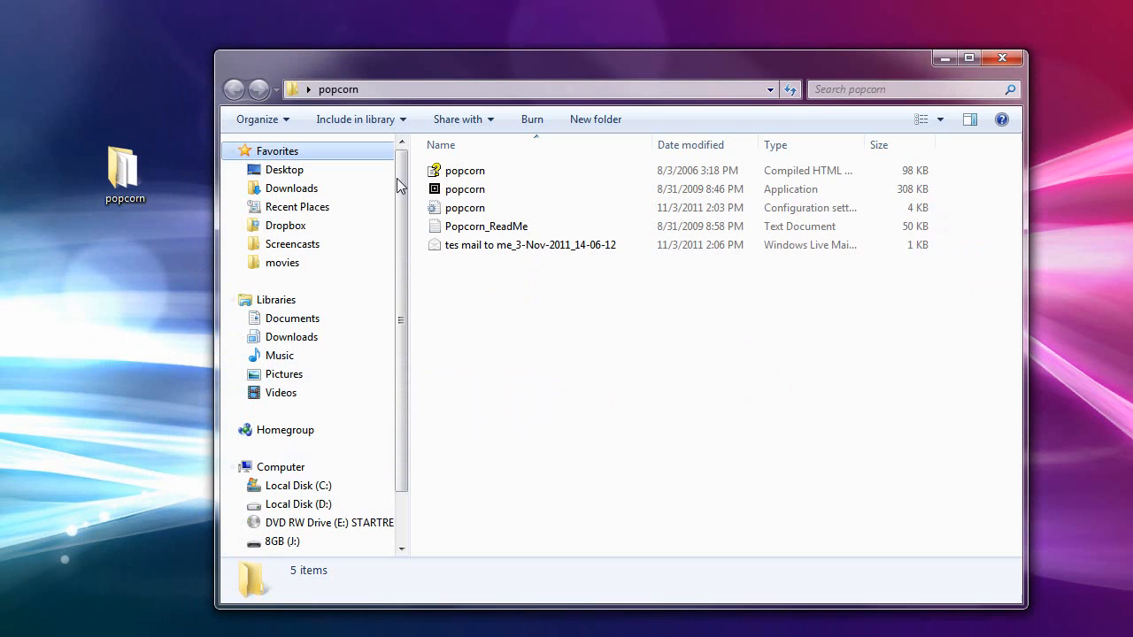
Step: Select the help, configuration and saved 'tes mail to me' files in the popcorn folder
{"action": "left_click", "coordinate": [464, 170]}
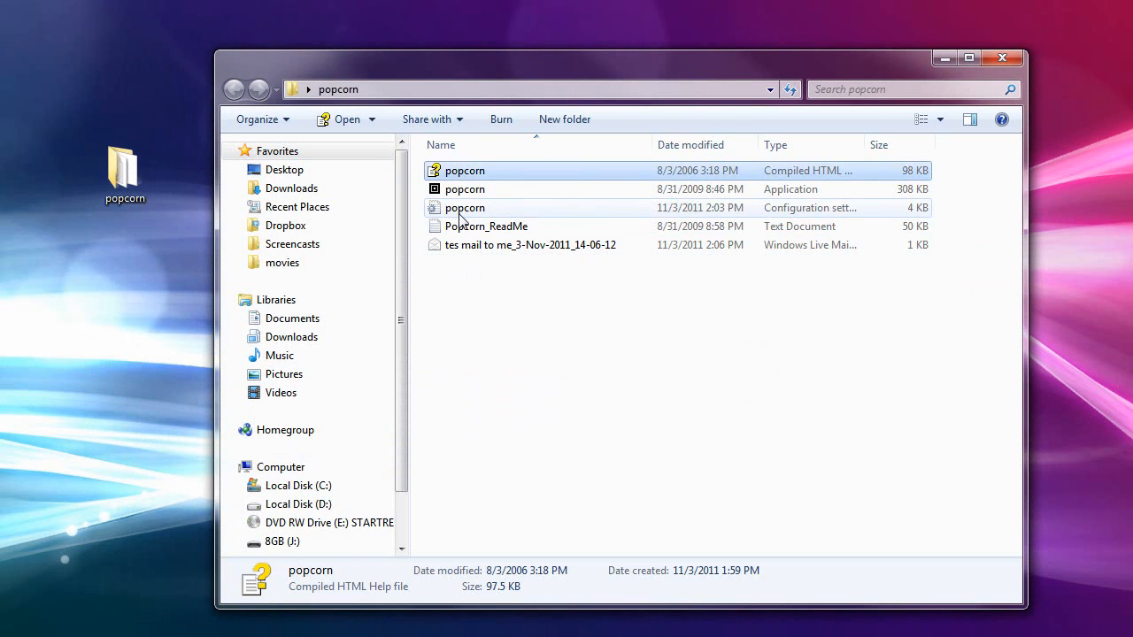
{"action": "left_click", "coordinate": [463, 207]}
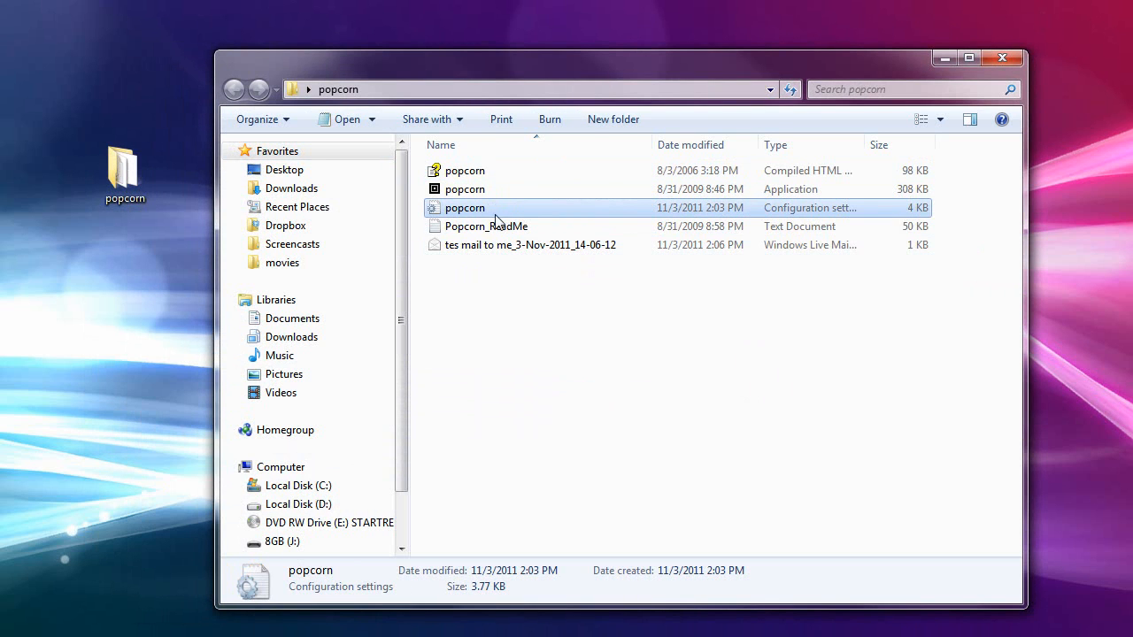
{"action": "mouse_move", "coordinate": [522, 221]}
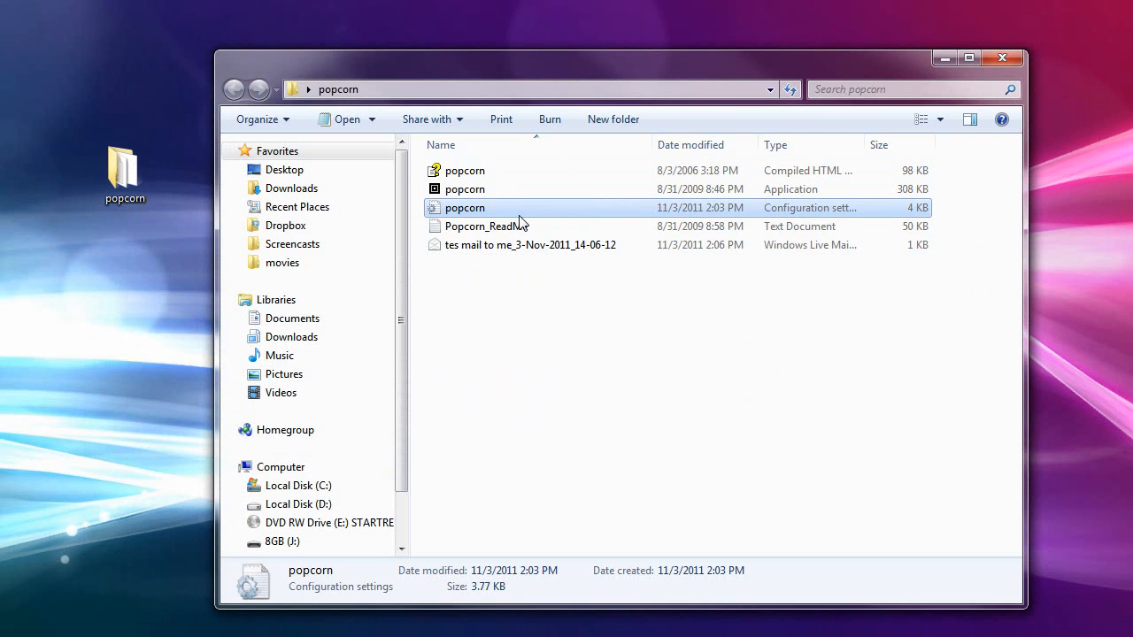
{"action": "left_click", "coordinate": [531, 244]}
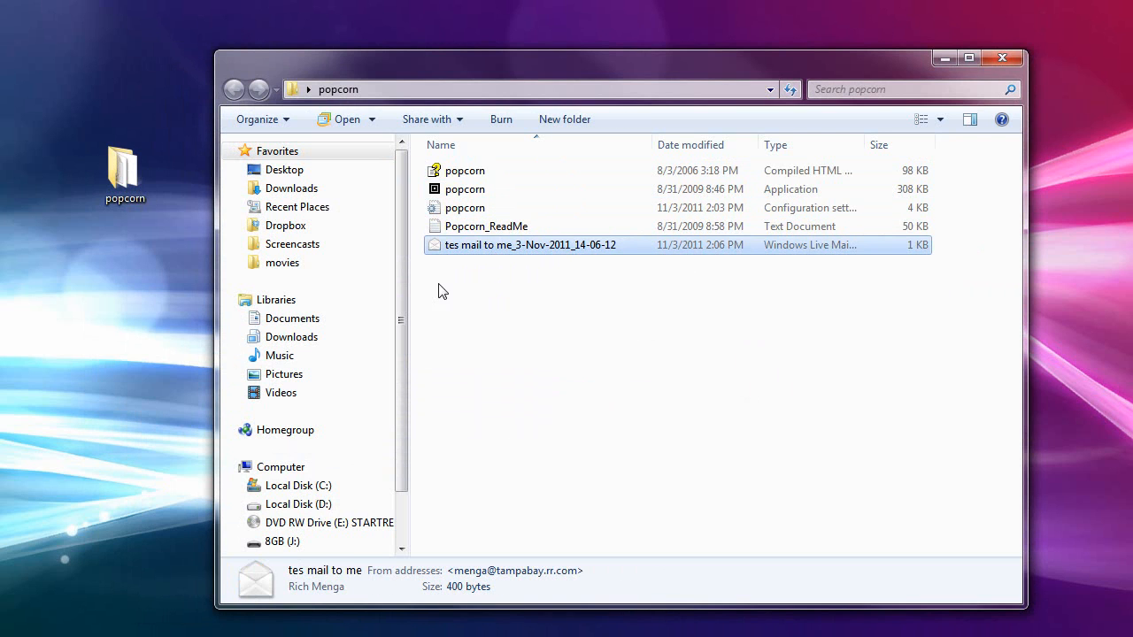
{"action": "mouse_move", "coordinate": [481, 312]}
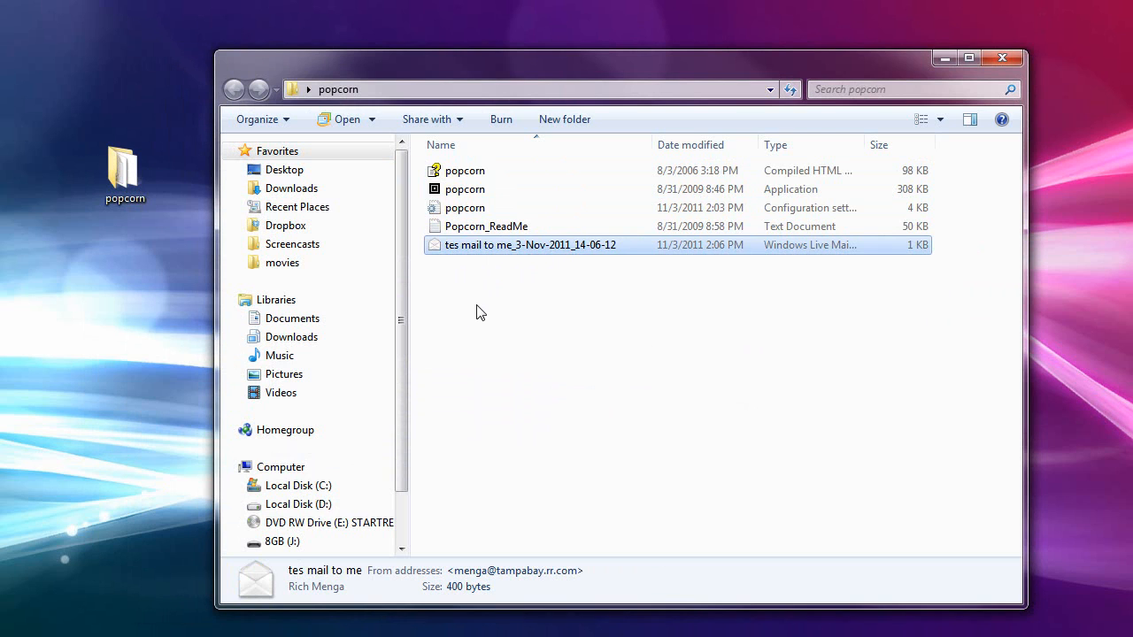
{"action": "mouse_move", "coordinate": [471, 308]}
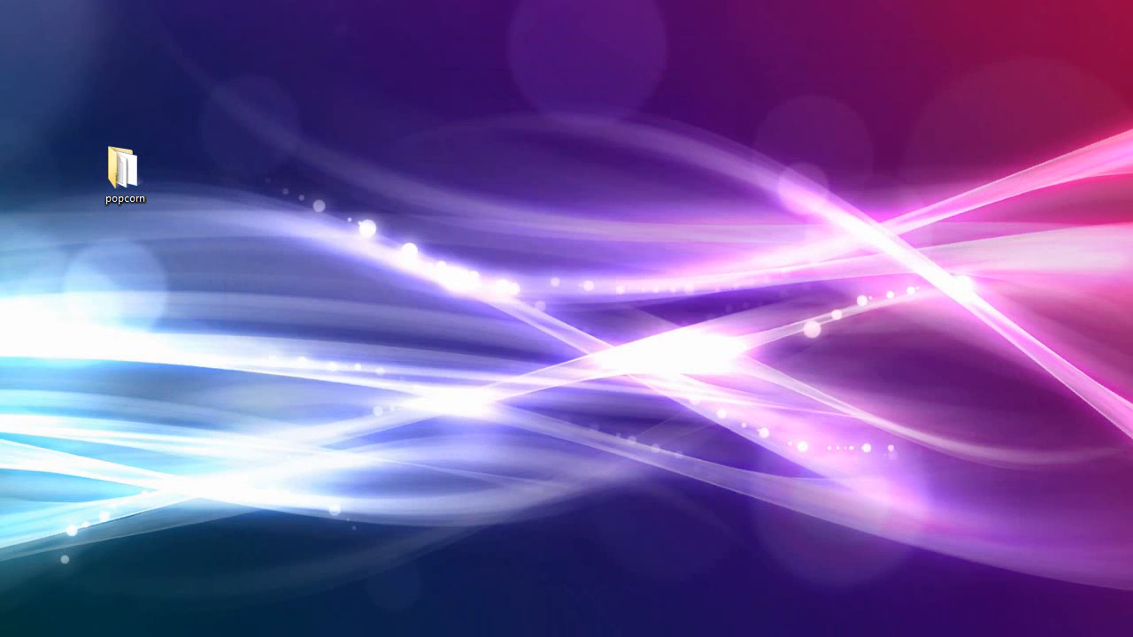
Step: Restore Popcorn and confirm in Account Profiles that outgoing mail saves to the Desktop popcorn folder
{"action": "double_click", "coordinate": [124, 163]}
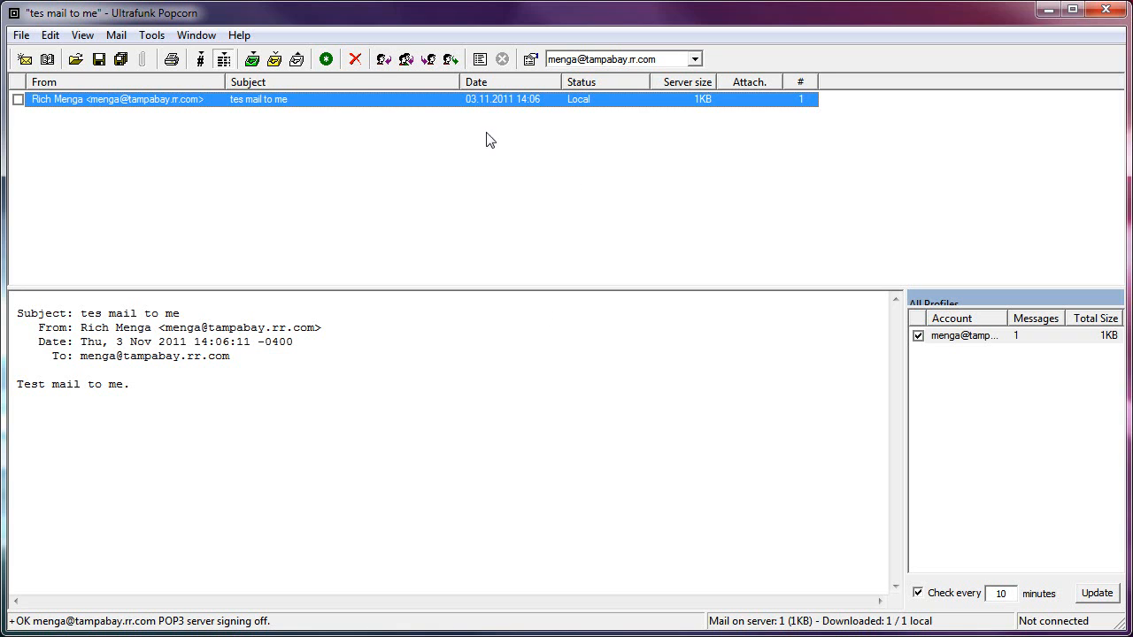
{"action": "left_click", "coordinate": [151, 36]}
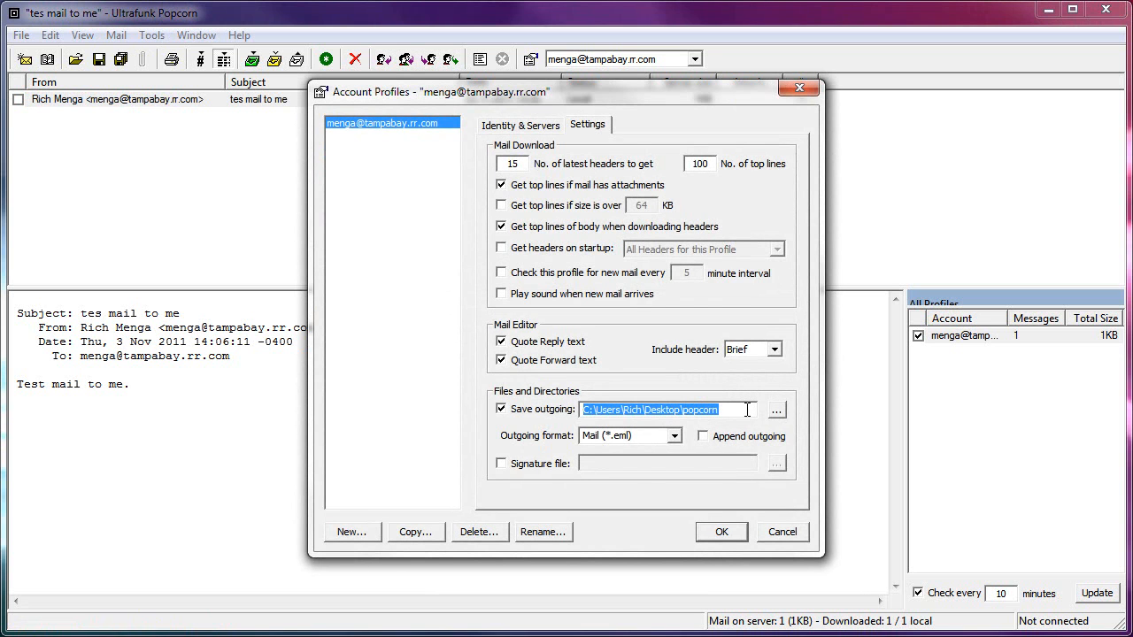
{"action": "left_click", "coordinate": [677, 409]}
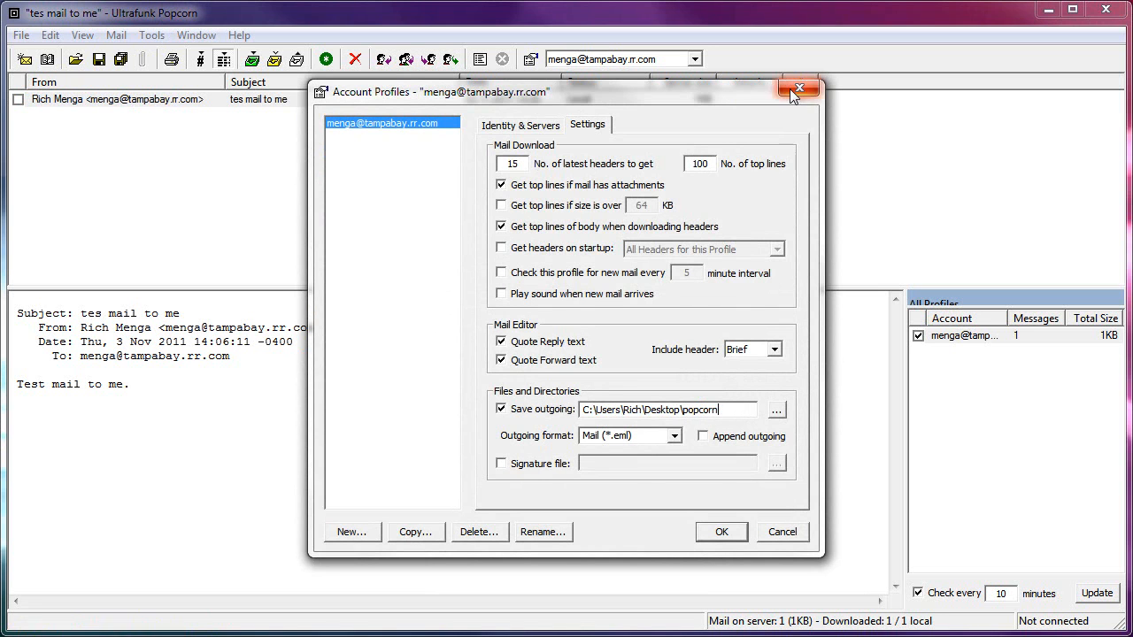
{"action": "left_click", "coordinate": [800, 88]}
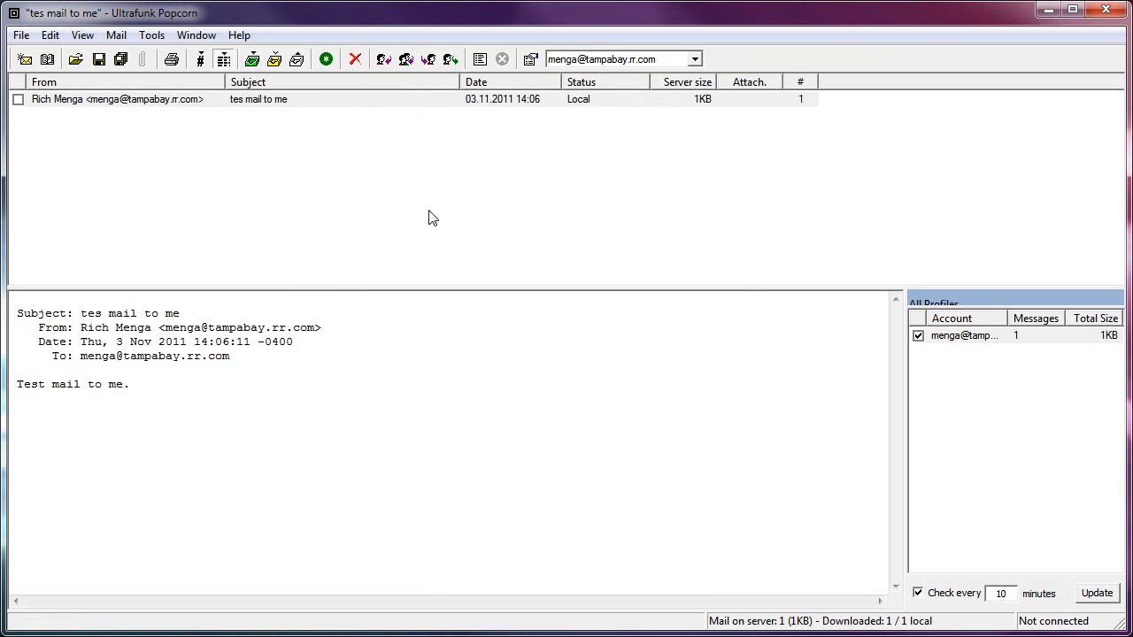
{"action": "mouse_move", "coordinate": [301, 208]}
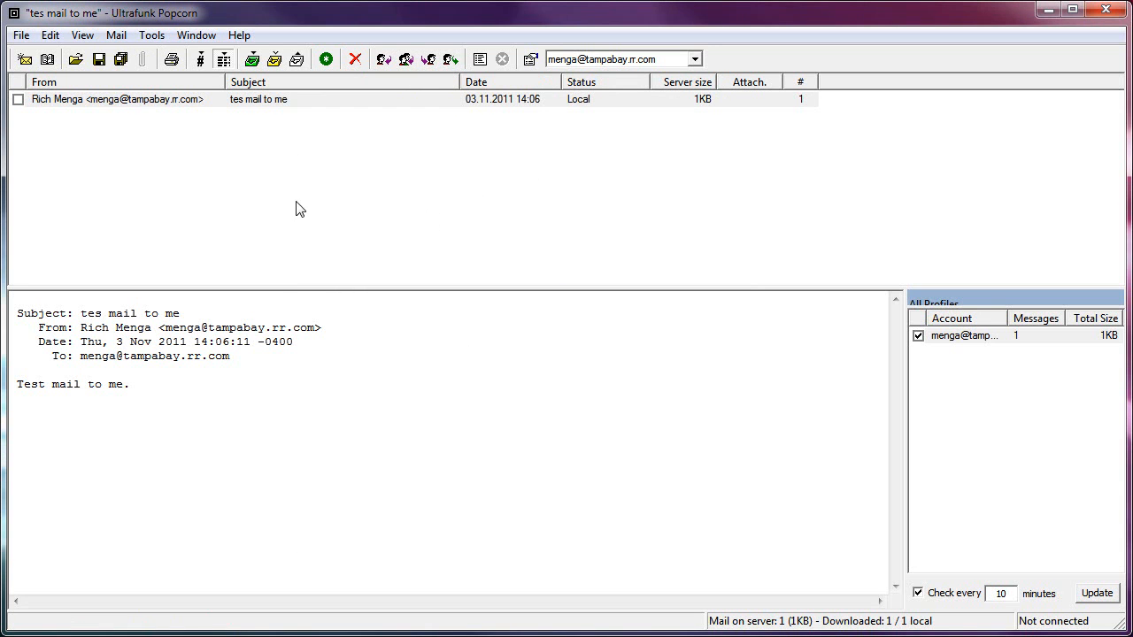
{"action": "left_click", "coordinate": [82, 35]}
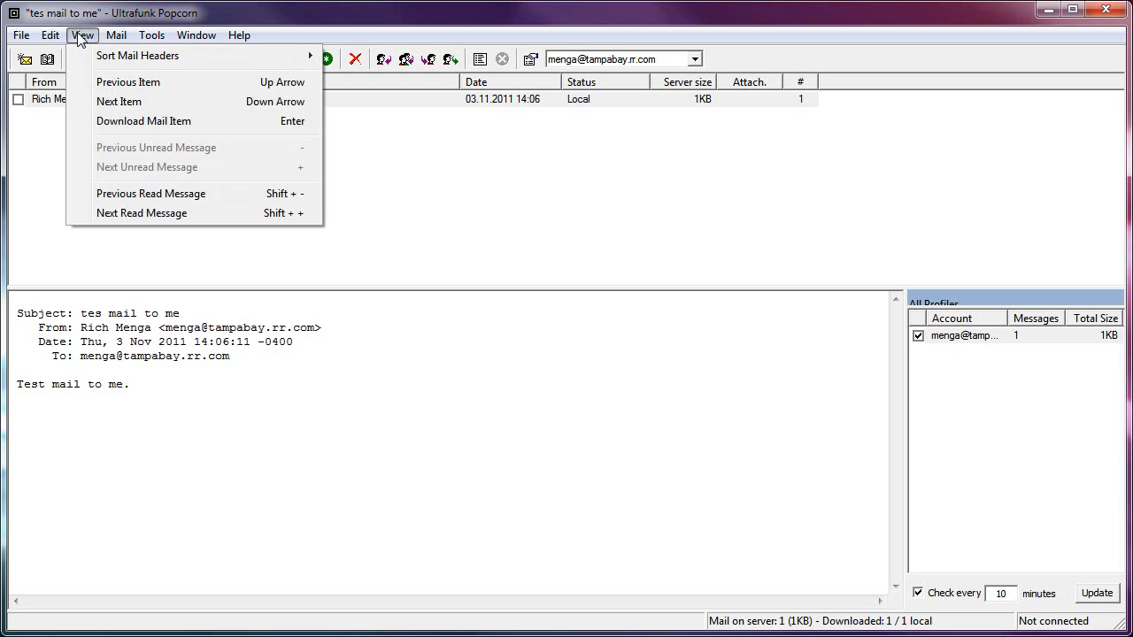
{"action": "left_click", "coordinate": [117, 36]}
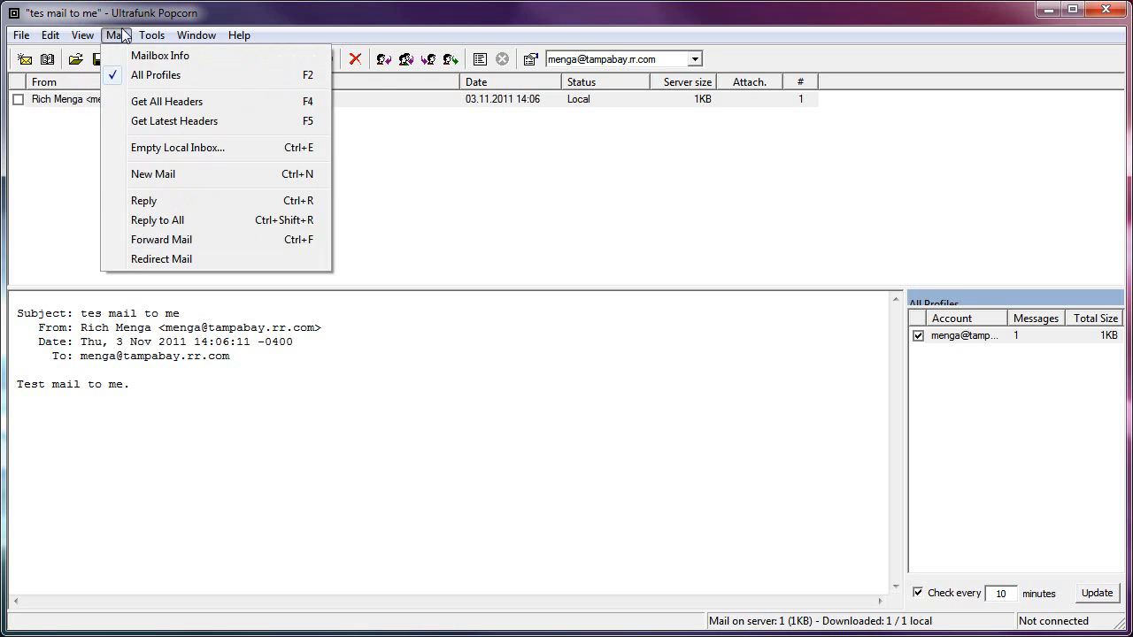
{"action": "left_click", "coordinate": [152, 35]}
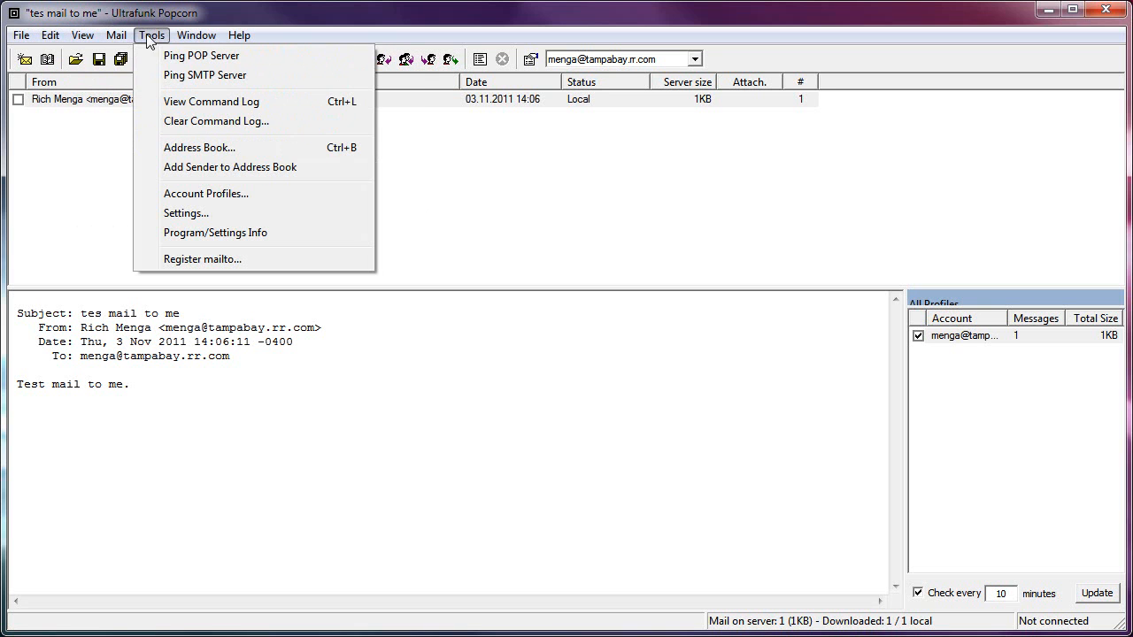
{"action": "left_click", "coordinate": [117, 36]}
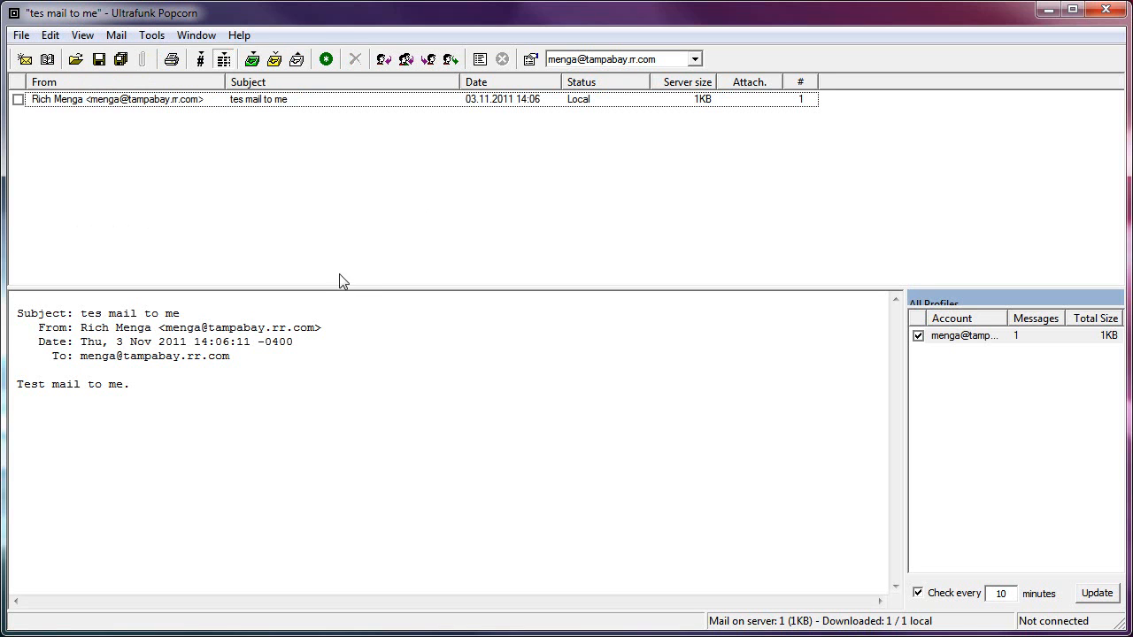
{"action": "mouse_move", "coordinate": [332, 198]}
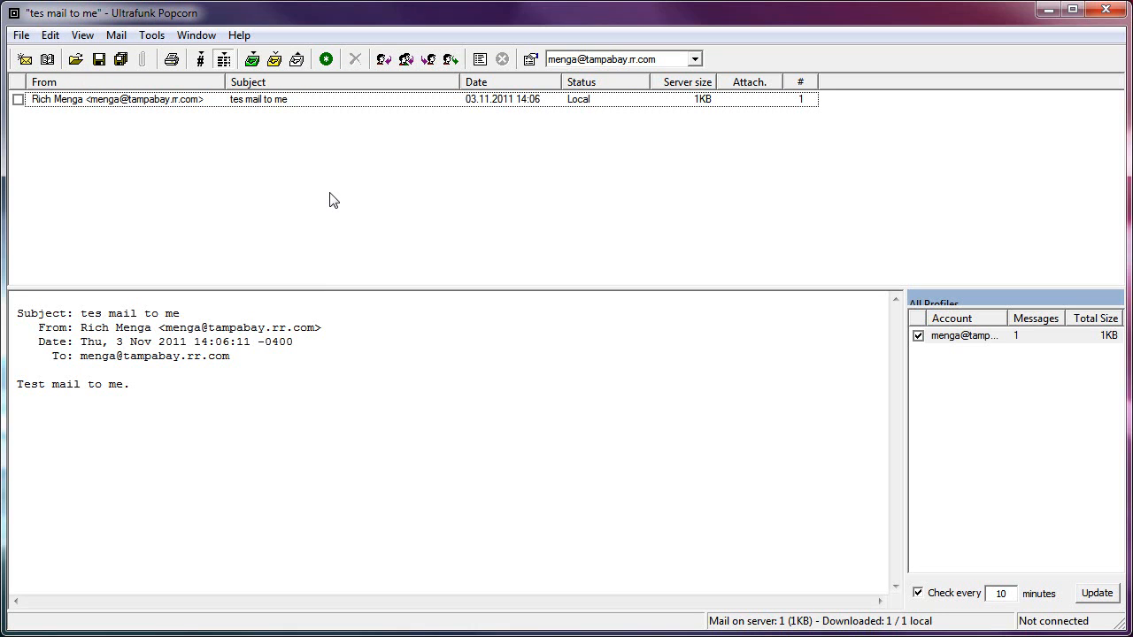
{"action": "mouse_move", "coordinate": [331, 234]}
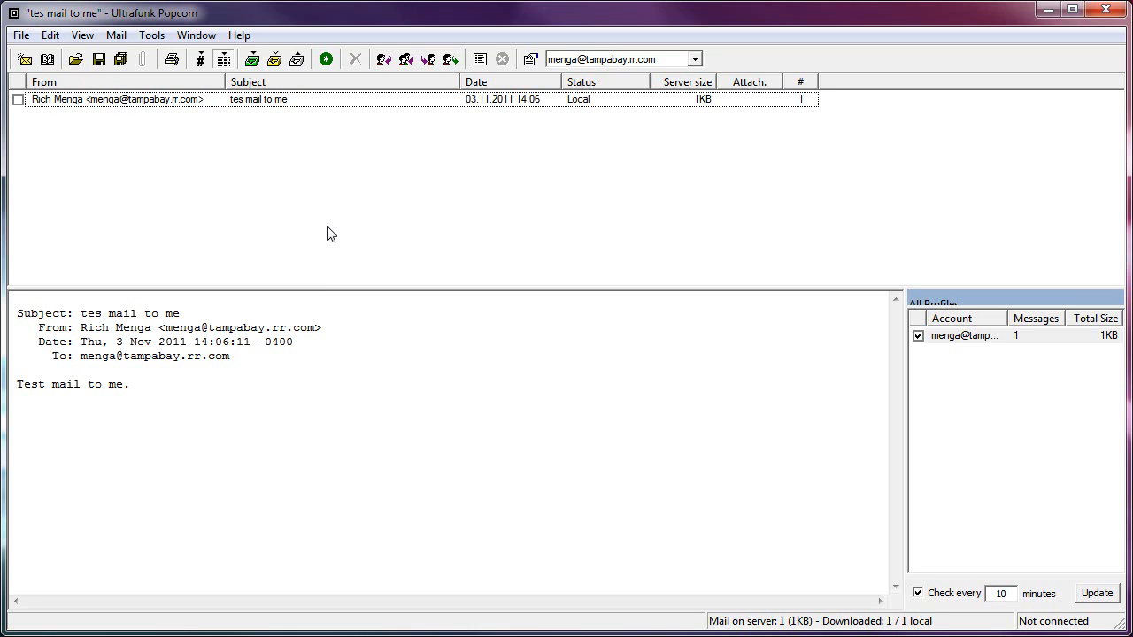
{"action": "mouse_move", "coordinate": [404, 443]}
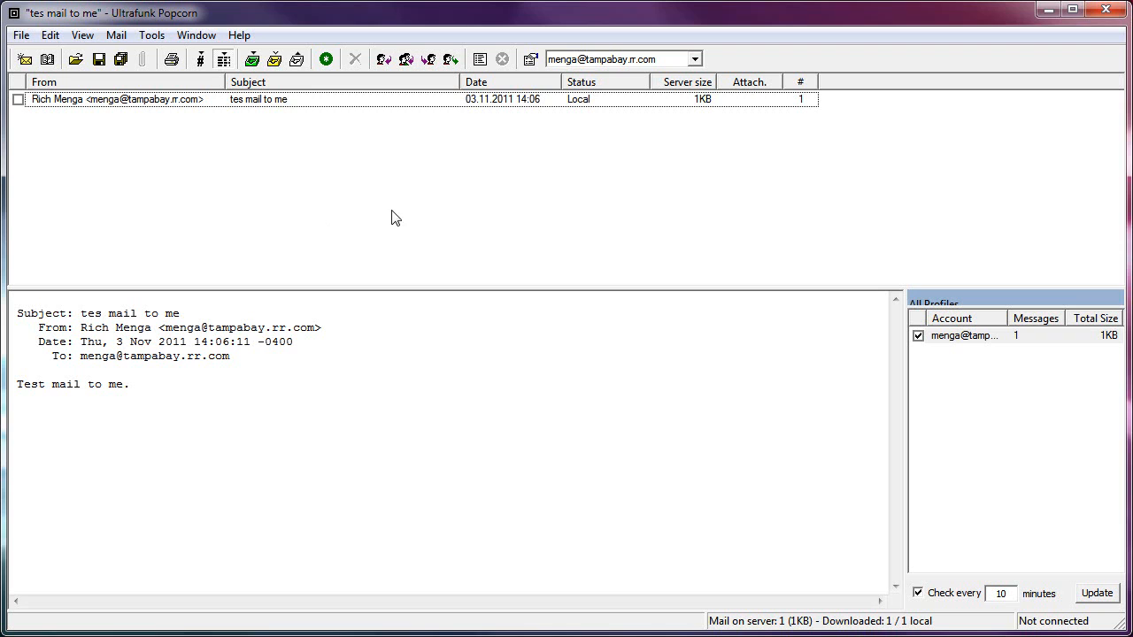
{"action": "mouse_move", "coordinate": [326, 230]}
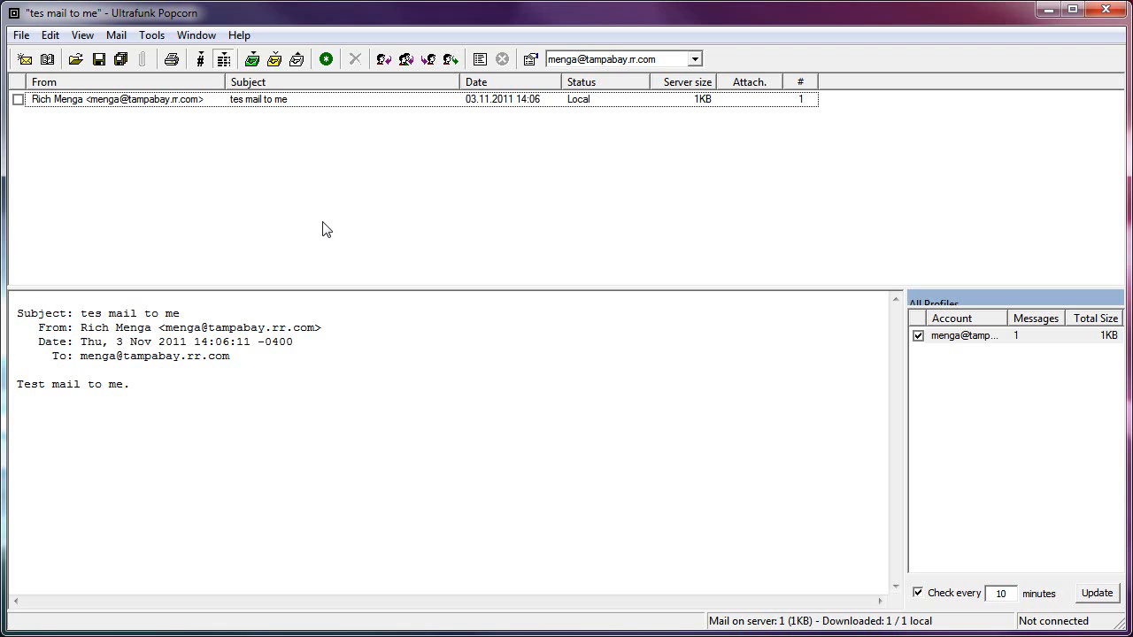
{"action": "mouse_move", "coordinate": [751, 435]}
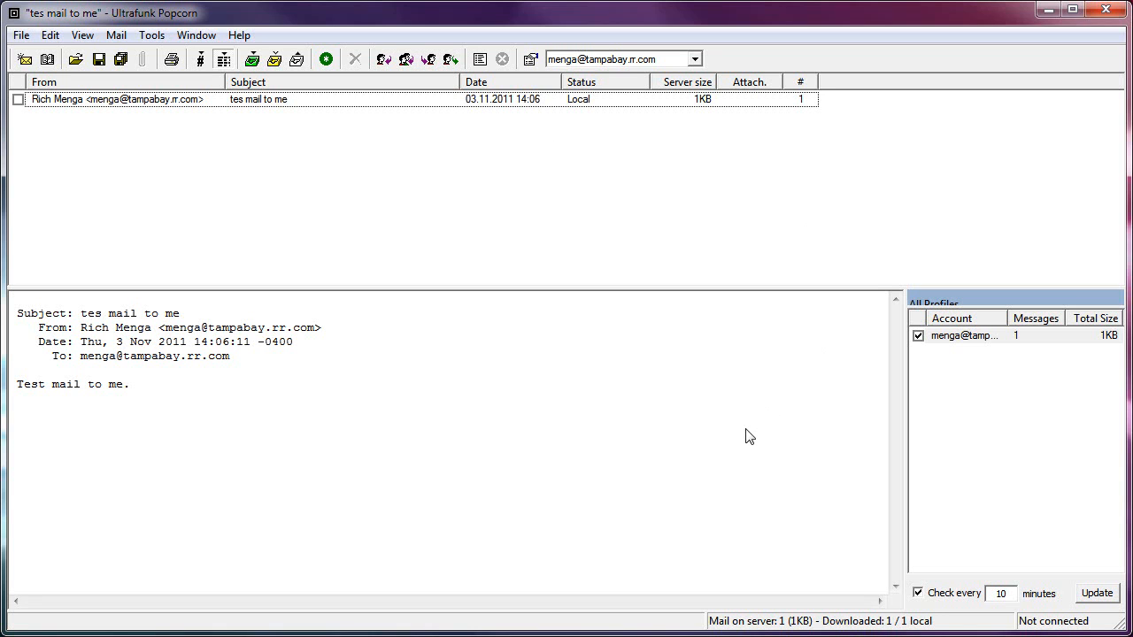
{"action": "mouse_move", "coordinate": [616, 421]}
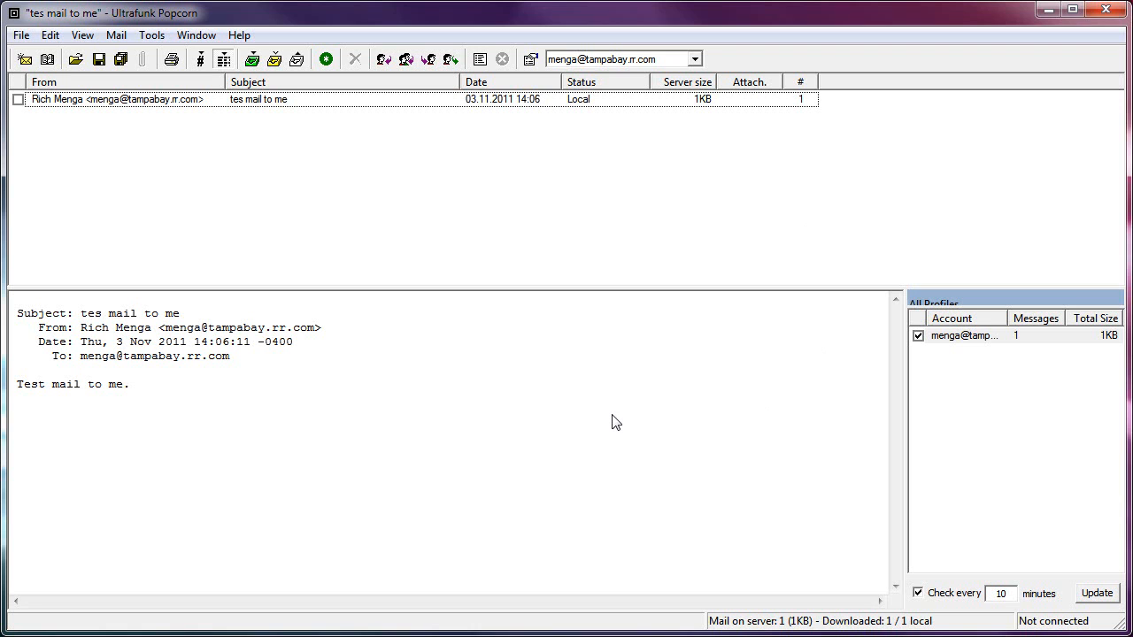
{"action": "mouse_move", "coordinate": [386, 152]}
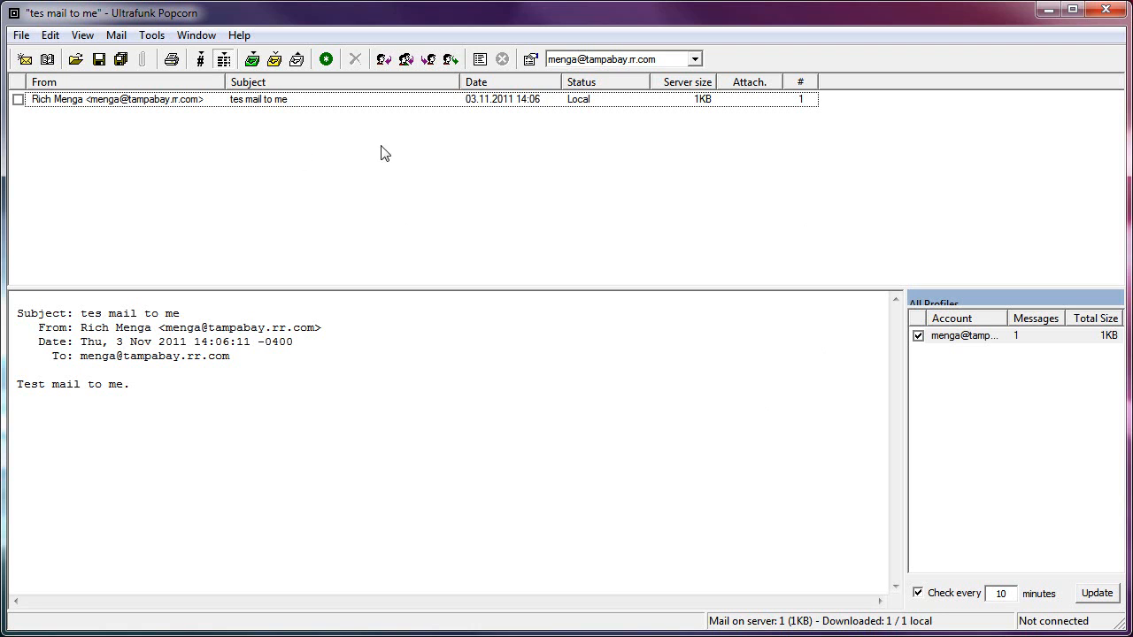
{"action": "mouse_move", "coordinate": [372, 390]}
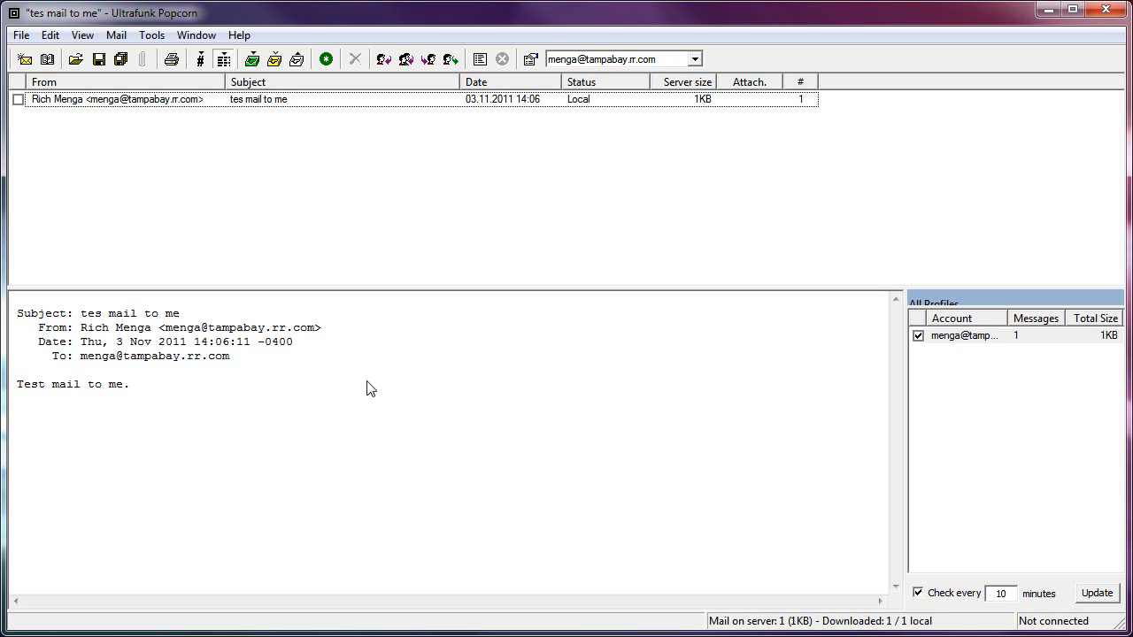
{"action": "mouse_move", "coordinate": [385, 418]}
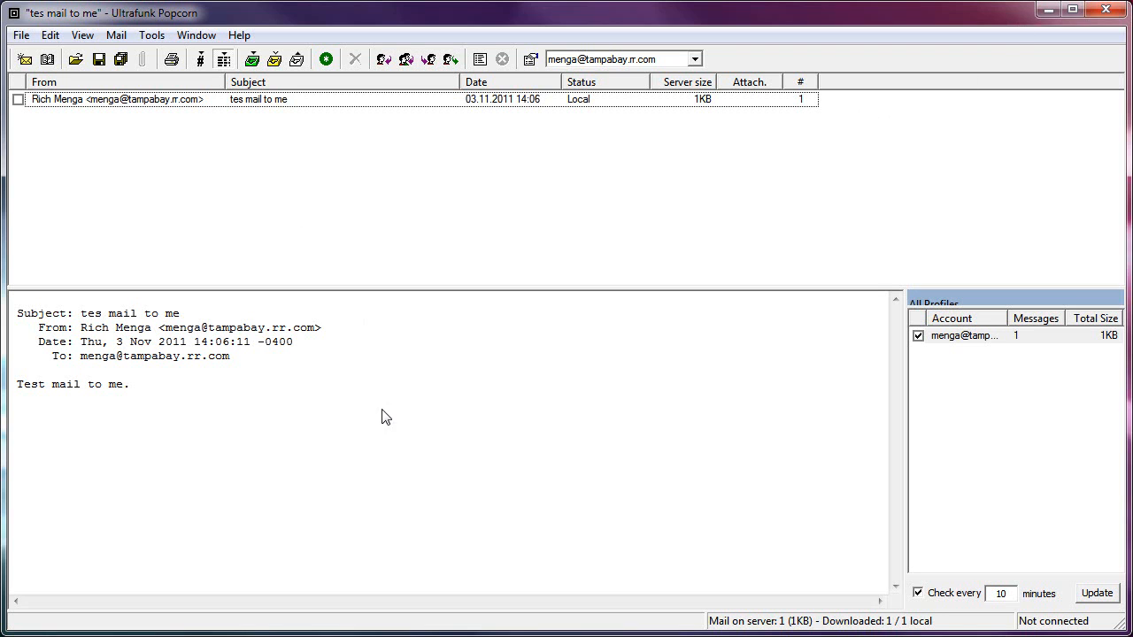